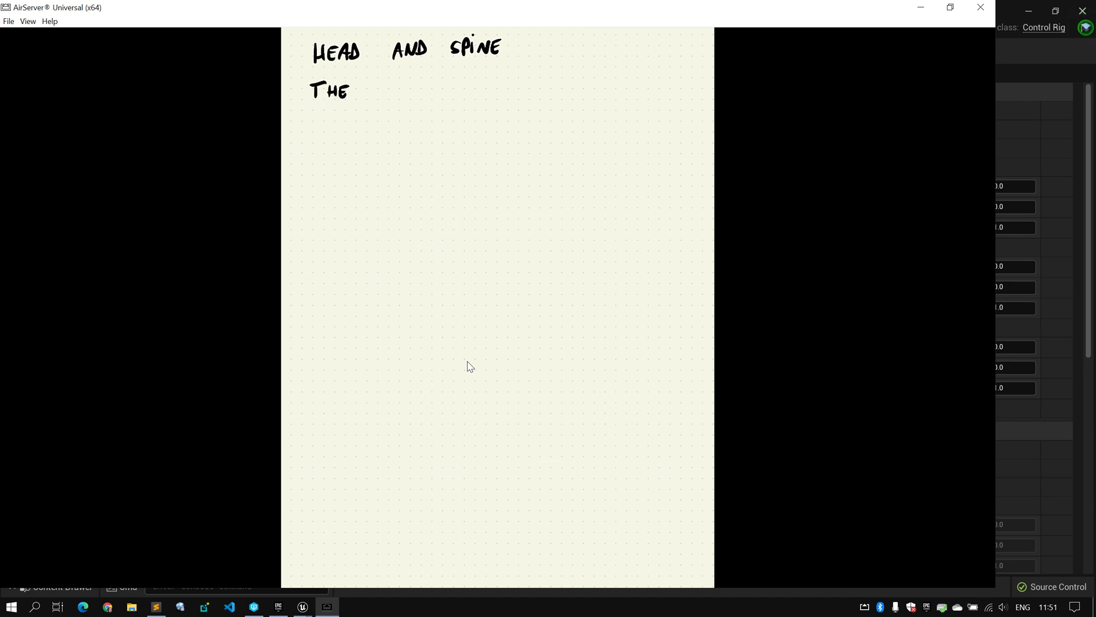
# Step: Underline HEAD in the title and handwrite 'The Problem' and 'IK Spline' beneath it
pyautogui.write('PROBLEM')
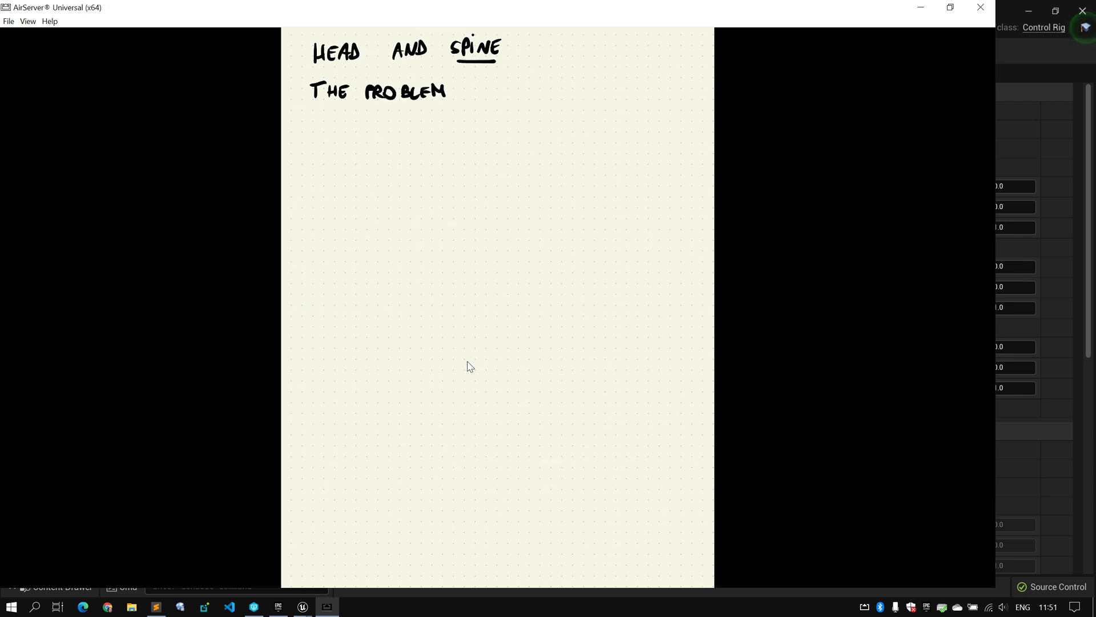
pyautogui.moveTo(316, 65); pyautogui.dragTo(358, 63)
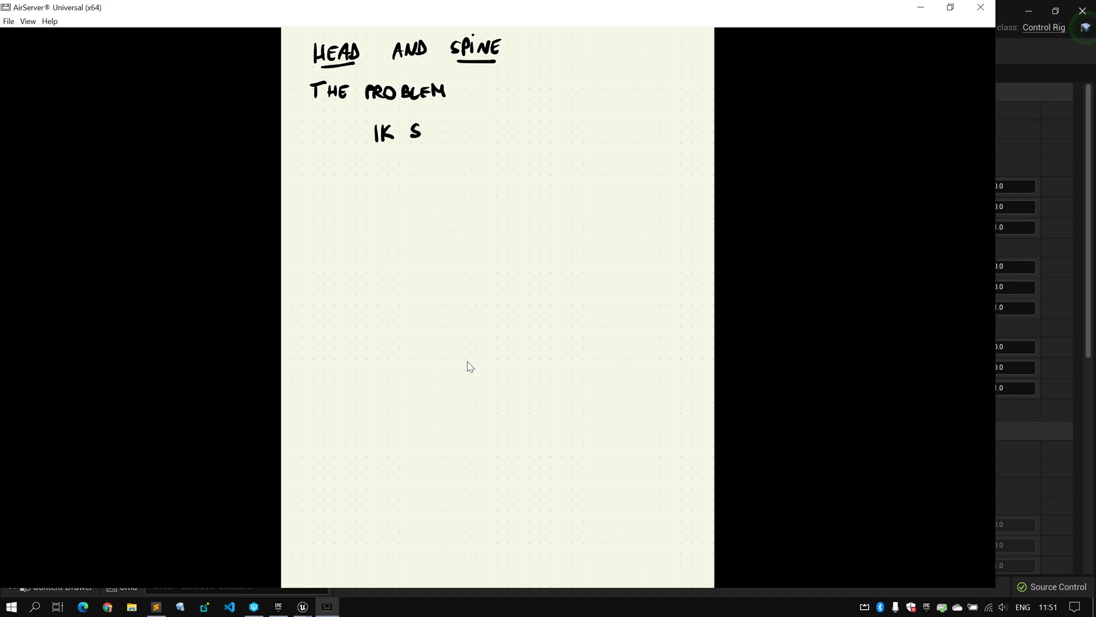
pyautogui.write('SPLIN')
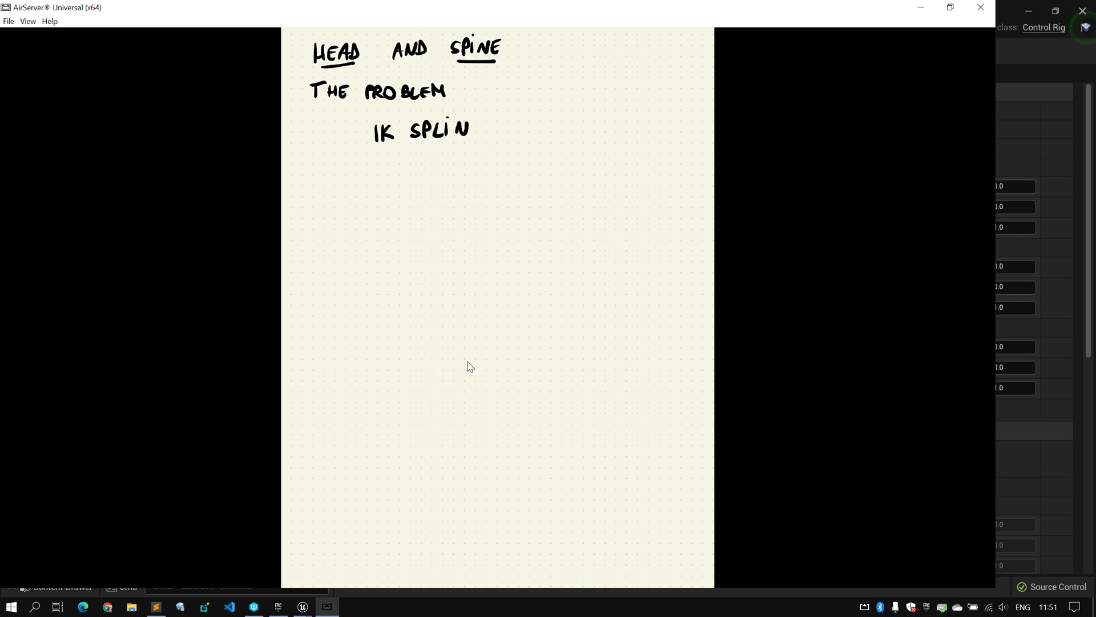
pyautogui.write('E')
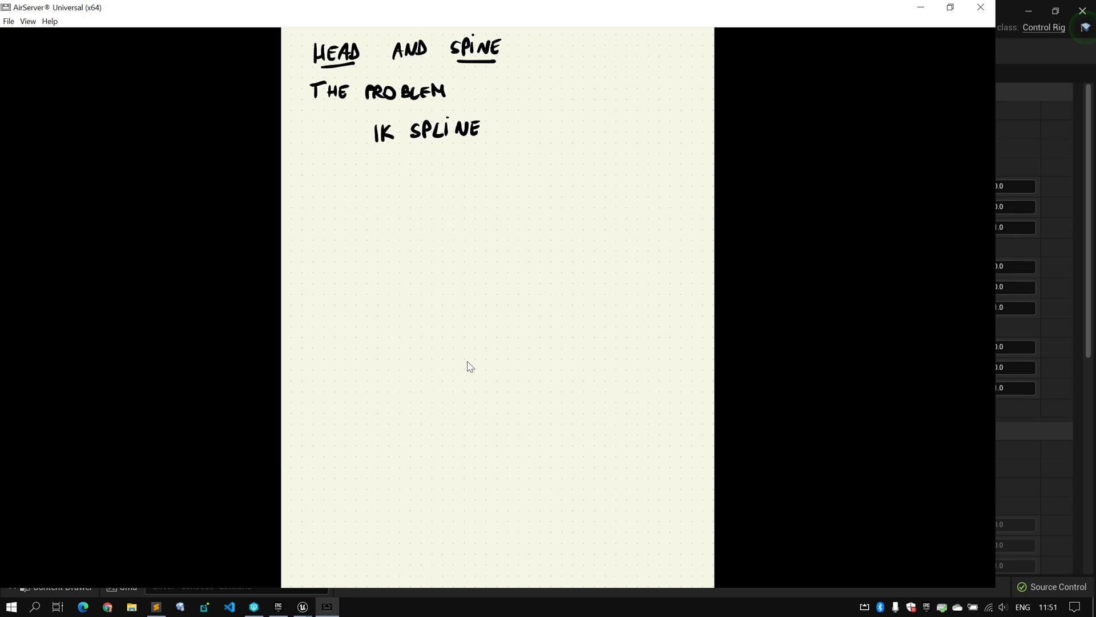
pyautogui.moveTo(1006, 14)
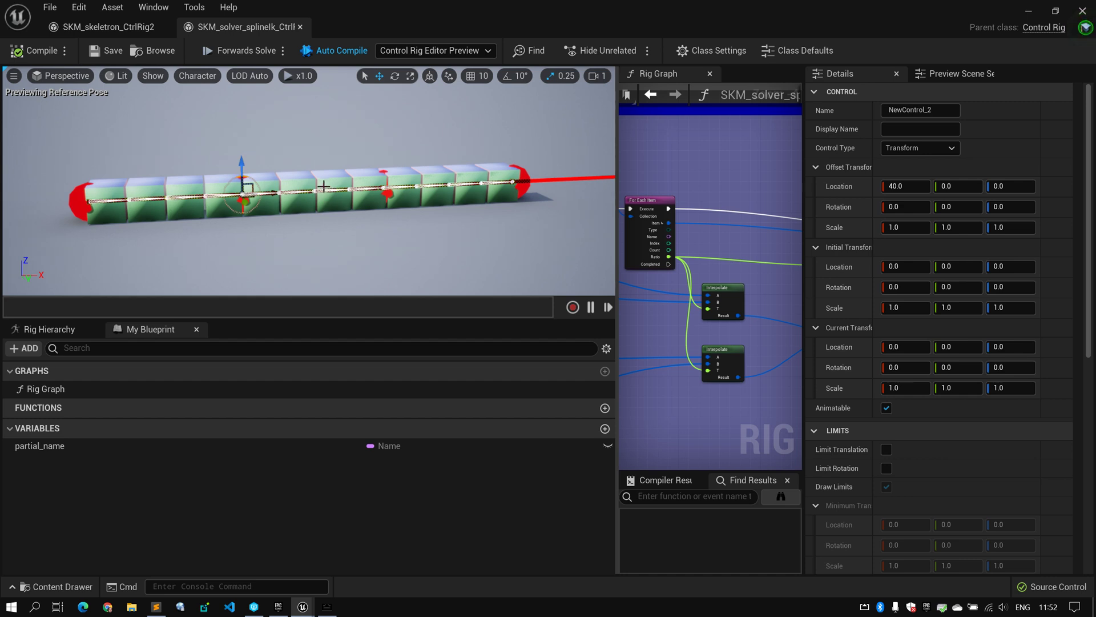
pyautogui.moveTo(325, 231)
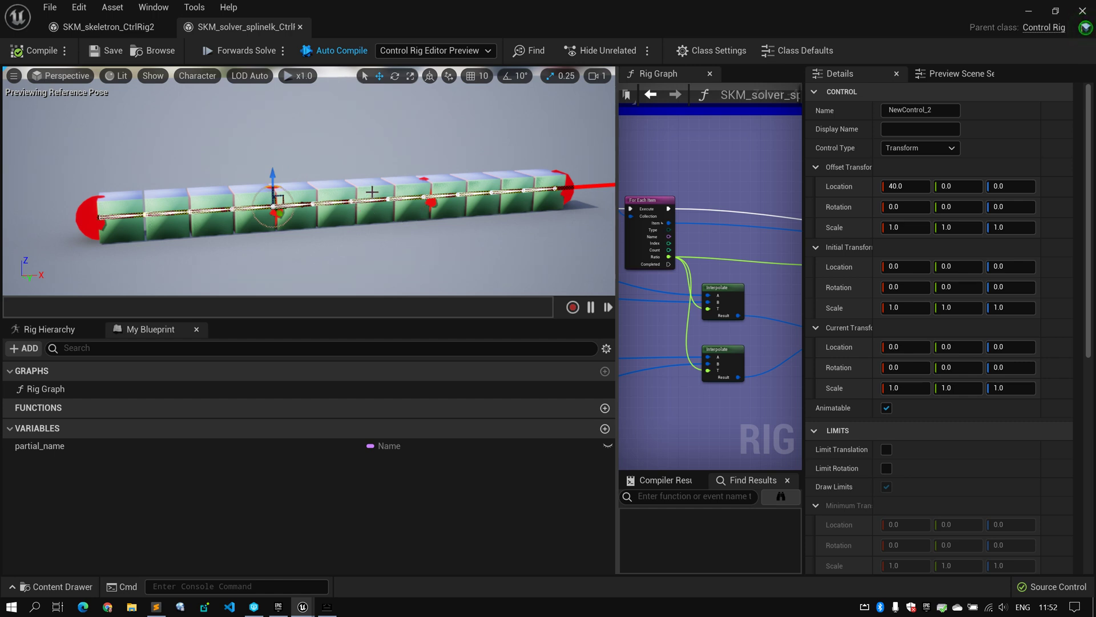
pyautogui.moveTo(324, 189)
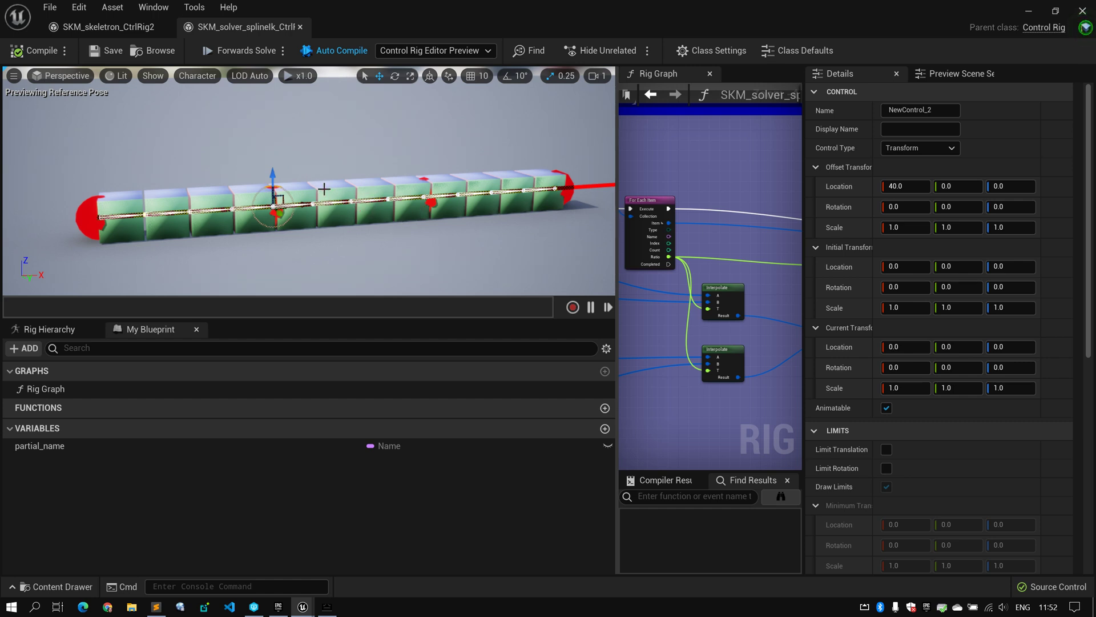
pyautogui.moveTo(297, 178)
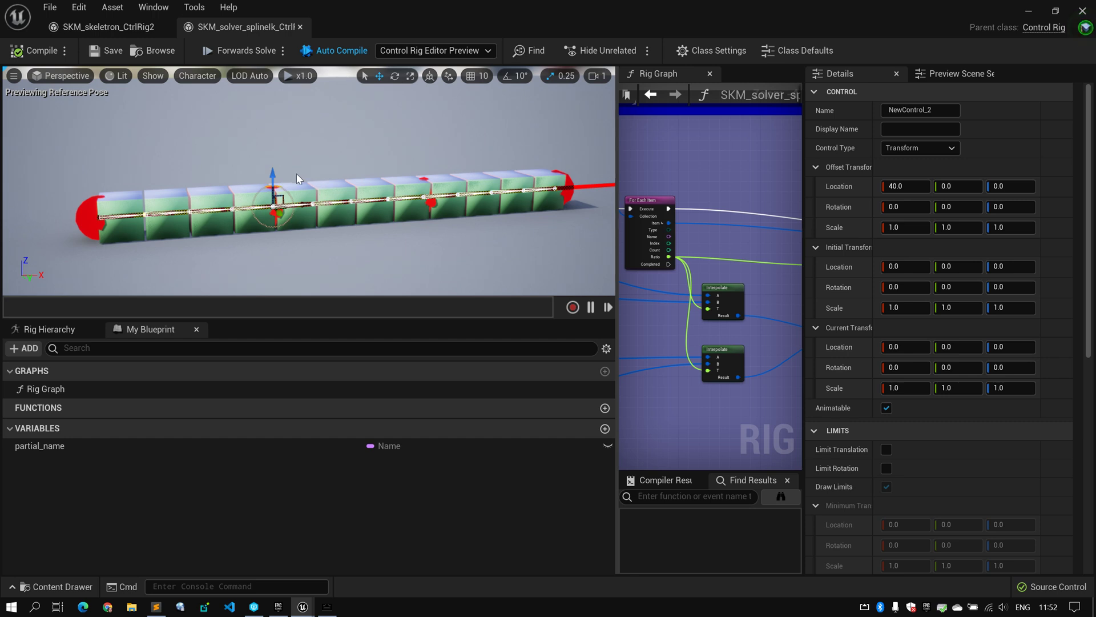
pyautogui.moveTo(304, 170)
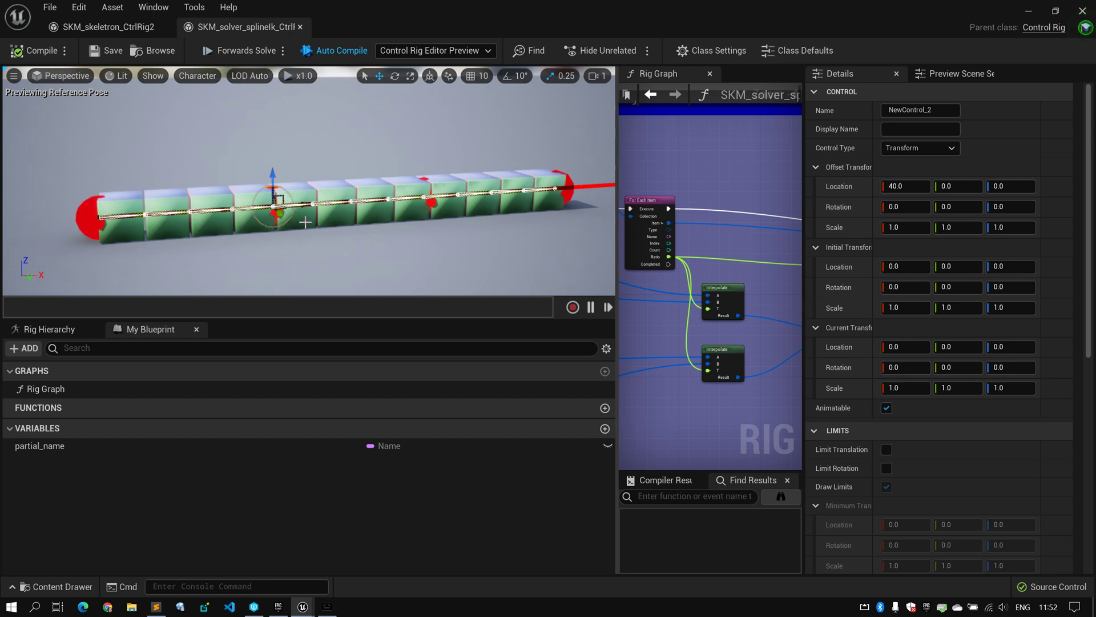
pyautogui.moveTo(173, 243)
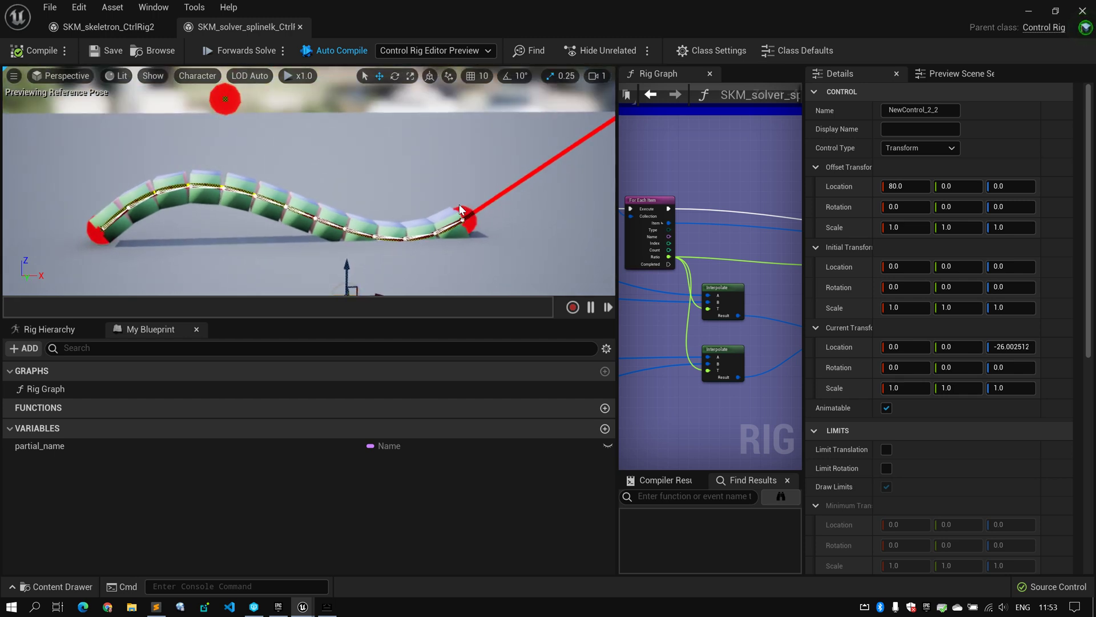
# Step: Pull the middle spline control down and the end control up and outward
pyautogui.moveTo(462, 222); pyautogui.dragTo(350, 189)
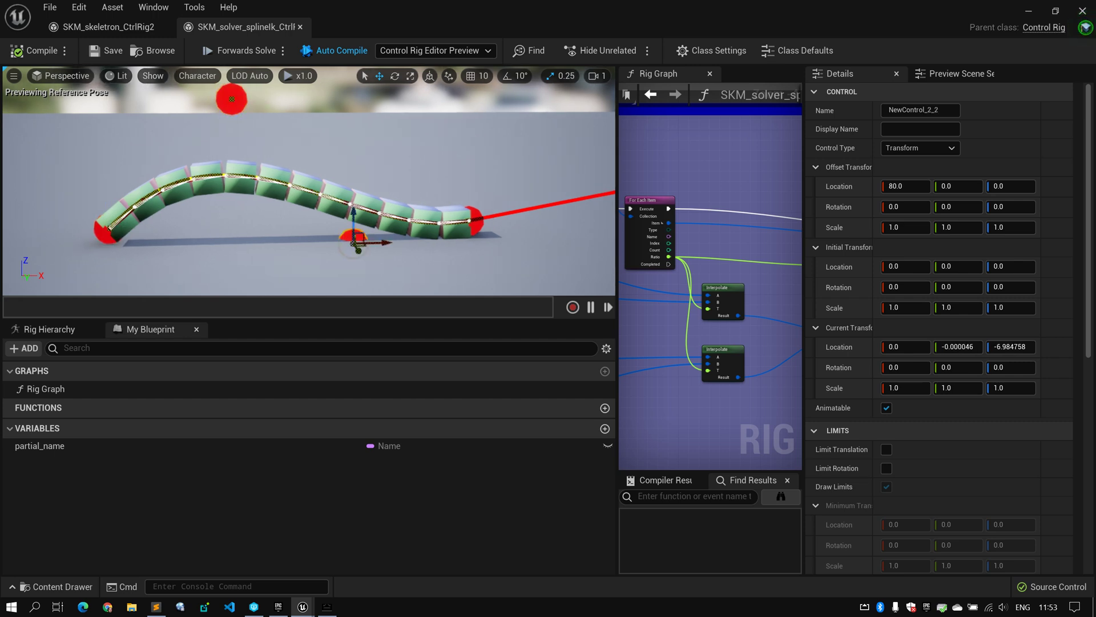
pyautogui.moveTo(353, 241); pyautogui.dragTo(479, 221)
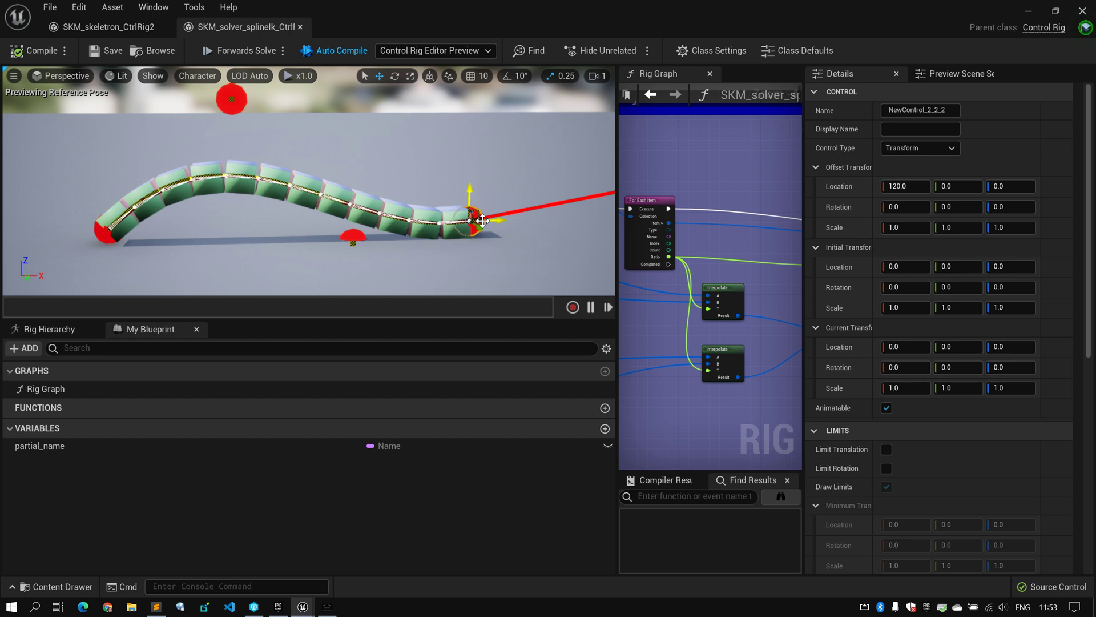
pyautogui.moveTo(482, 220); pyautogui.dragTo(500, 147)
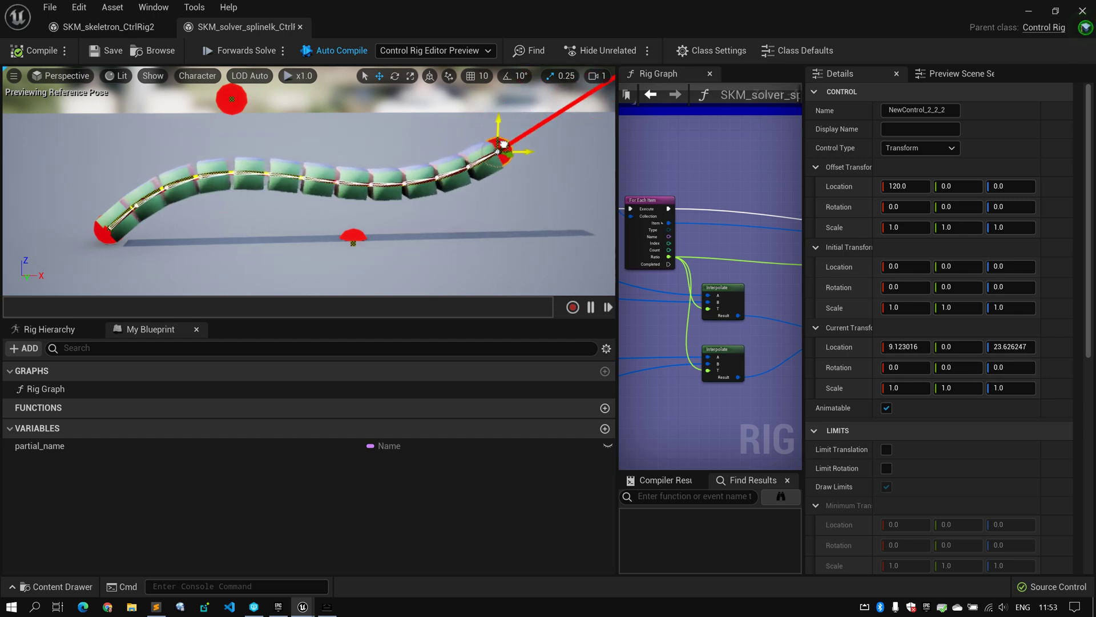
pyautogui.moveTo(504, 144); pyautogui.dragTo(532, 143)
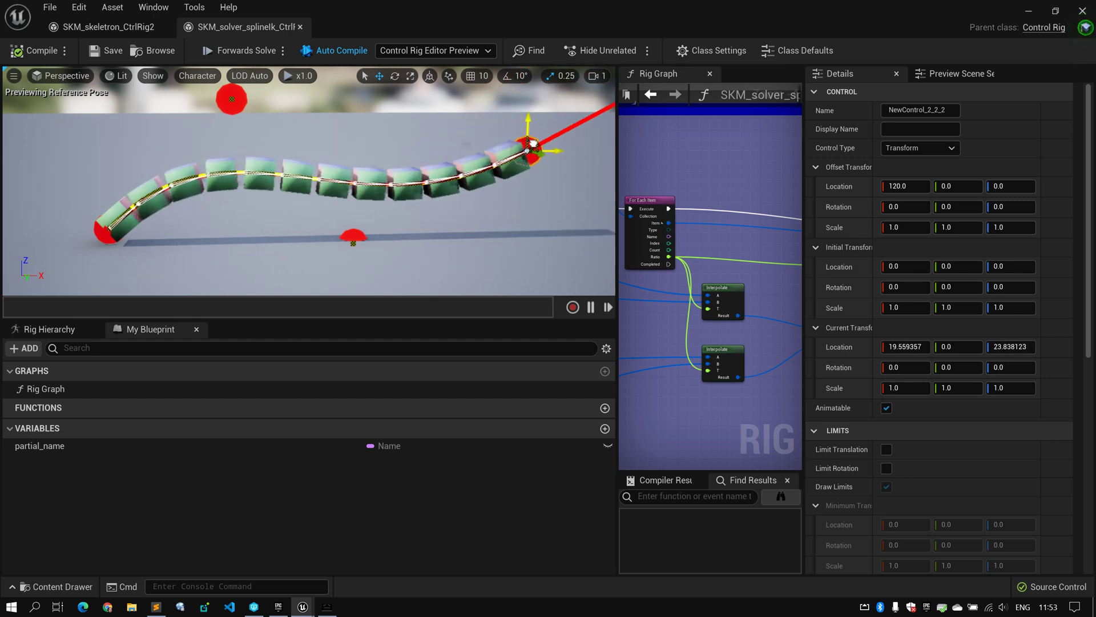
pyautogui.moveTo(528, 143); pyautogui.dragTo(465, 179)
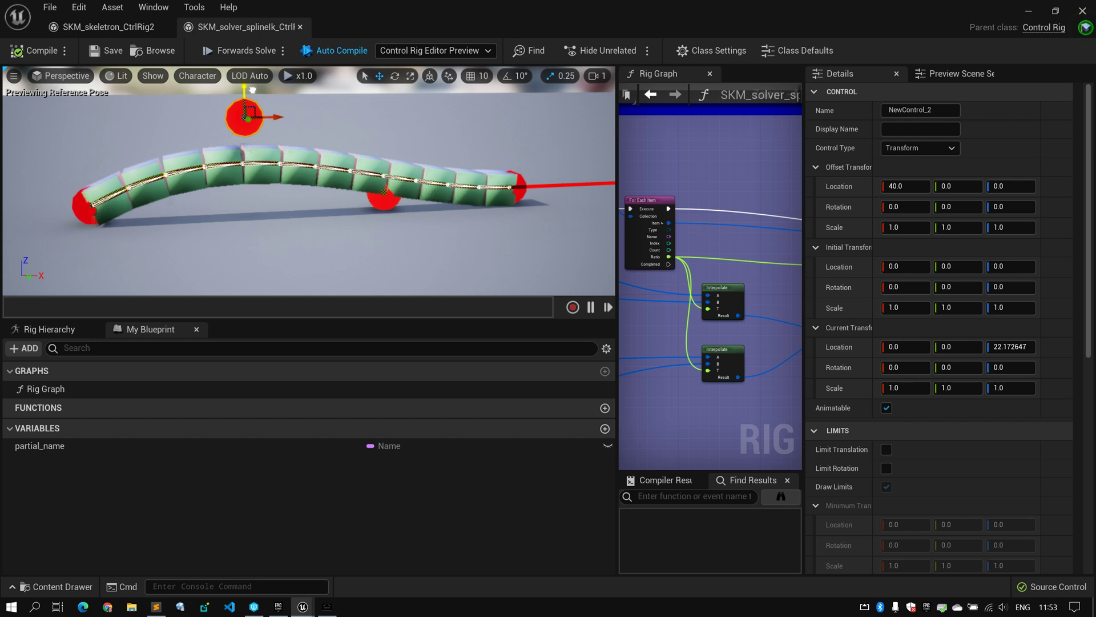
# Step: Raise the upper control high above the chain, fine-tune it, and deselect
pyautogui.moveTo(247, 116); pyautogui.dragTo(265, 130)
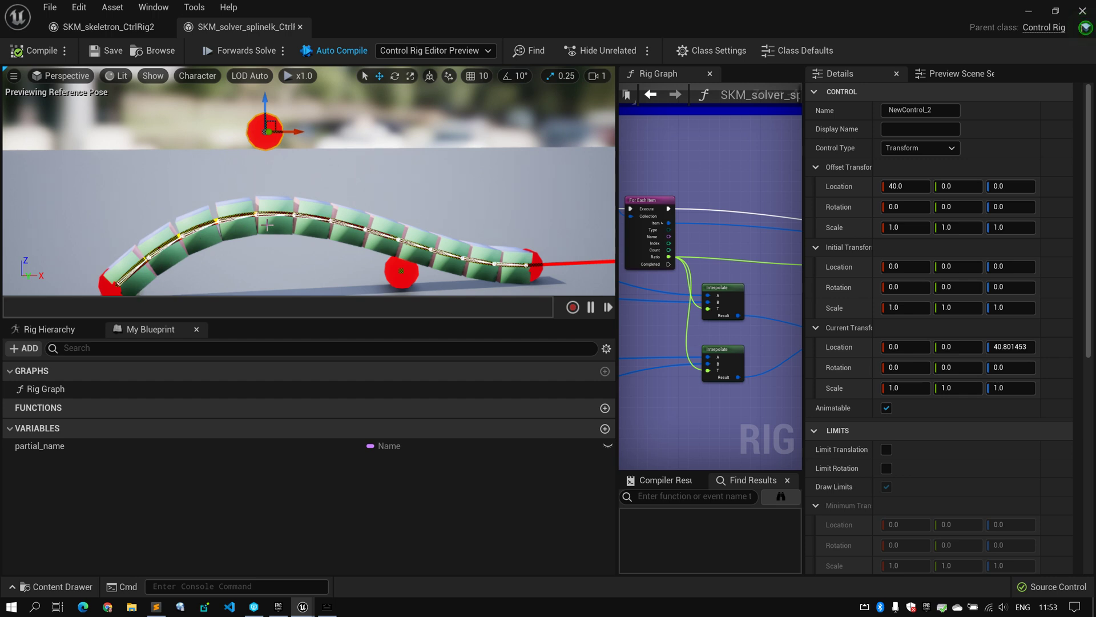
pyautogui.moveTo(264, 131); pyautogui.dragTo(269, 119)
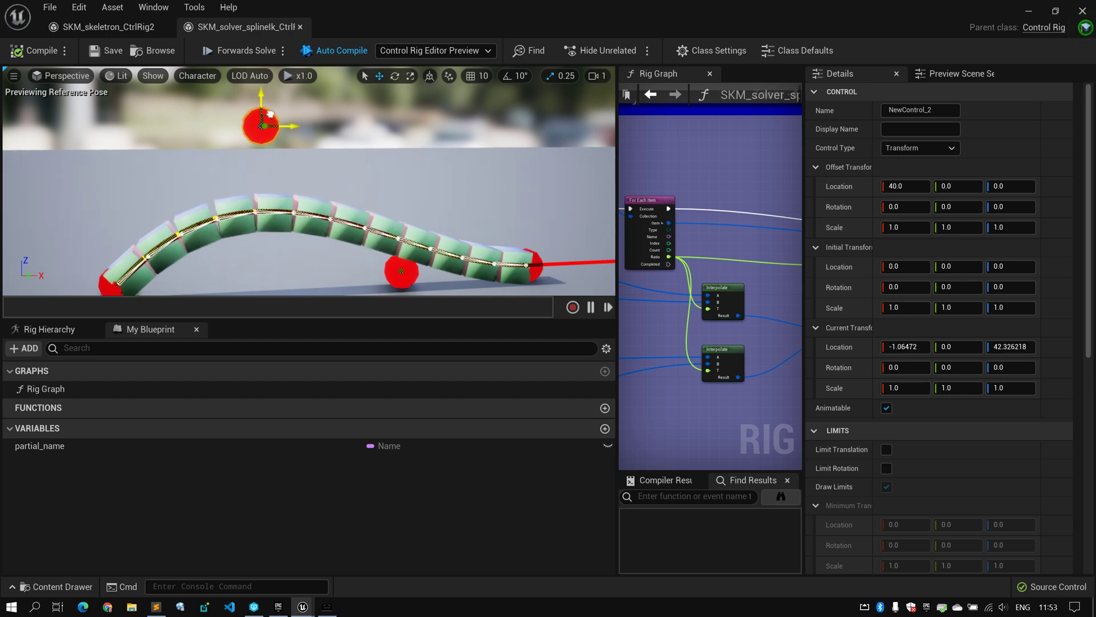
pyautogui.moveTo(261, 119); pyautogui.dragTo(273, 127)
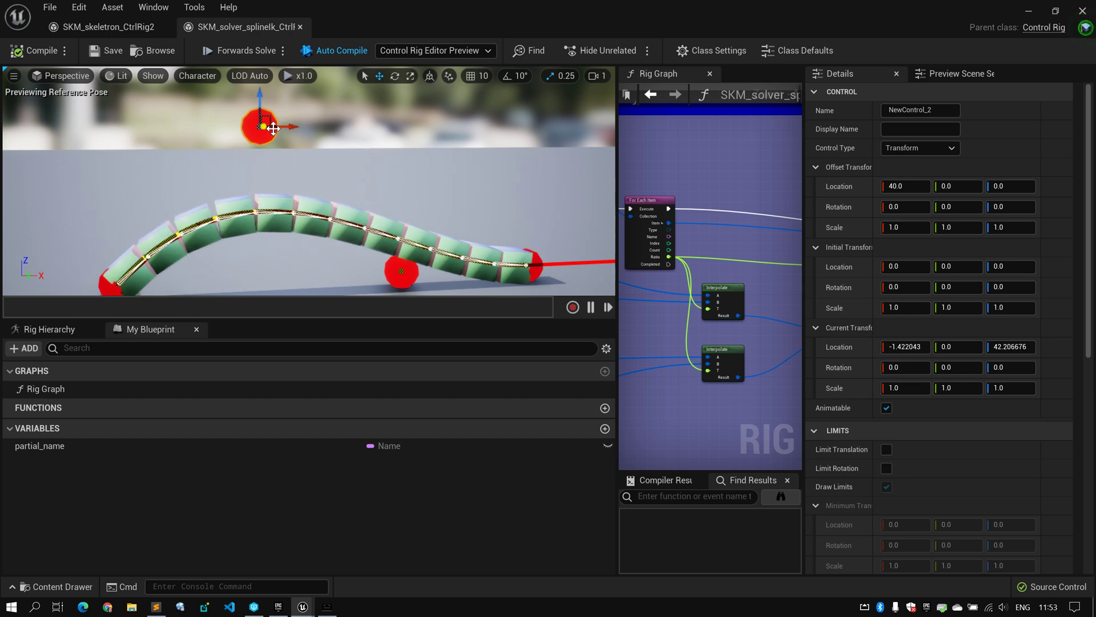
pyautogui.moveTo(260, 128); pyautogui.dragTo(273, 124)
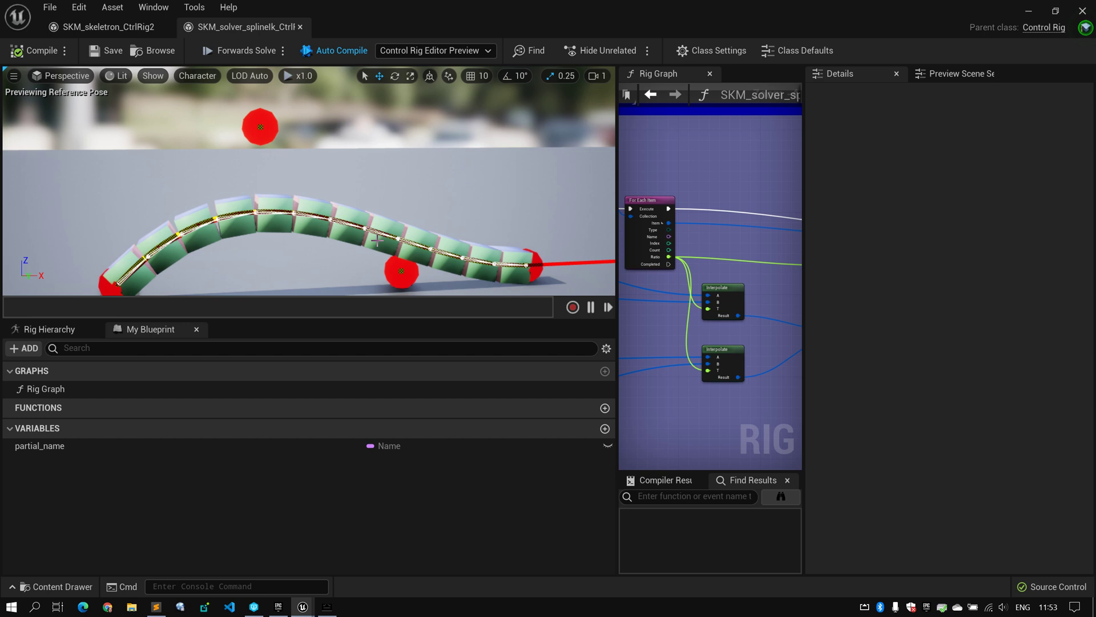
pyautogui.moveTo(362, 165)
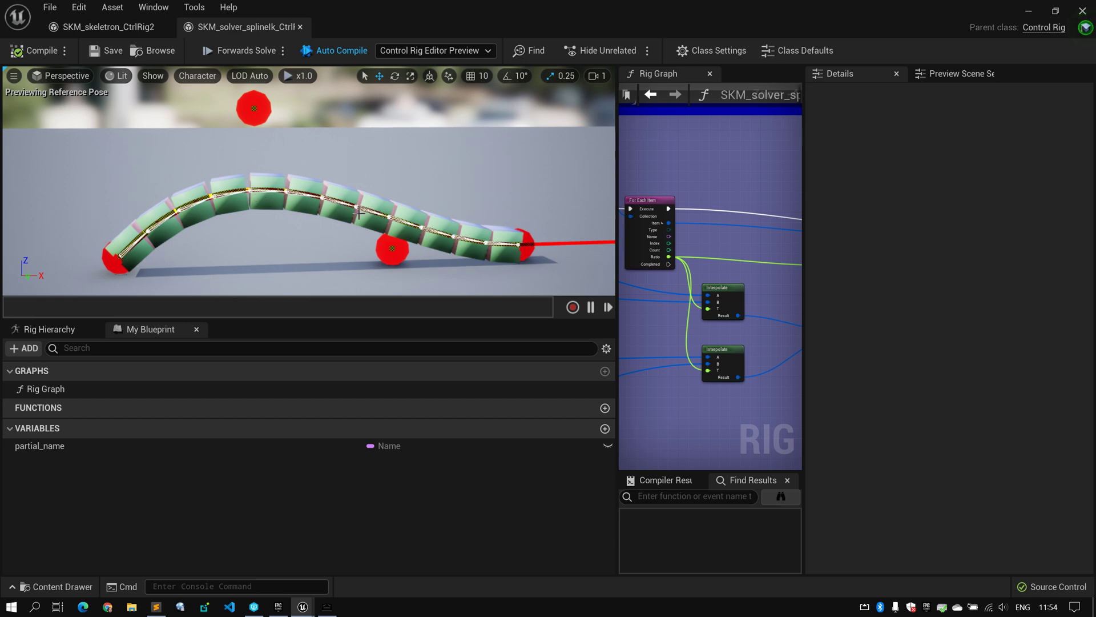
# Step: Move the raised controls along the arch, then reset the chain to its straight rest pose
pyautogui.click(392, 249)
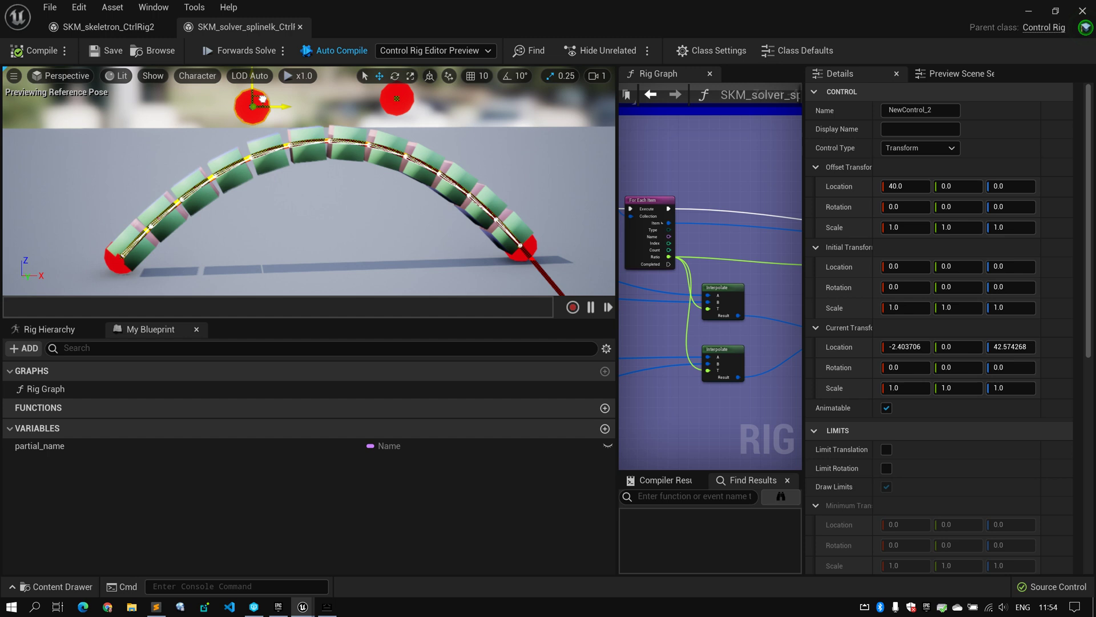
pyautogui.moveTo(252, 105); pyautogui.dragTo(308, 193)
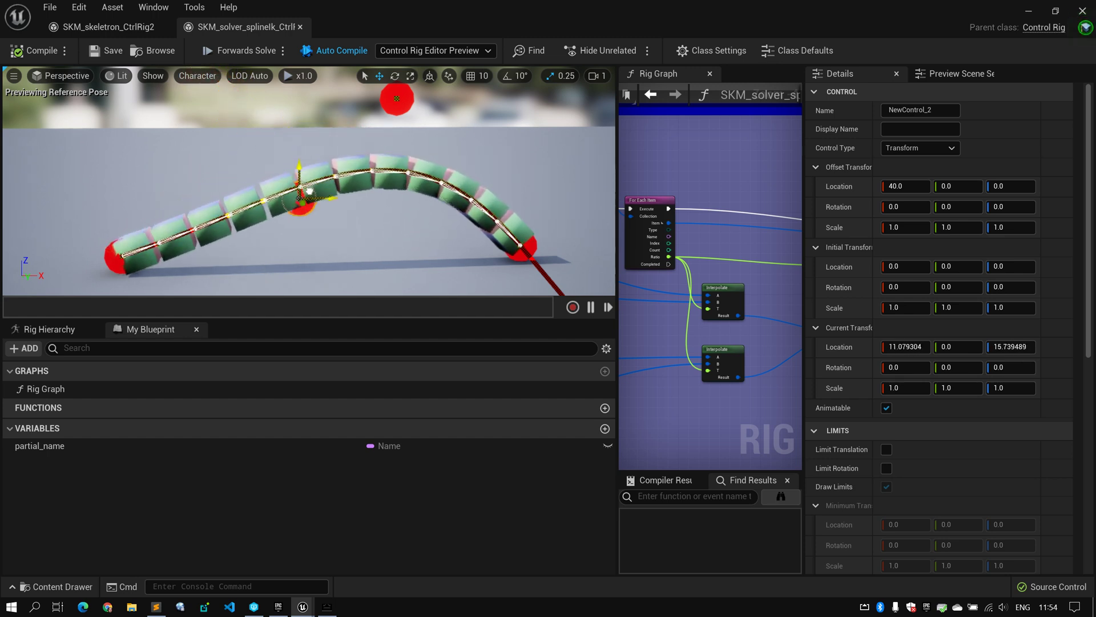
pyautogui.moveTo(308, 192); pyautogui.dragTo(231, 168)
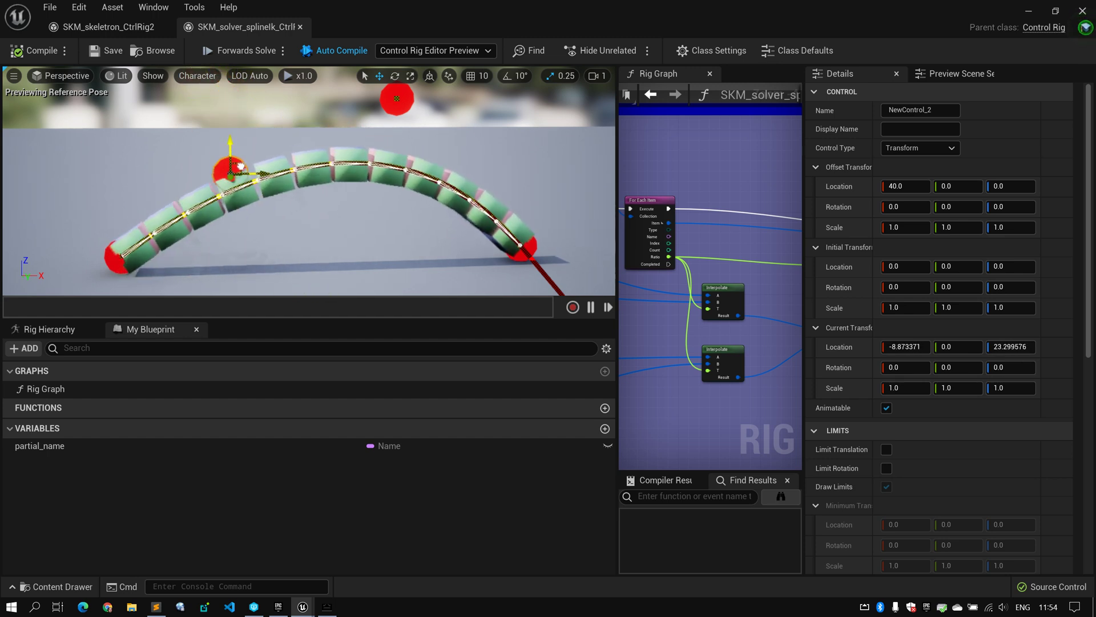
pyautogui.moveTo(228, 157); pyautogui.dragTo(273, 131)
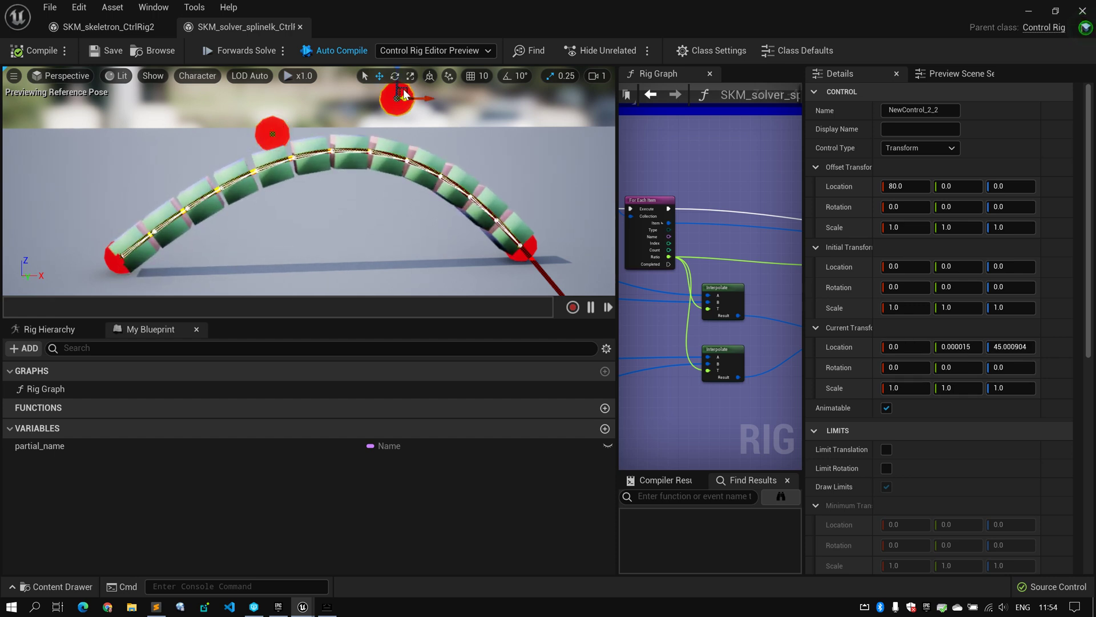
pyautogui.moveTo(396, 97); pyautogui.dragTo(408, 124)
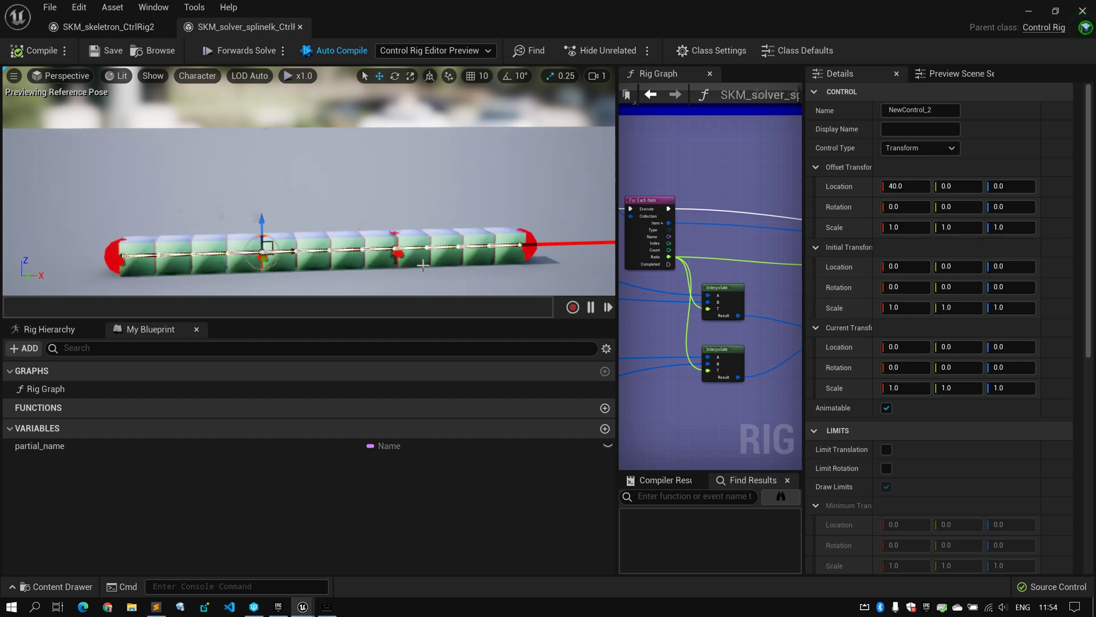
pyautogui.moveTo(265, 245); pyautogui.dragTo(396, 245)
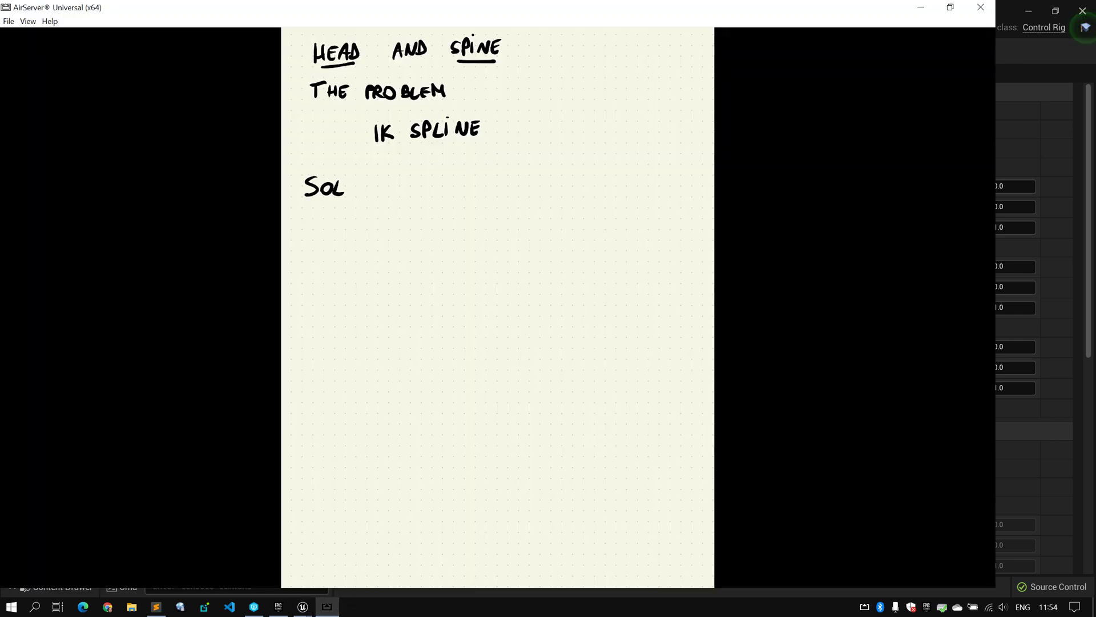
# Step: Handwrite '① Easy, inaccurate' under the 'Solutions?' heading
pyautogui.write('UTIONS?')
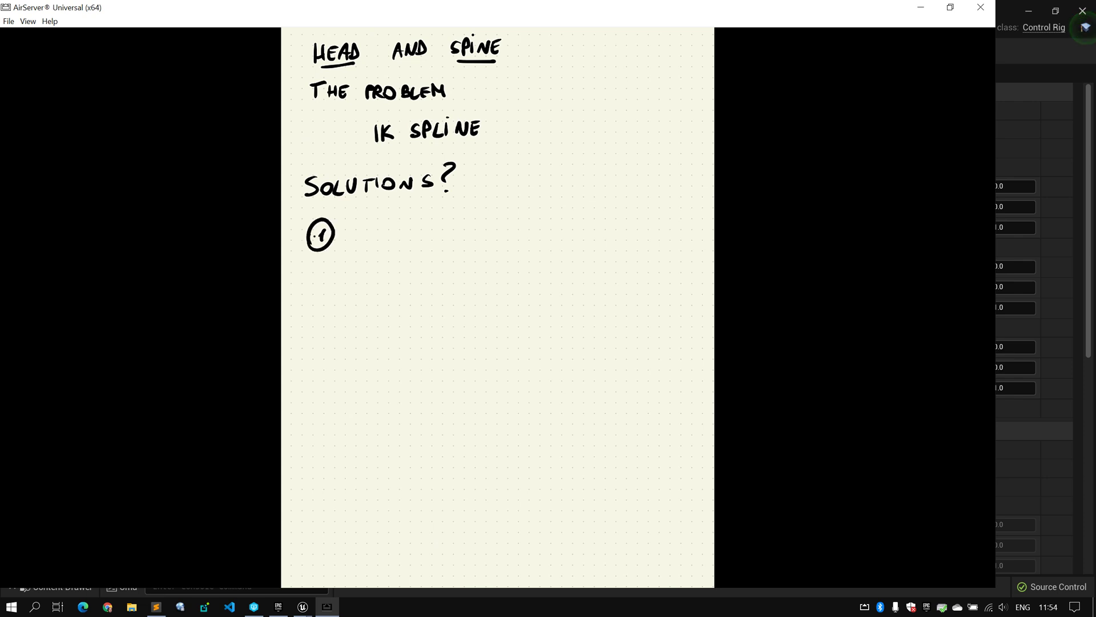
pyautogui.write('EASY,')
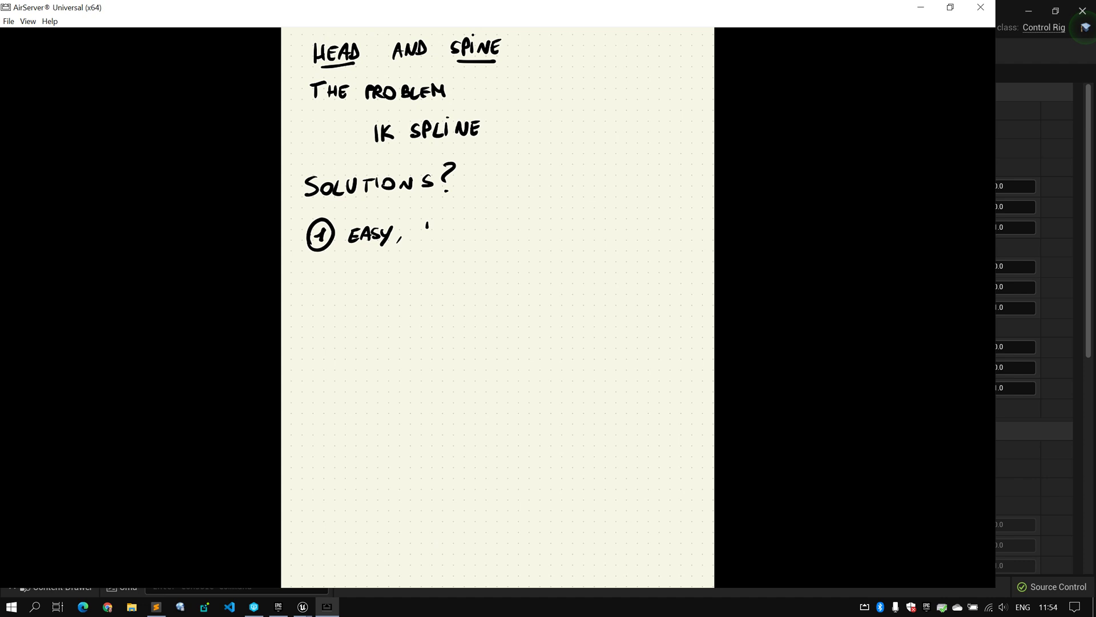
pyautogui.write('INACCU')
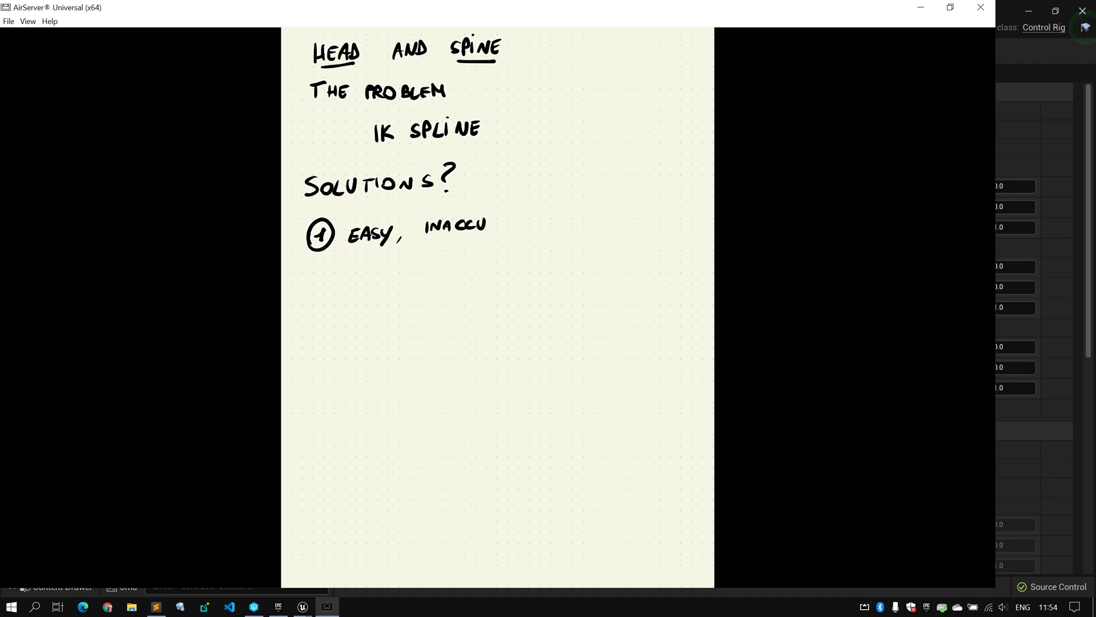
pyautogui.write('RATE')
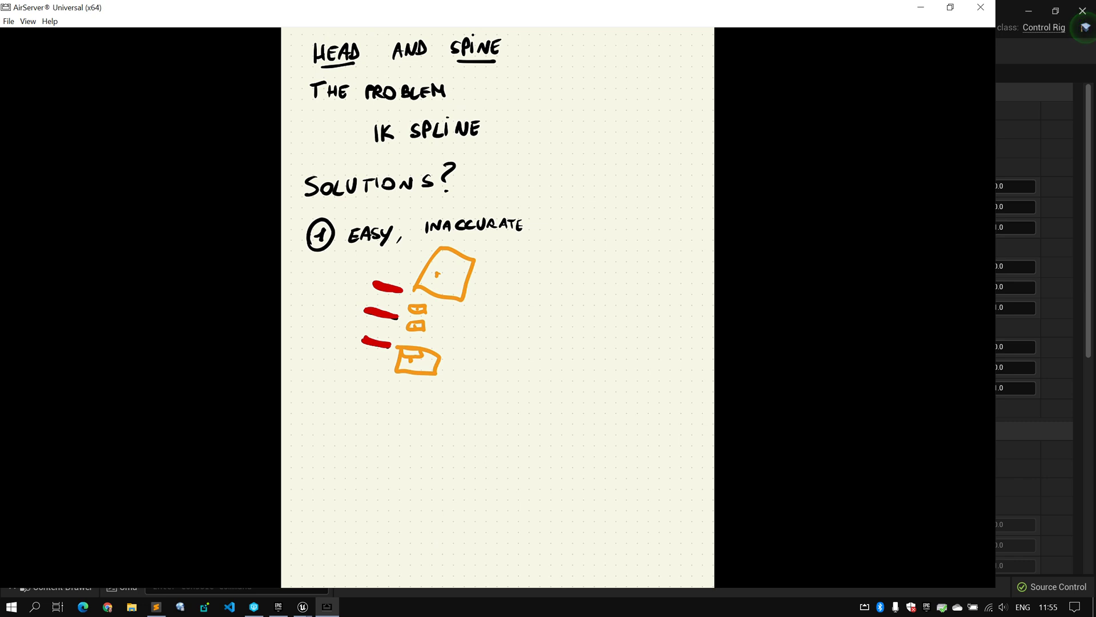
# Step: Draw a purple curve beside the spine sketch with blue points along it
pyautogui.moveTo(491, 286); pyautogui.dragTo(463, 369)
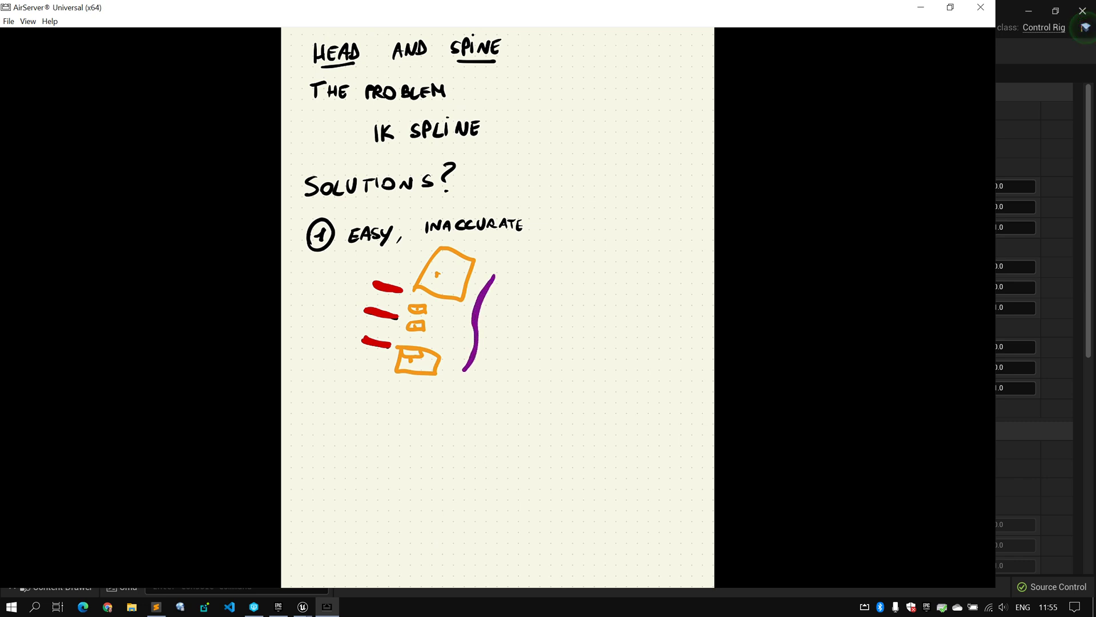
pyautogui.click(496, 342)
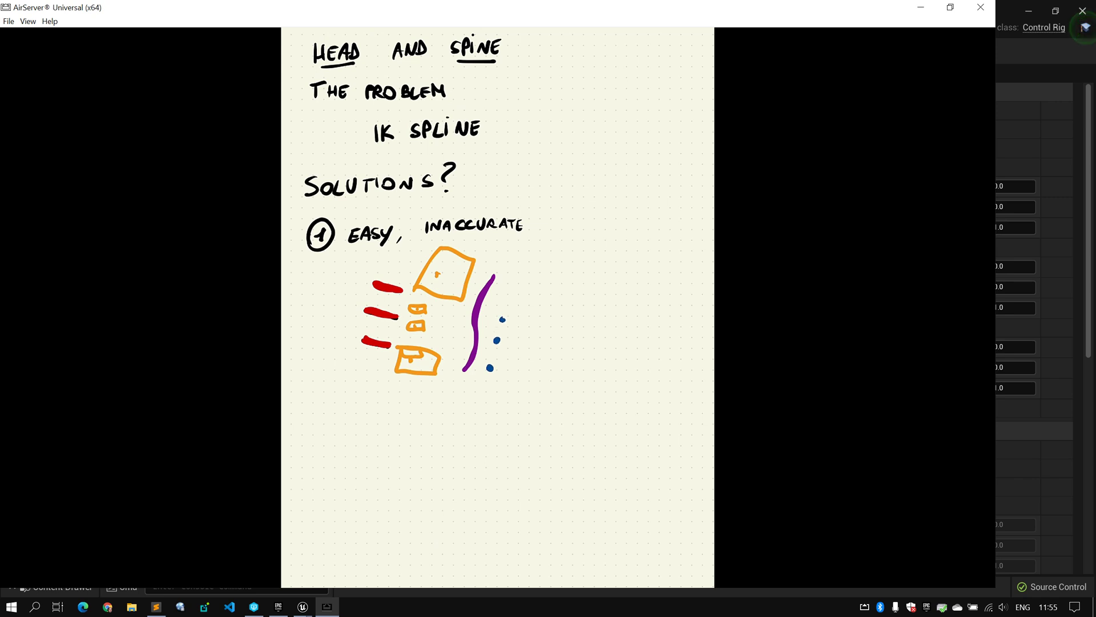
pyautogui.moveTo(501, 322); pyautogui.dragTo(515, 289)
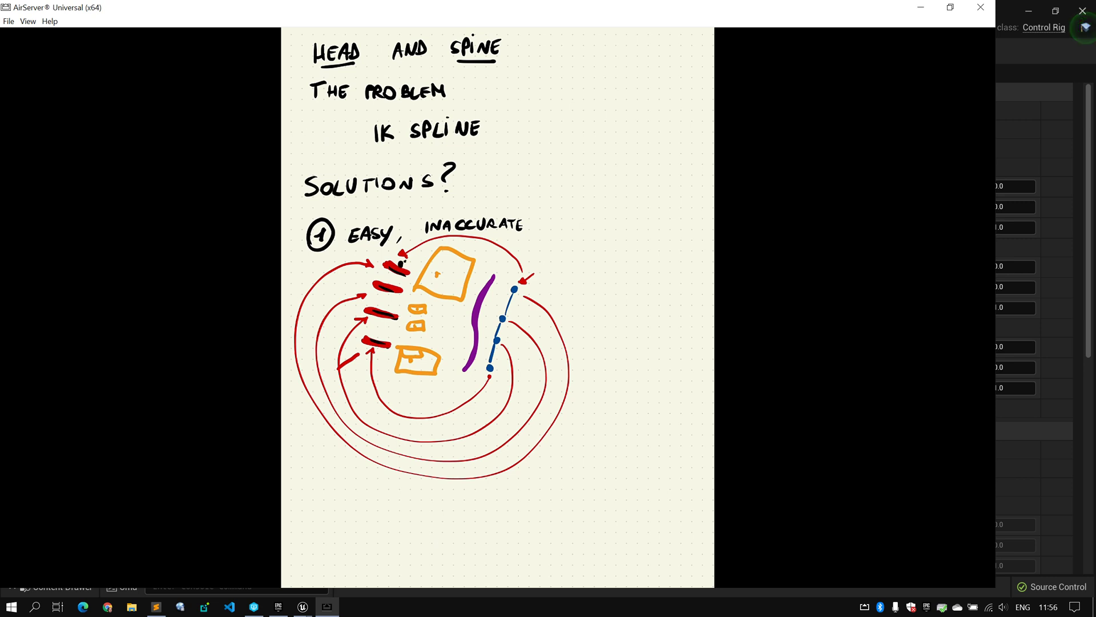
# Step: Draw more red arrows looping from the blue line back to the red bone marks
pyautogui.moveTo(395, 265); pyautogui.dragTo(535, 297)
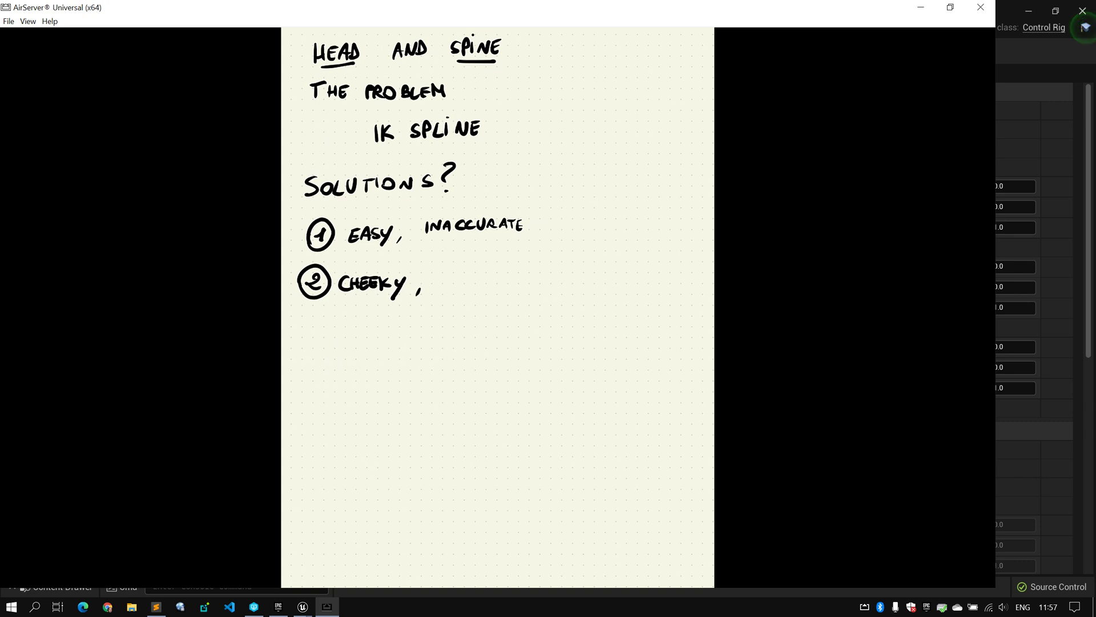
# Step: Erase the spine diagram and write '② Cheeky, accurate' under the first solution
pyautogui.write('ACCURATE')
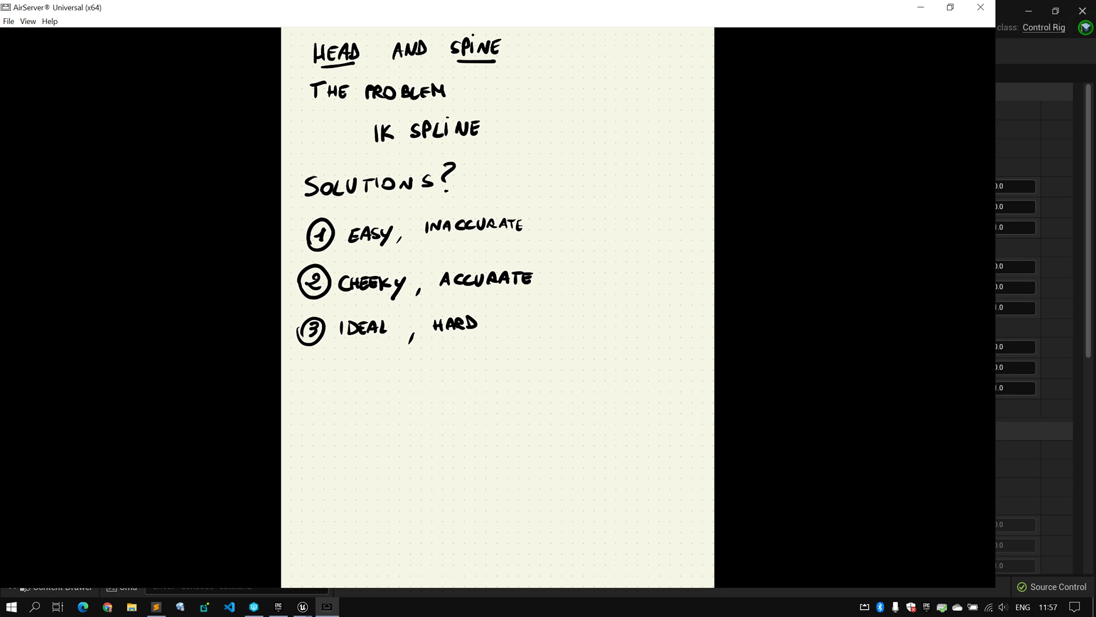
# Step: Draw red arrows pointing at the HEAD and SPINE headings
pyautogui.moveTo(544, 44); pyautogui.dragTo(509, 48)
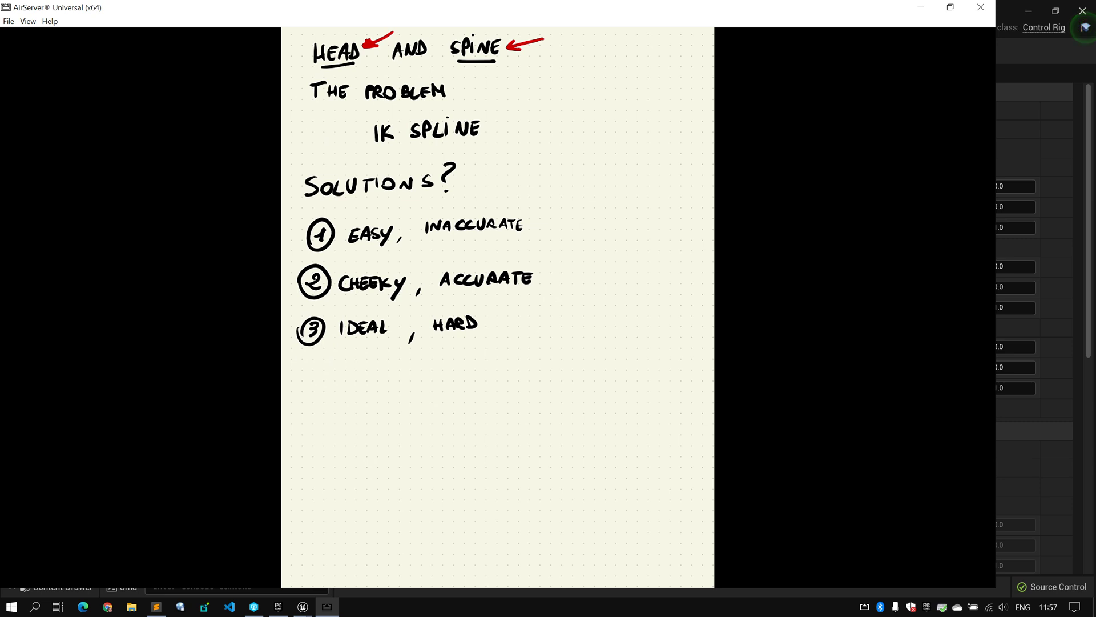
pyautogui.click(559, 221)
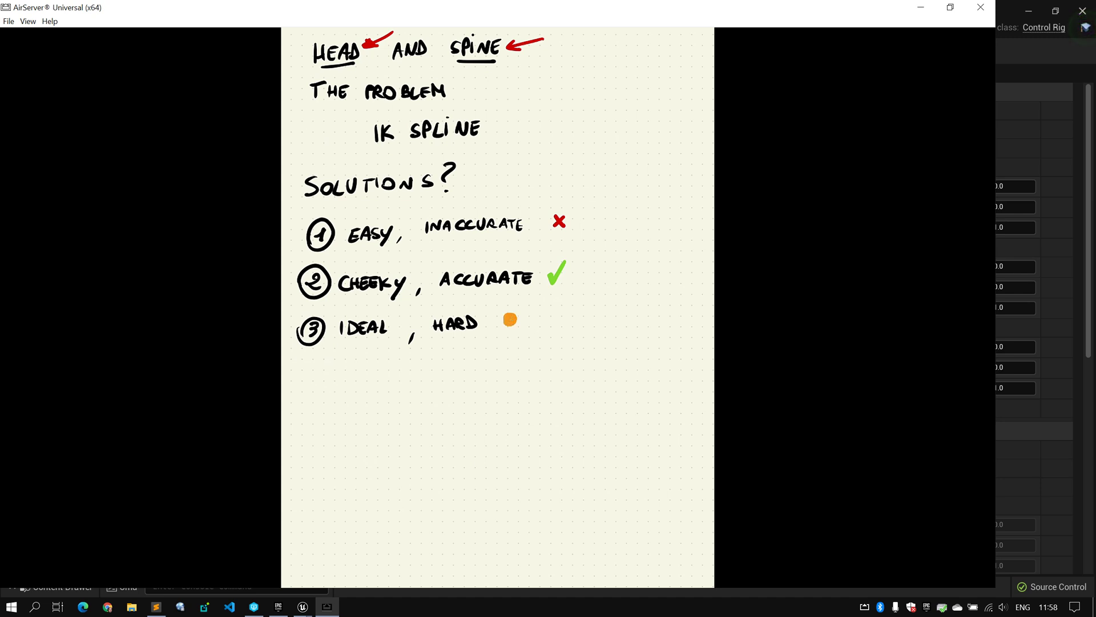
# Step: Draw orange arrows toward 'Ideal, hard' and enclose that option in an orange box
pyautogui.moveTo(519, 318); pyautogui.dragTo(567, 318)
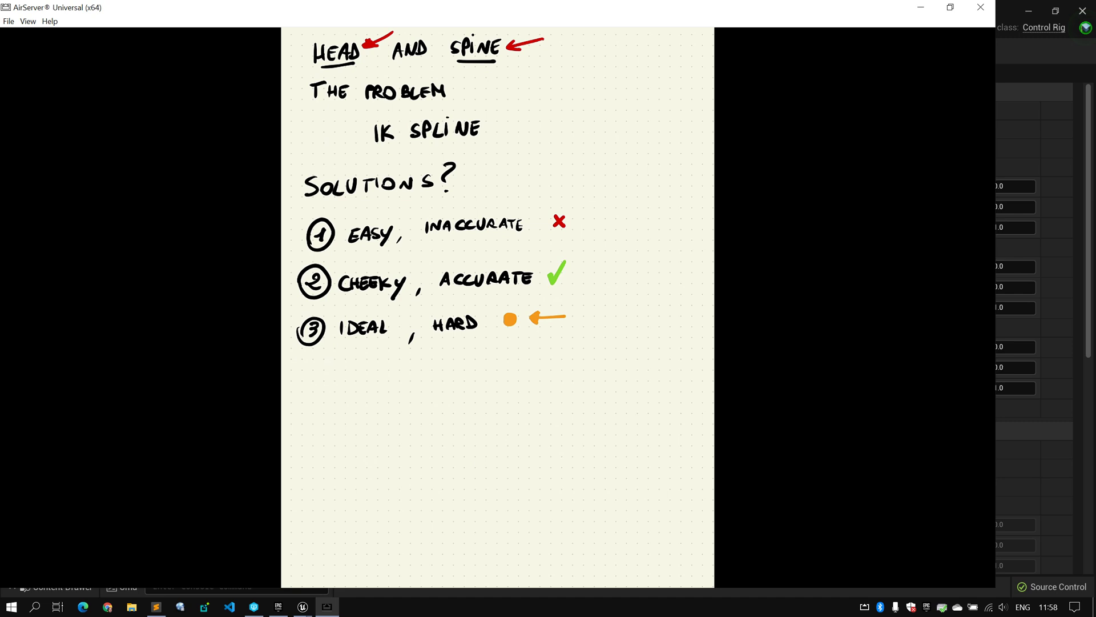
pyautogui.moveTo(502, 356); pyautogui.dragTo(505, 332)
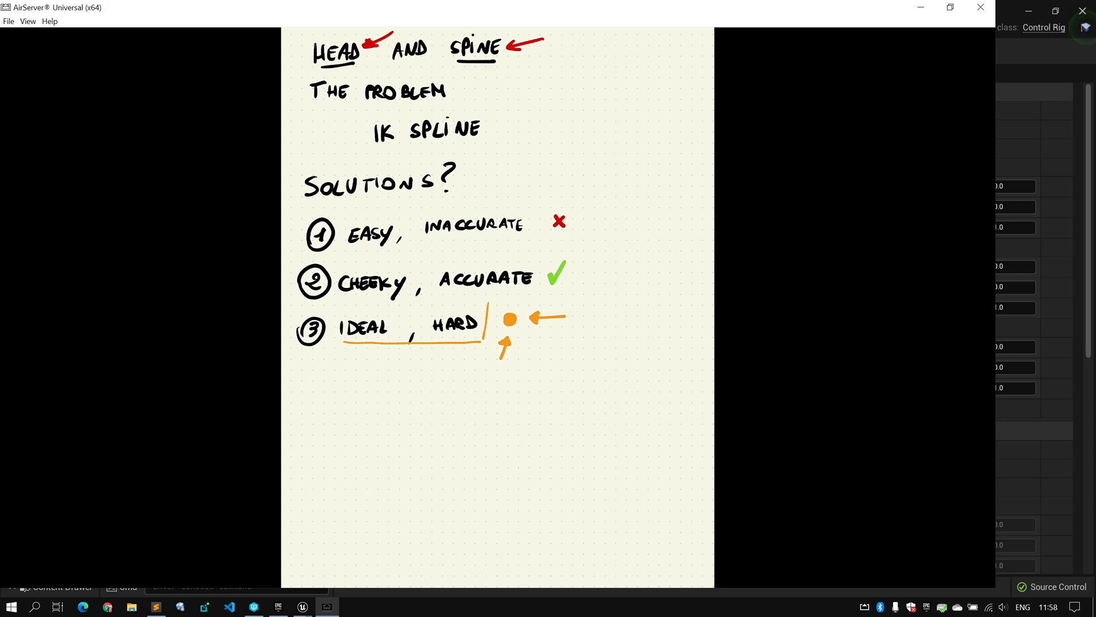
pyautogui.moveTo(336, 300); pyautogui.dragTo(489, 343)
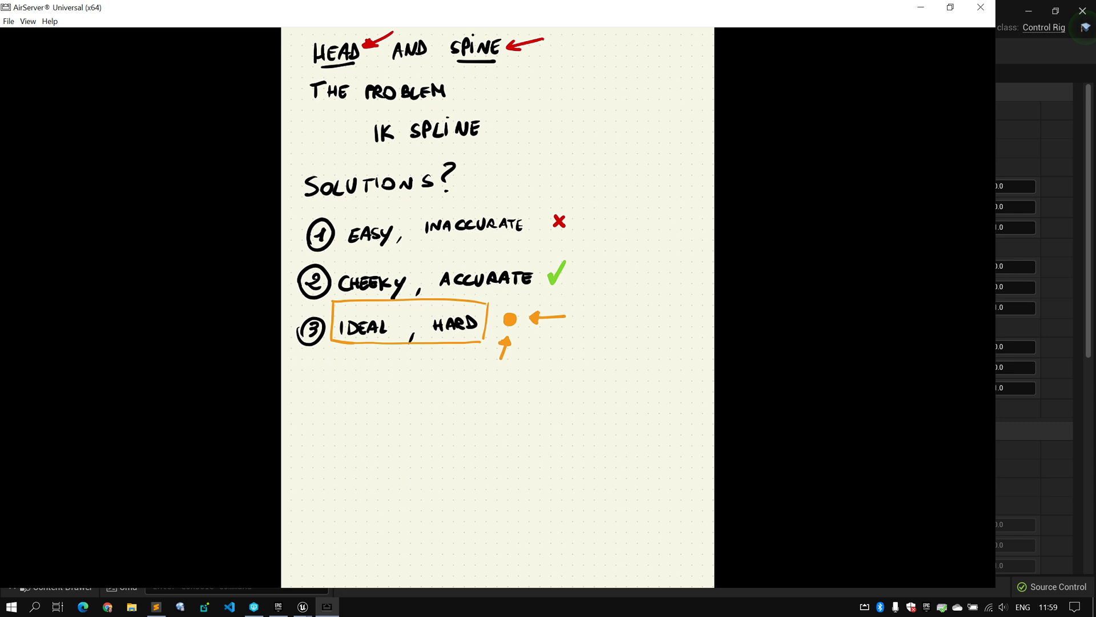
pyautogui.moveTo(1005, 59)
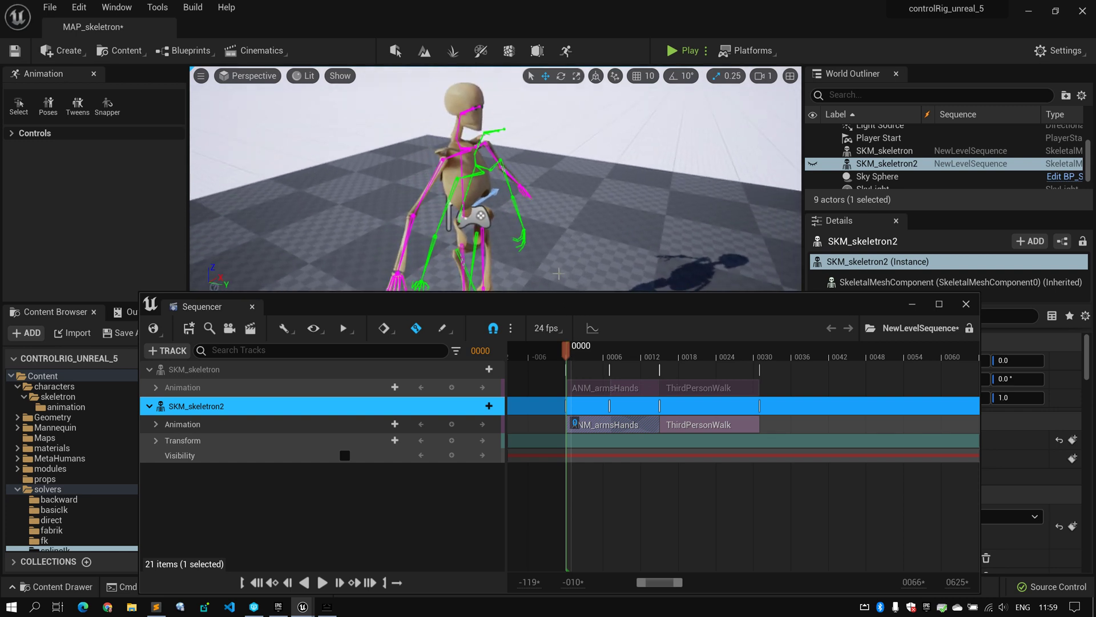
# Step: Select both skeleton tracks and scrub SKM_skeletron's animation to frames 9 and 2
pyautogui.click(210, 370)
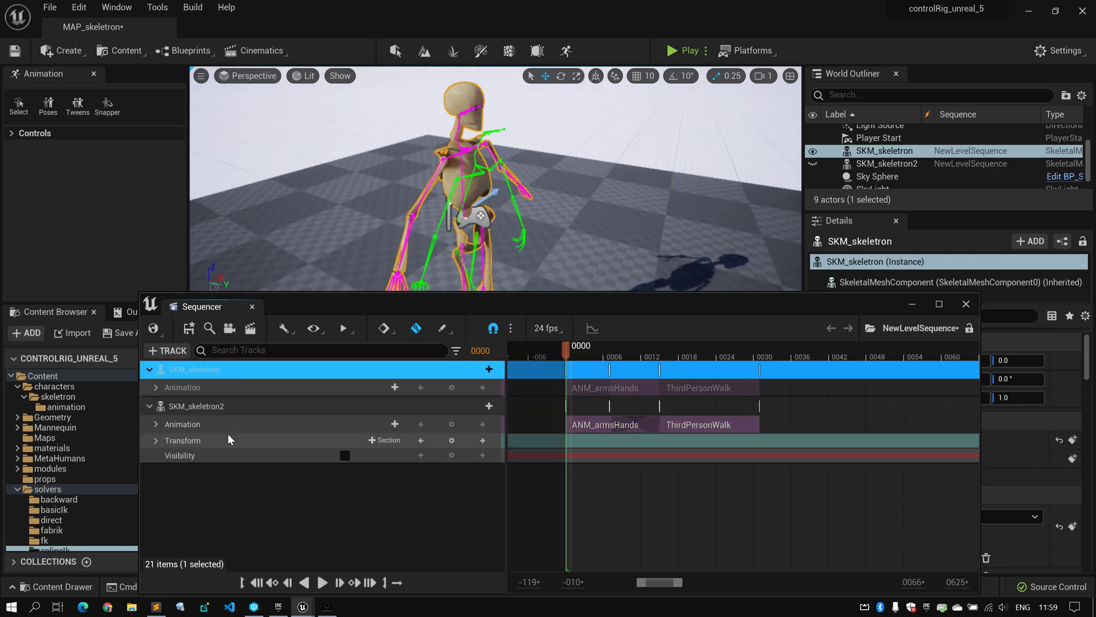
pyautogui.click(196, 405)
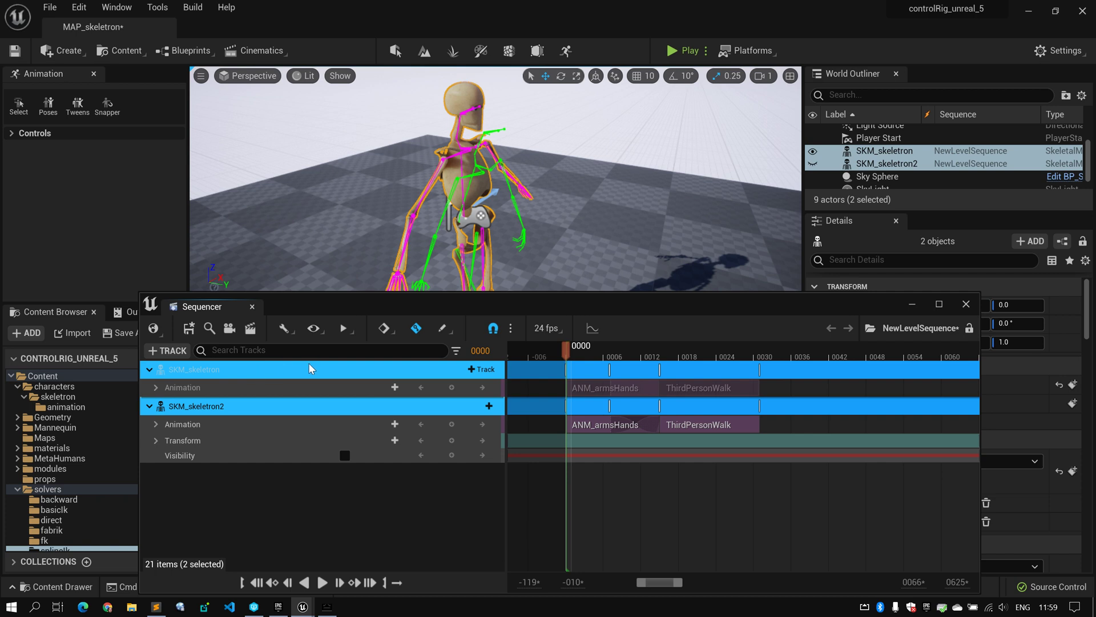
pyautogui.moveTo(213, 377)
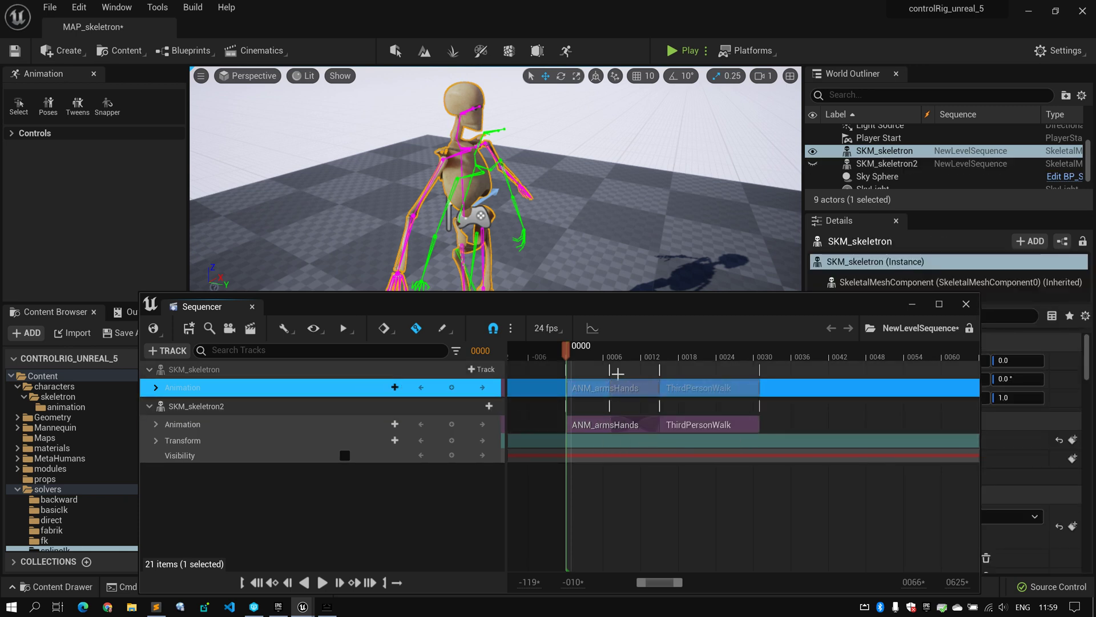
pyautogui.click(642, 348)
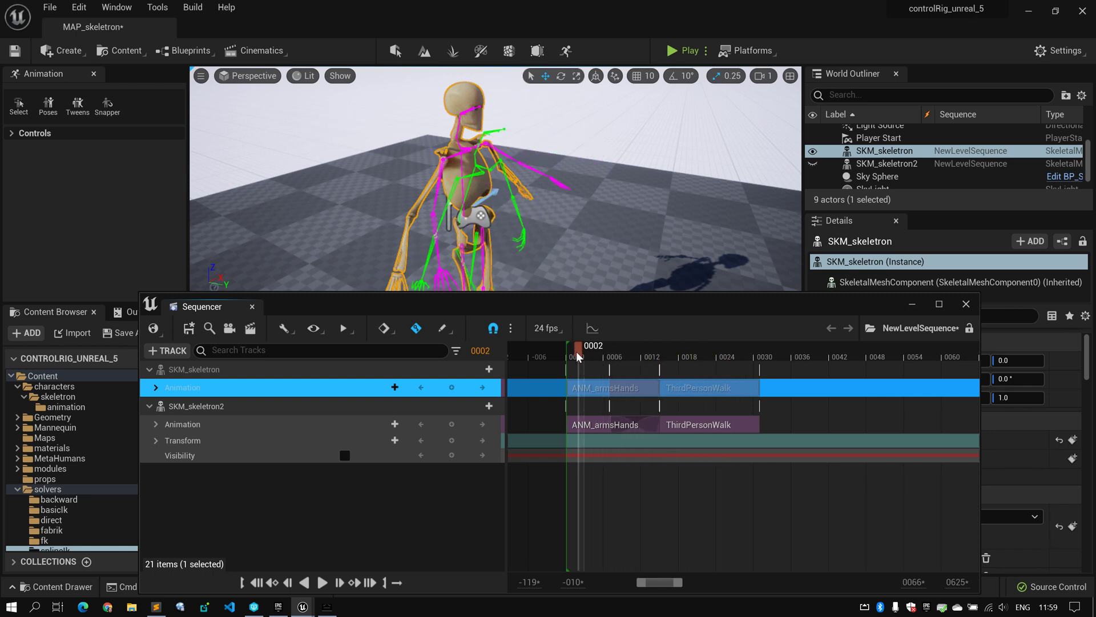
pyautogui.moveTo(576, 356); pyautogui.dragTo(628, 356)
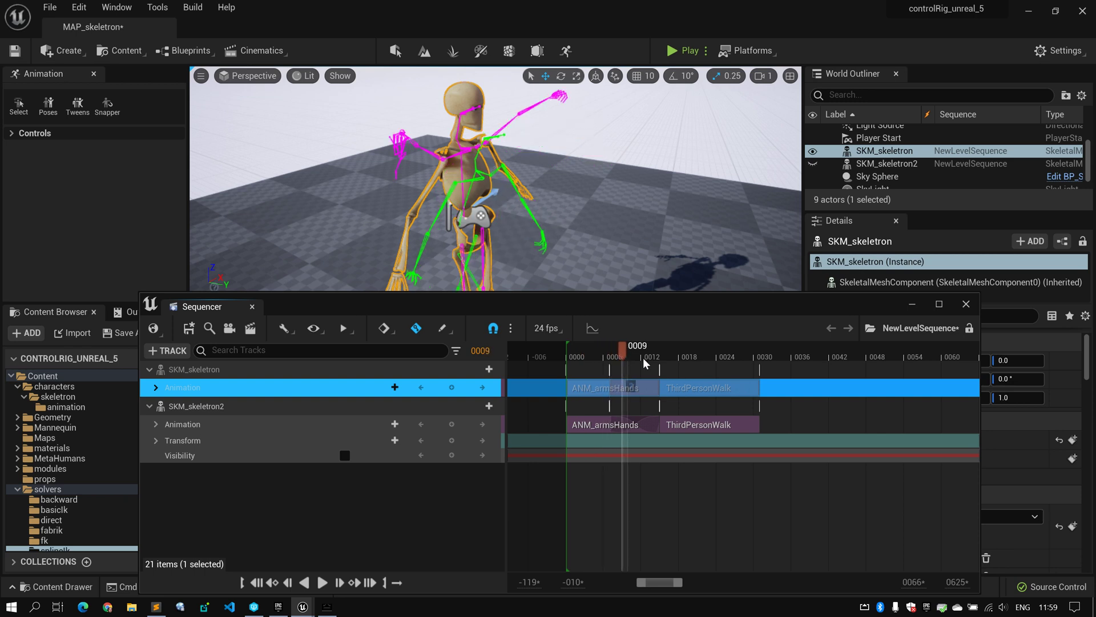
pyautogui.moveTo(620, 346); pyautogui.dragTo(692, 346)
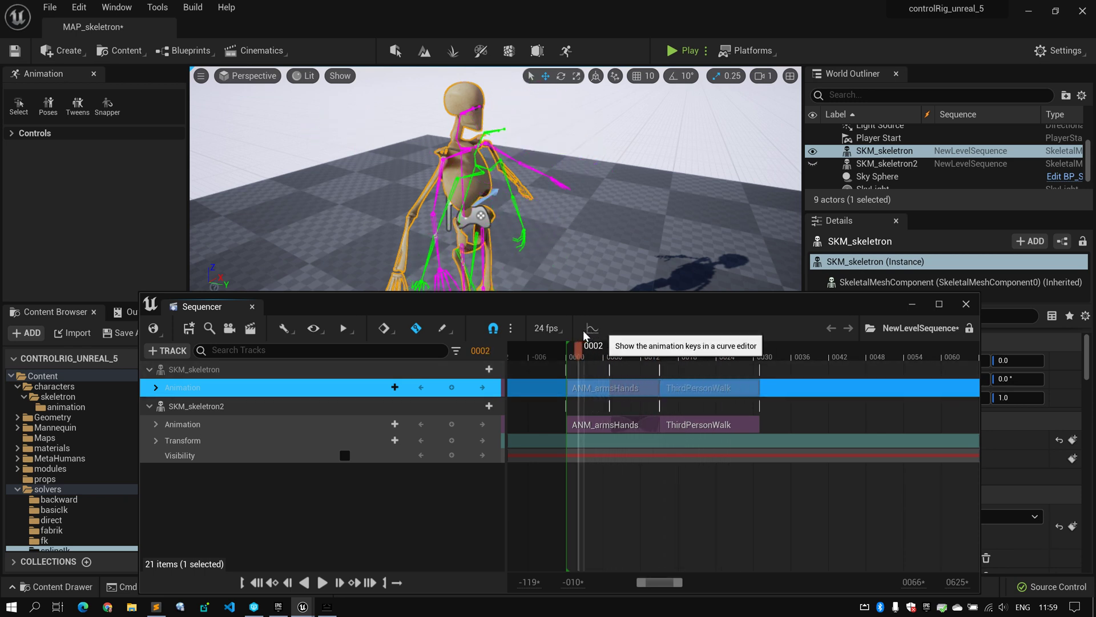
# Step: Open a track's right-click menu and scrub SKM_skeletron2 through frames 26, 21 and 5
pyautogui.click(202, 406)
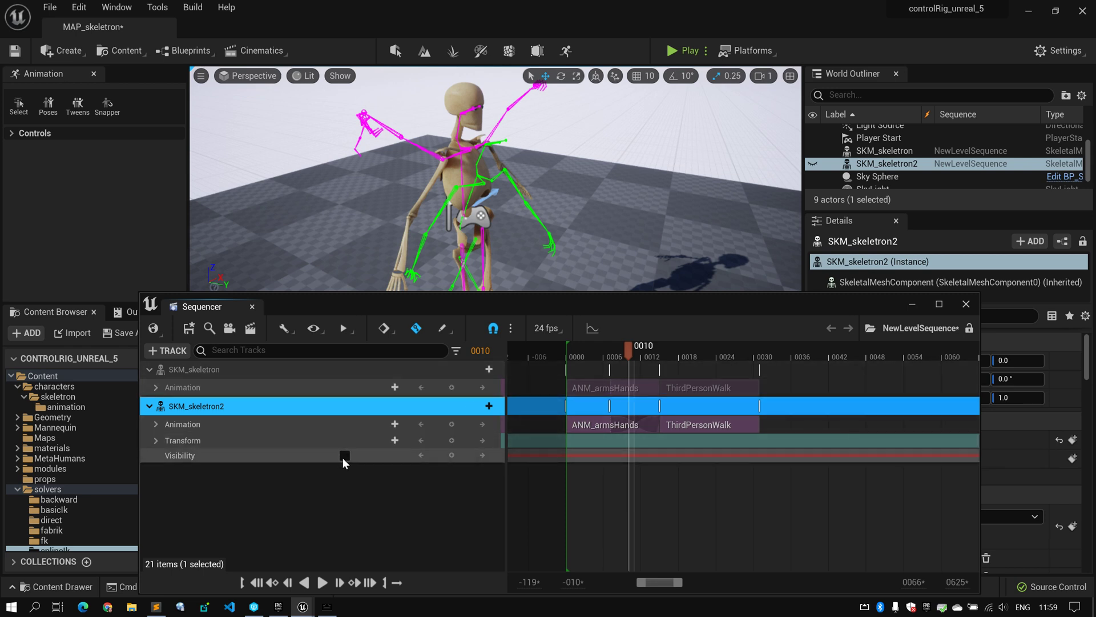
pyautogui.rightClick(608, 388)
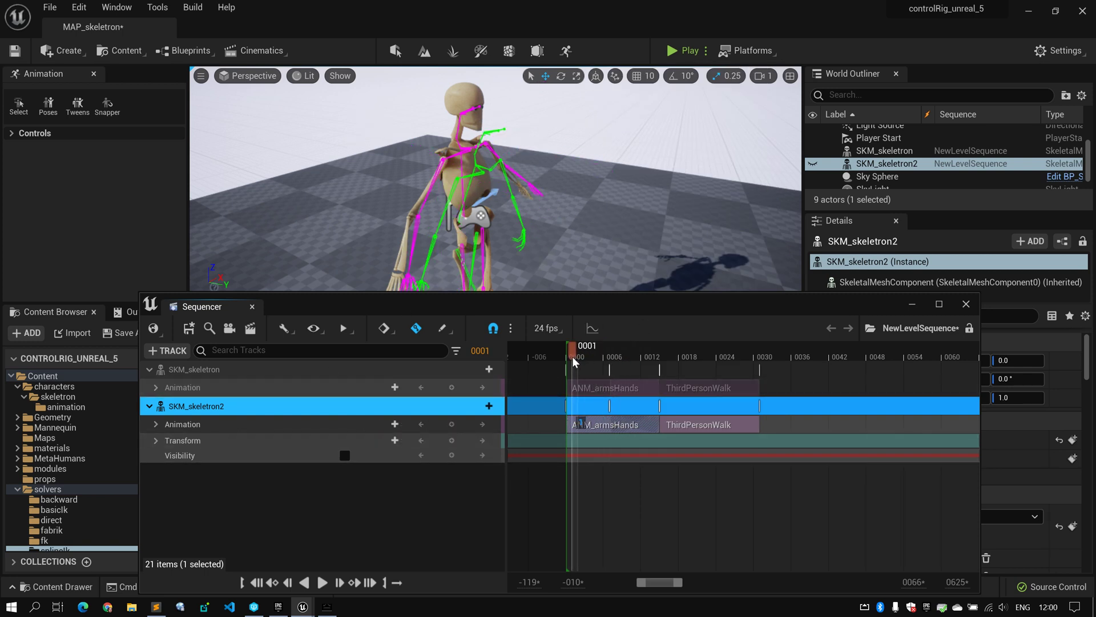
pyautogui.moveTo(573, 345); pyautogui.dragTo(732, 346)
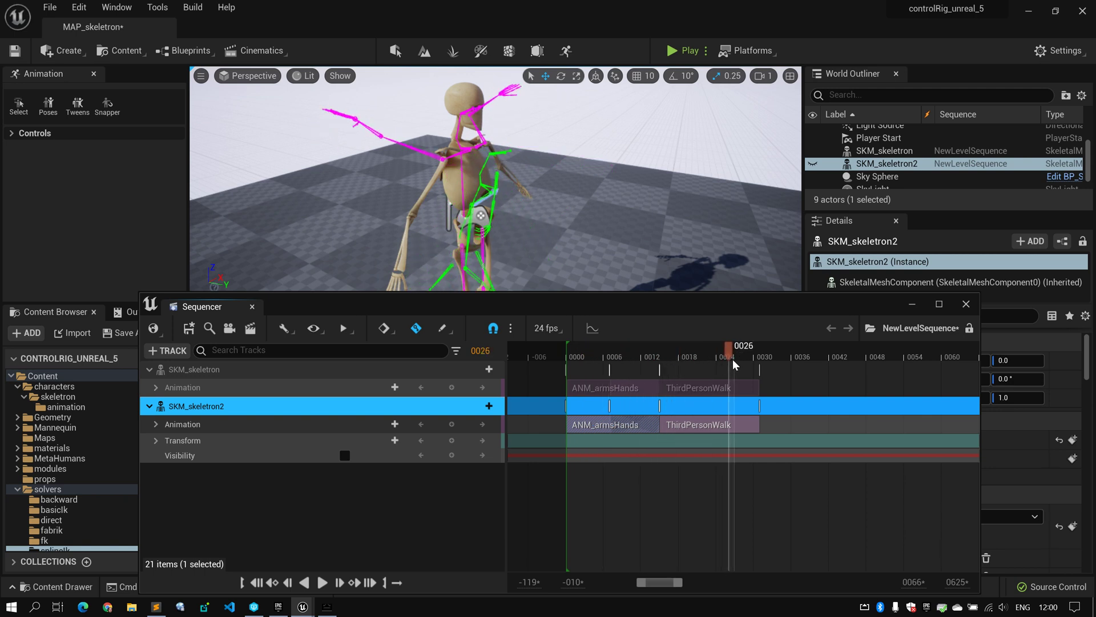
pyautogui.moveTo(734, 362); pyautogui.dragTo(706, 362)
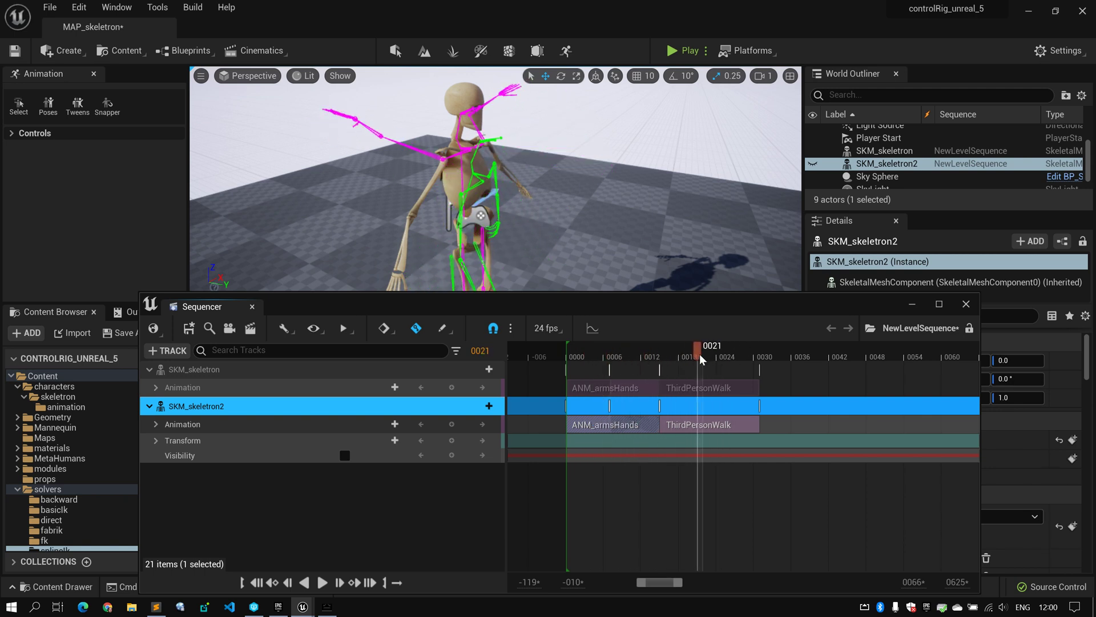
pyautogui.moveTo(701, 361); pyautogui.dragTo(599, 360)
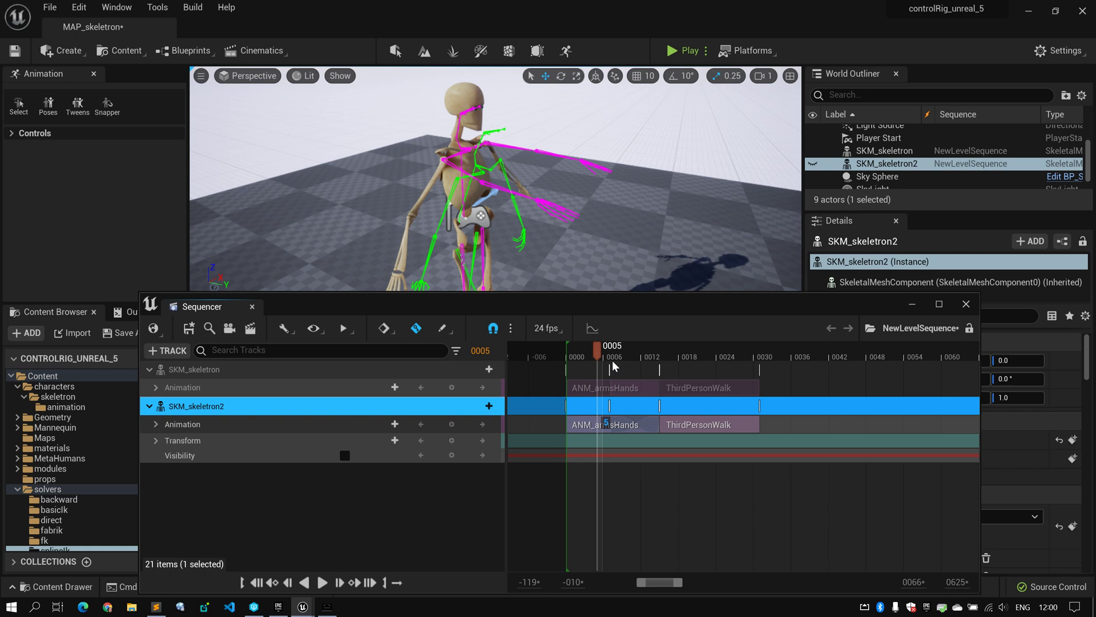
pyautogui.moveTo(599, 345); pyautogui.dragTo(576, 345)
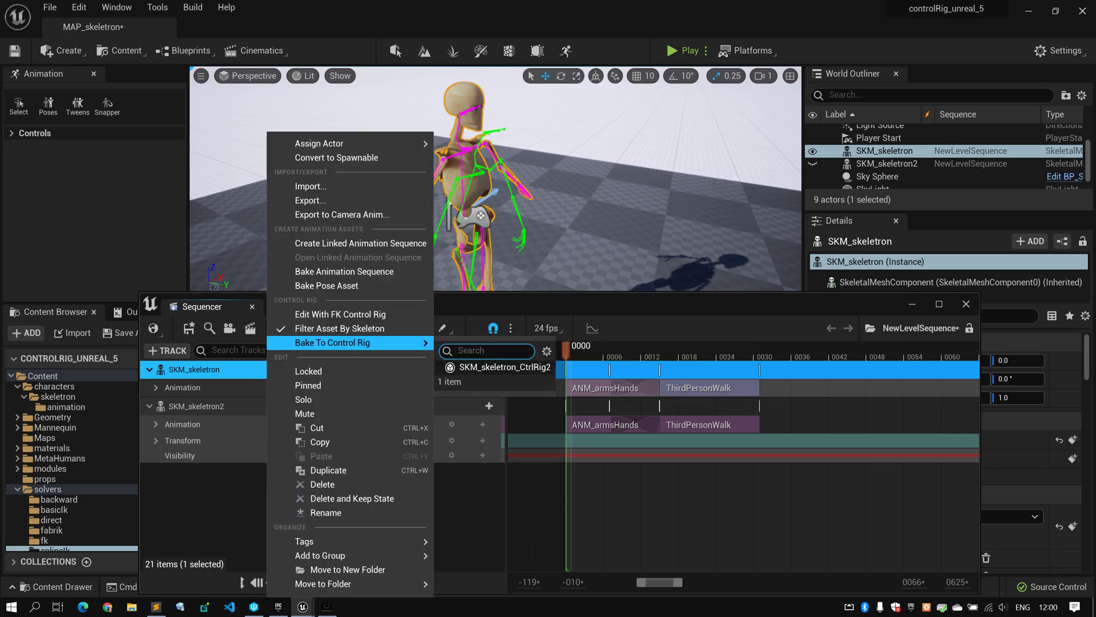
pyautogui.click(339, 343)
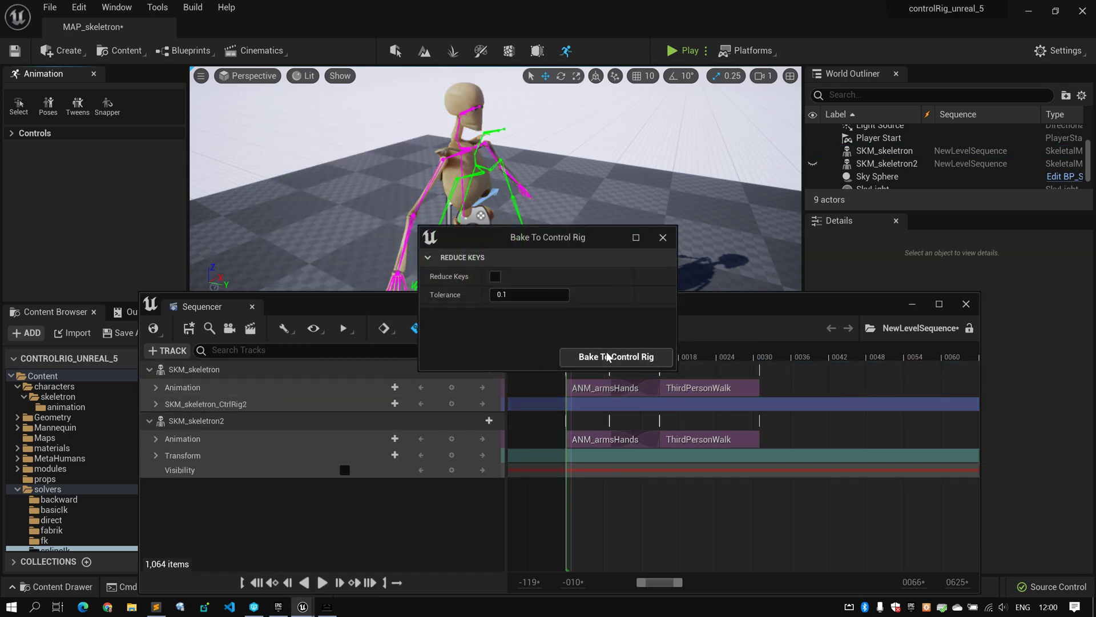
pyautogui.click(616, 356)
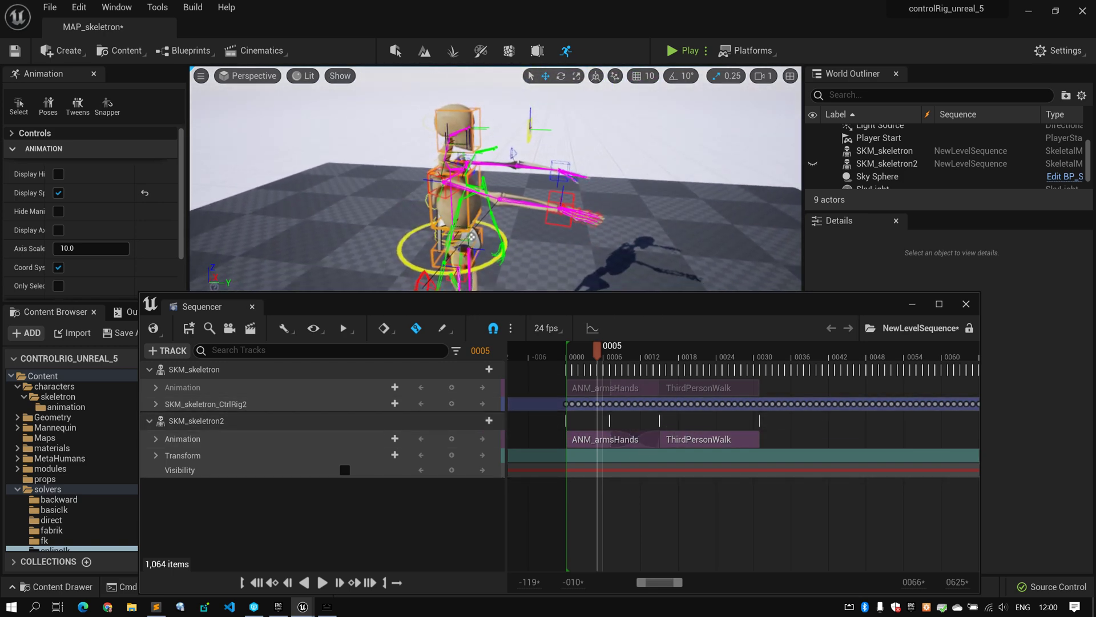
pyautogui.moveTo(596, 345); pyautogui.dragTo(614, 346)
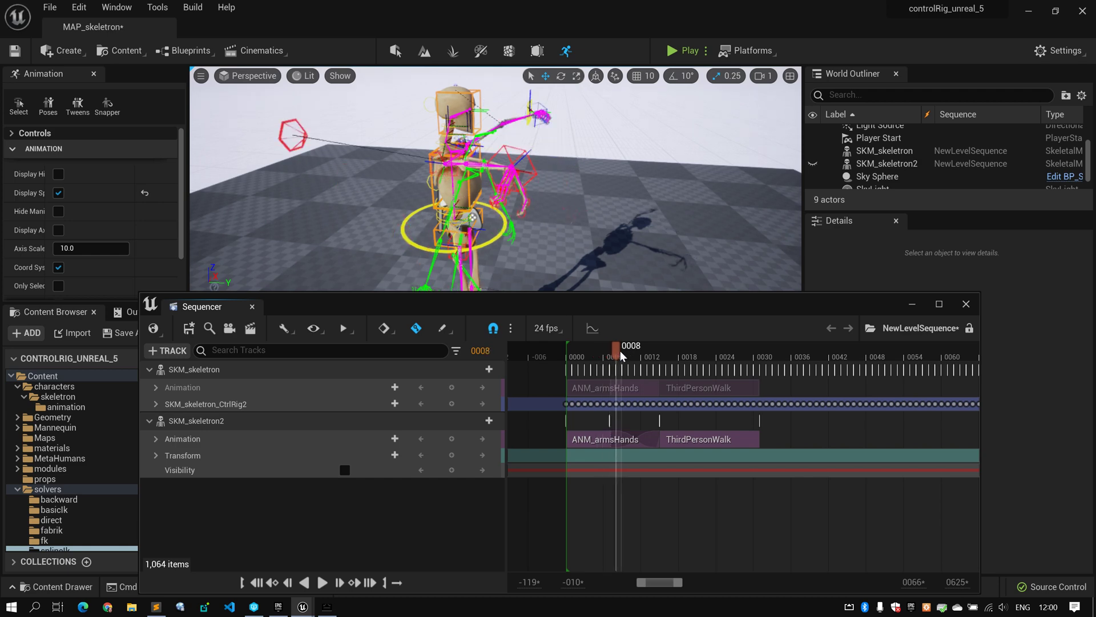
pyautogui.moveTo(619, 348); pyautogui.dragTo(650, 348)
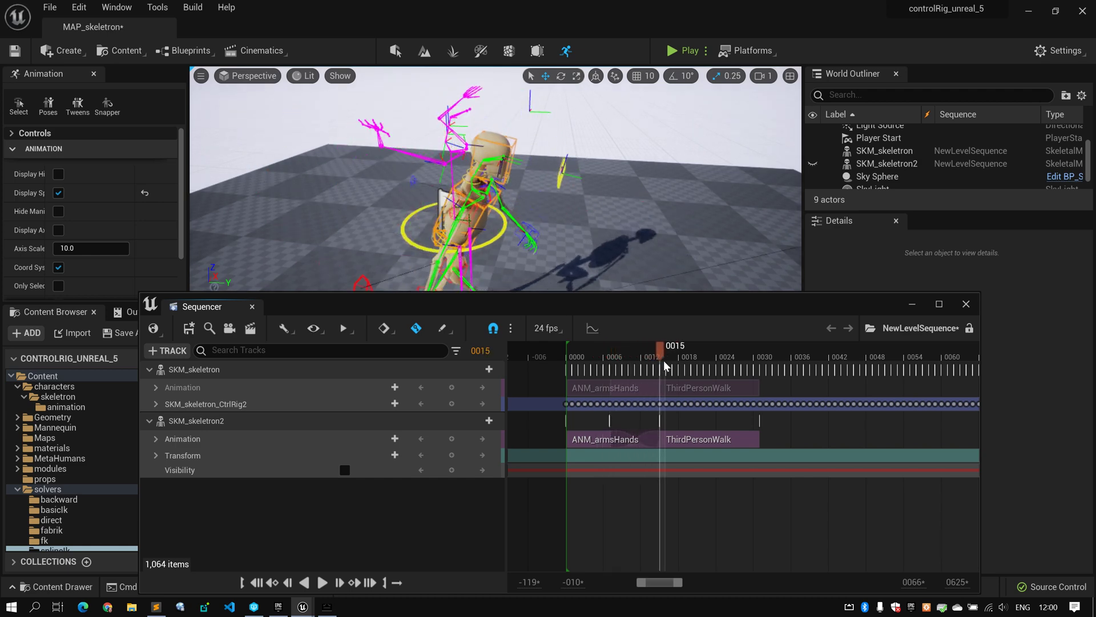
pyautogui.moveTo(658, 348); pyautogui.dragTo(680, 348)
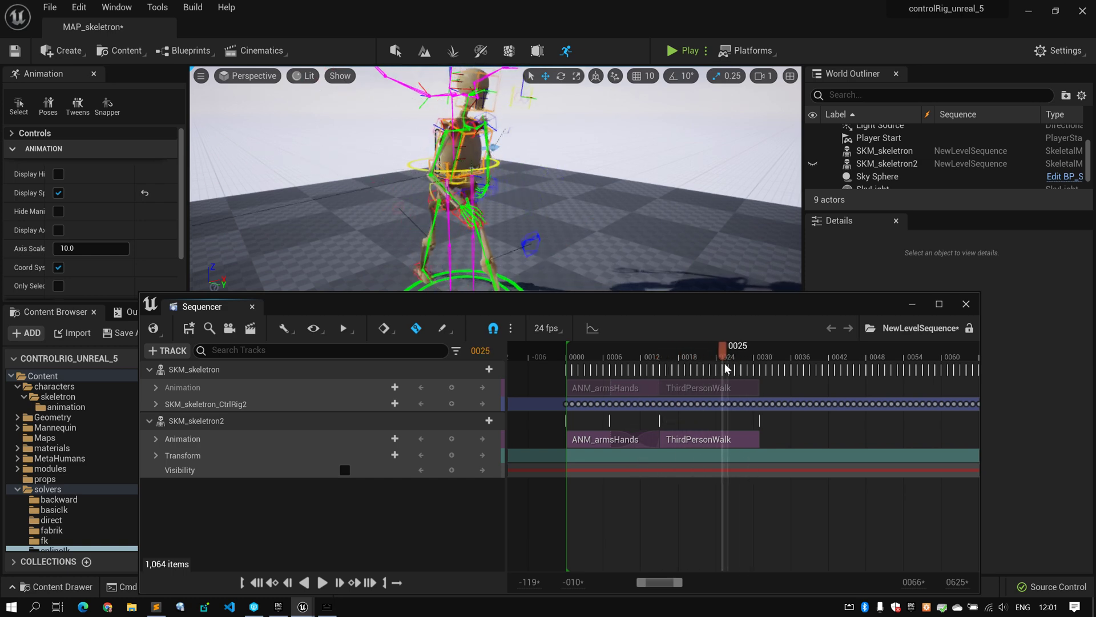
pyautogui.moveTo(727, 345); pyautogui.dragTo(611, 345)
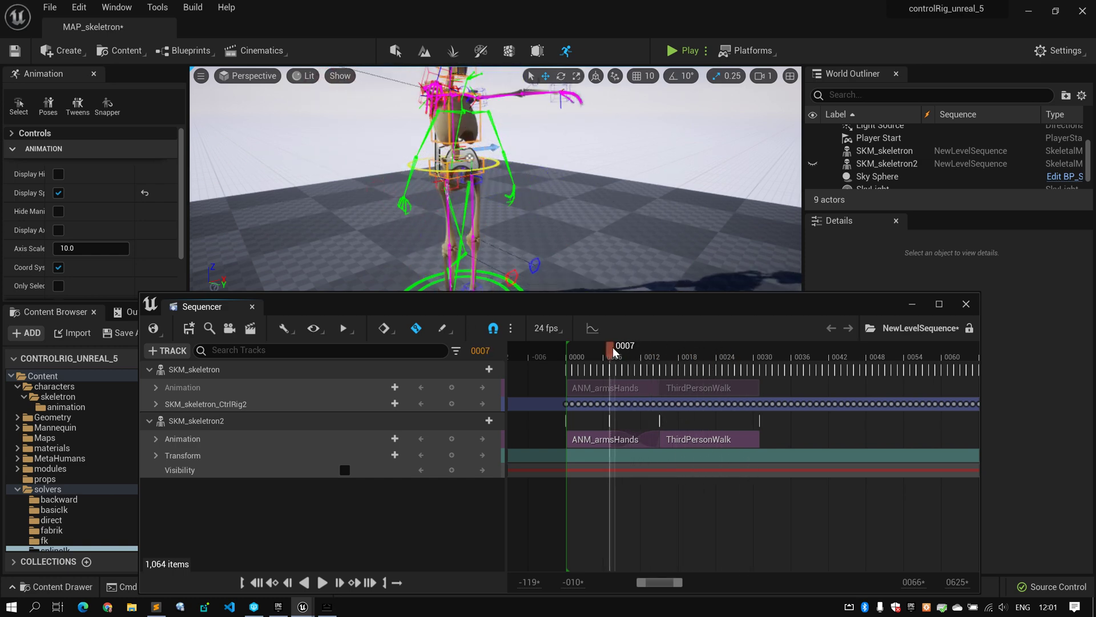
pyautogui.moveTo(611, 348); pyautogui.dragTo(711, 348)
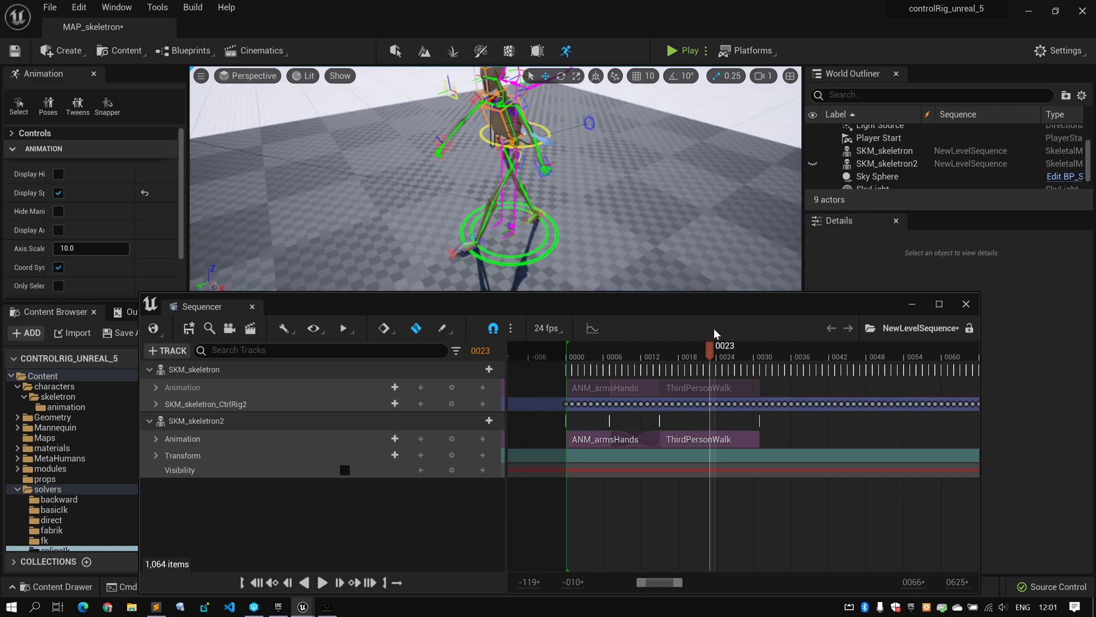
pyautogui.moveTo(710, 346); pyautogui.dragTo(670, 346)
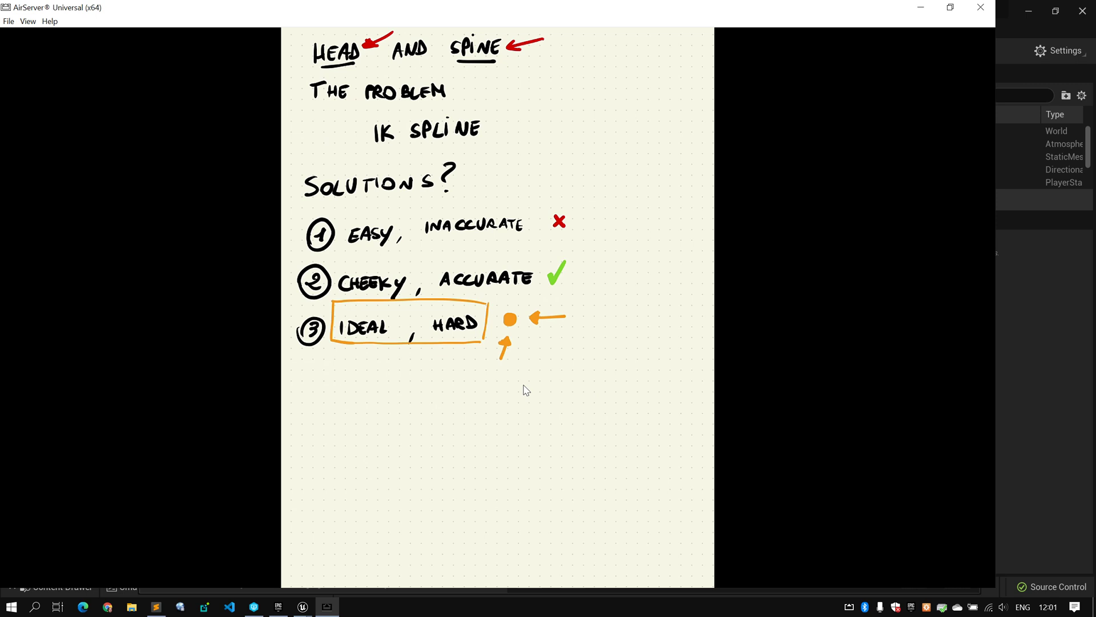
pyautogui.moveTo(607, 243); pyautogui.dragTo(572, 266)
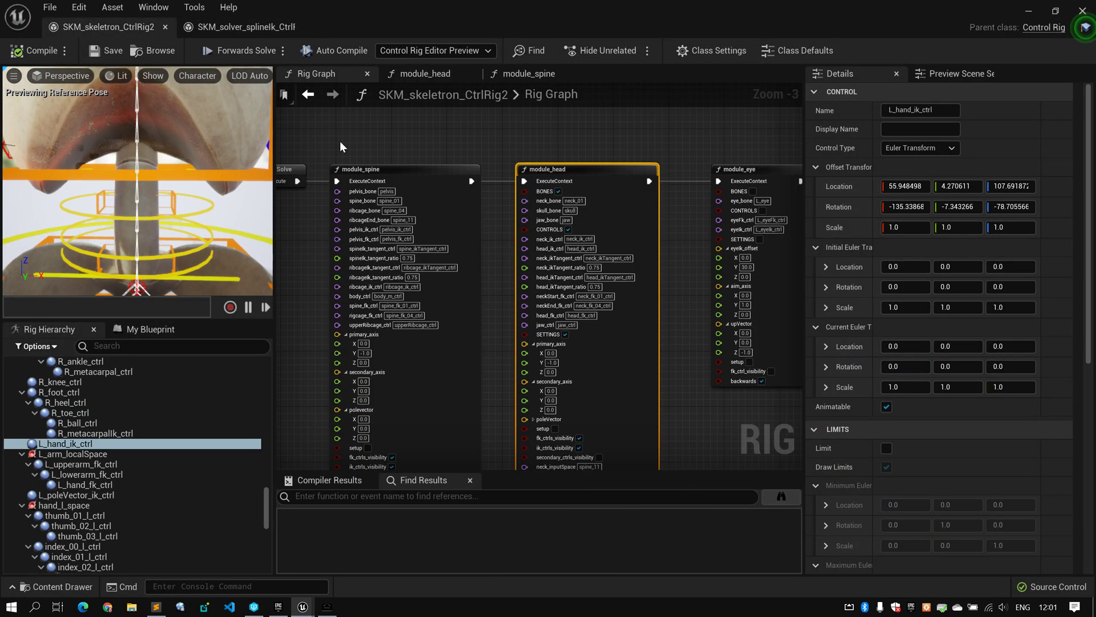
# Step: In My Blueprint, expand Functions > Solvers and select solver_splineIk to list its inputs
pyautogui.scroll(-3)
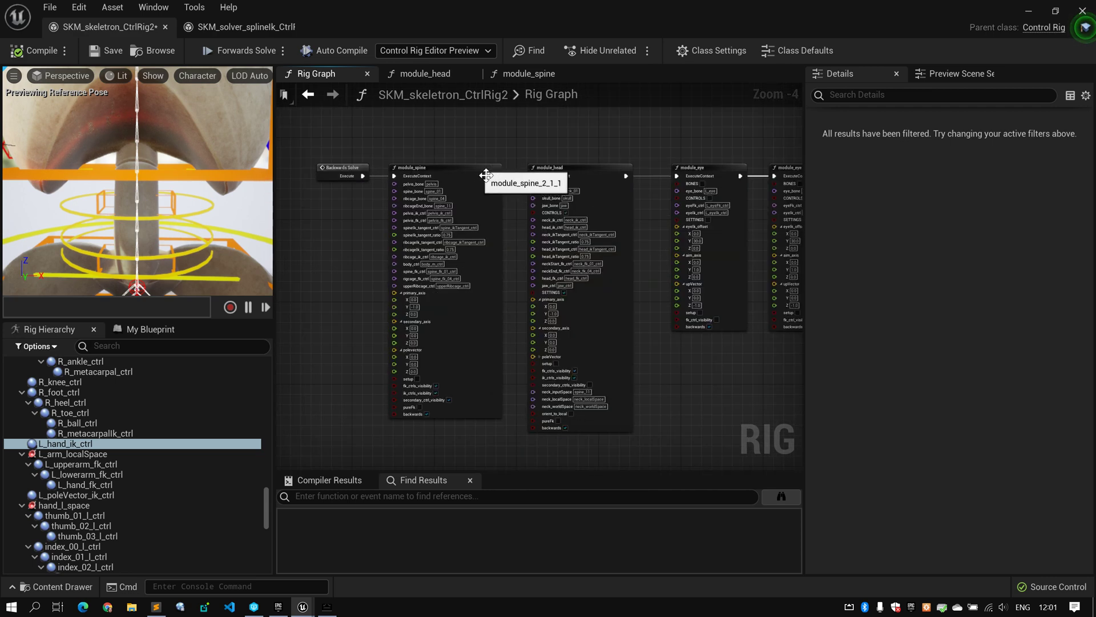
pyautogui.click(149, 329)
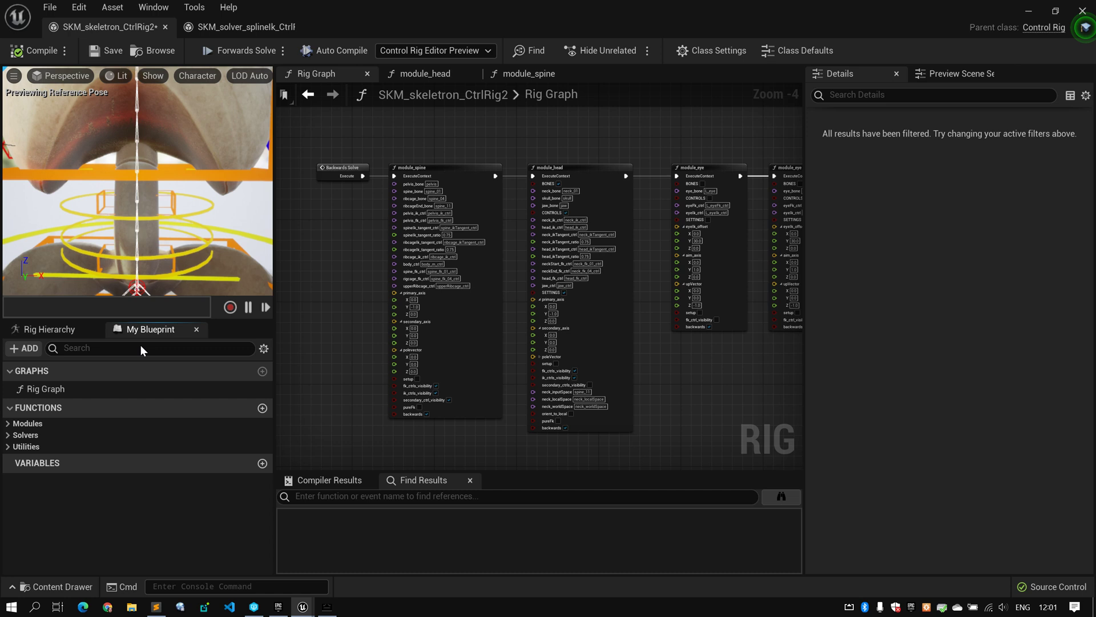
pyautogui.click(26, 434)
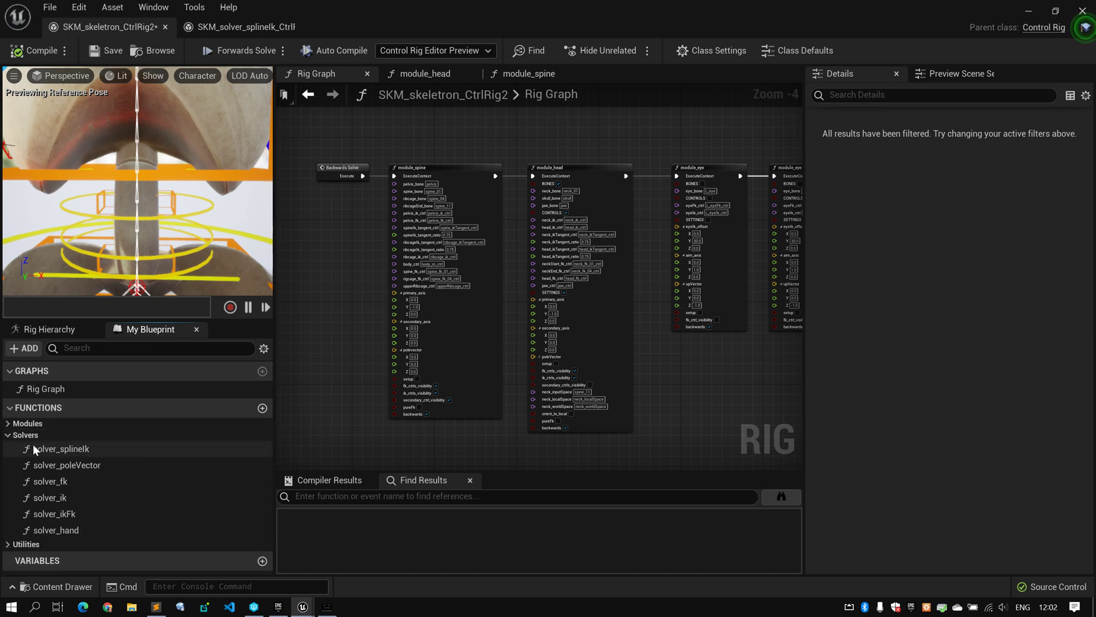
pyautogui.moveTo(91, 449)
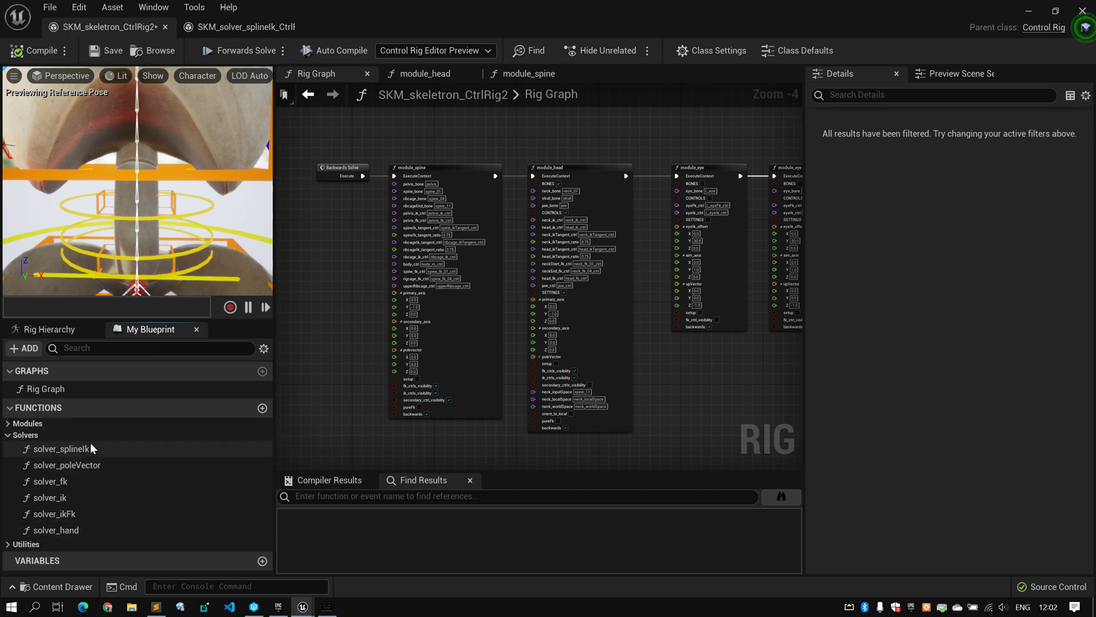
pyautogui.moveTo(119, 437)
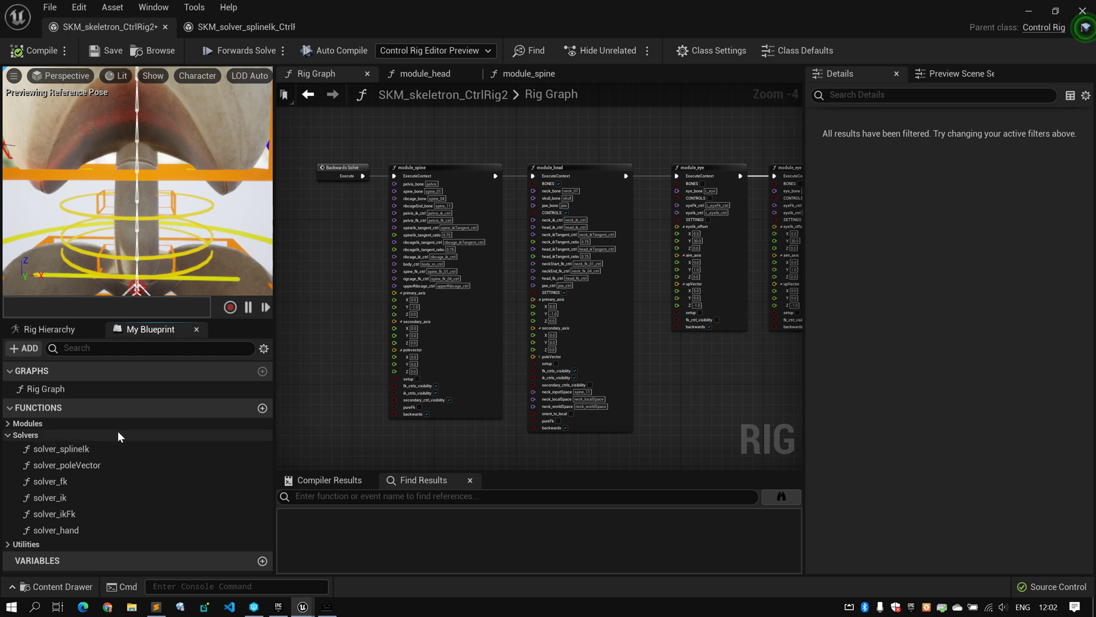
pyautogui.click(61, 448)
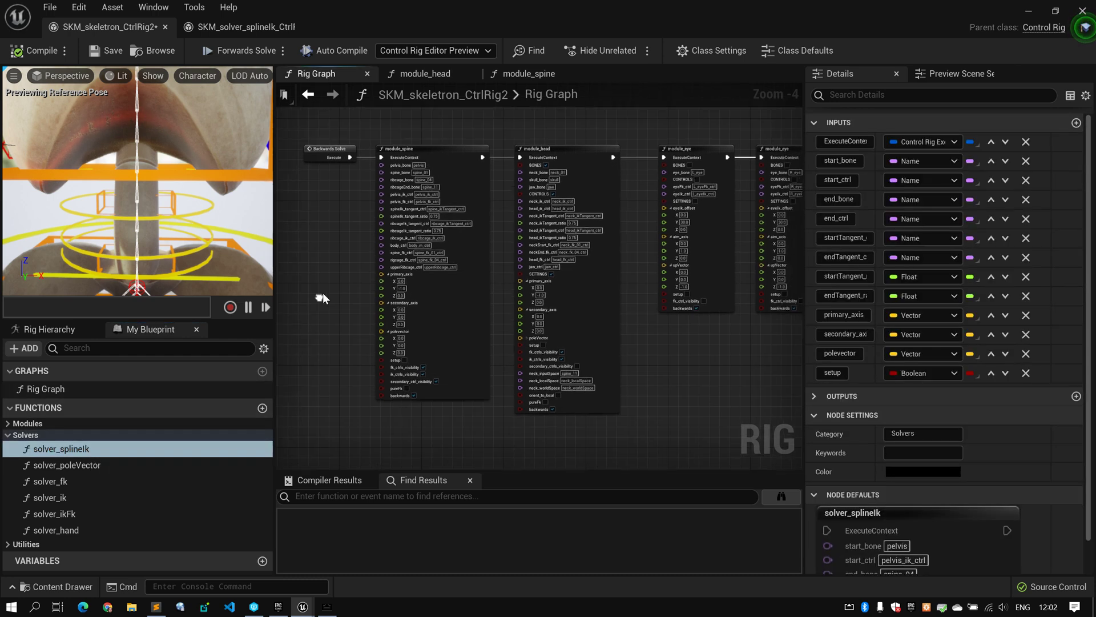
# Step: Inspect the pureFk and backwards pins in the Rig Graph, then open module_spine
pyautogui.scroll(-3)
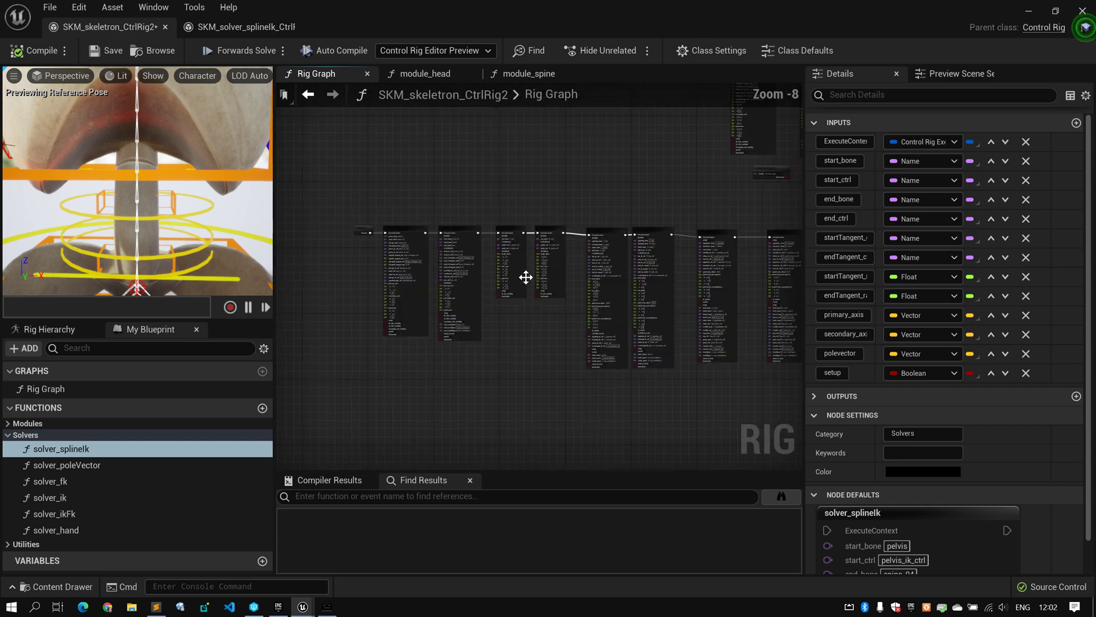
pyautogui.scroll(-3)
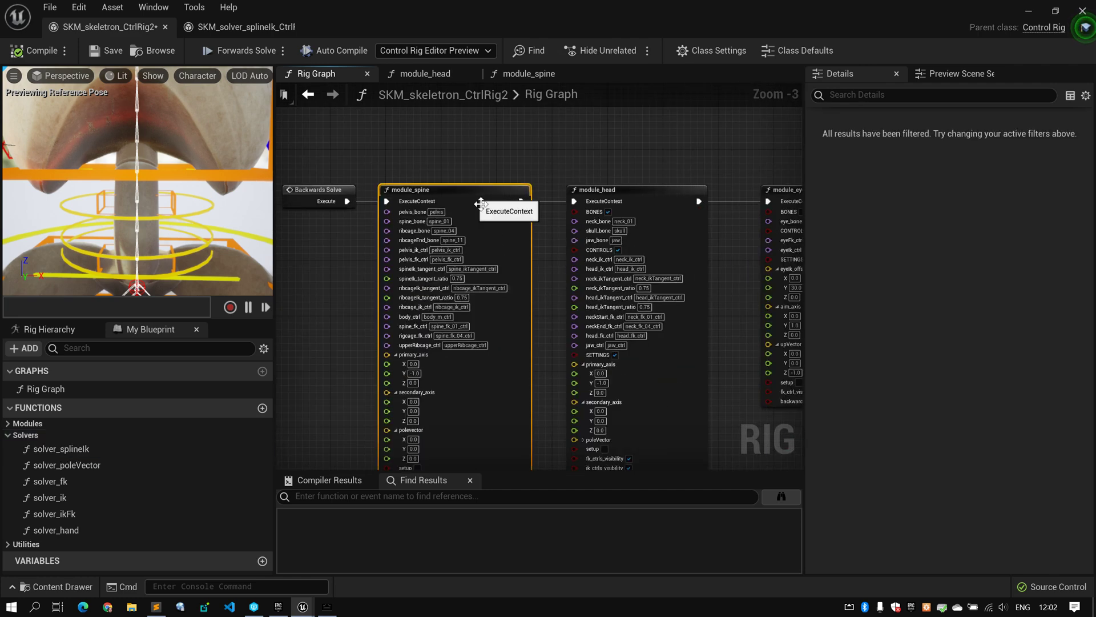
pyautogui.scroll(-3)
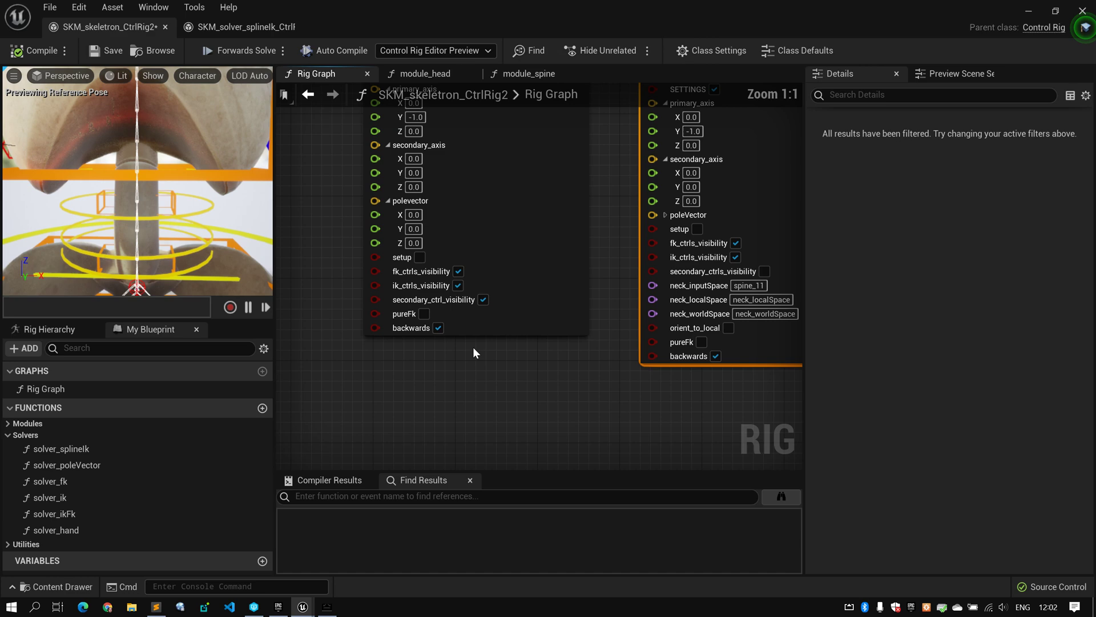
pyautogui.scroll(-3)
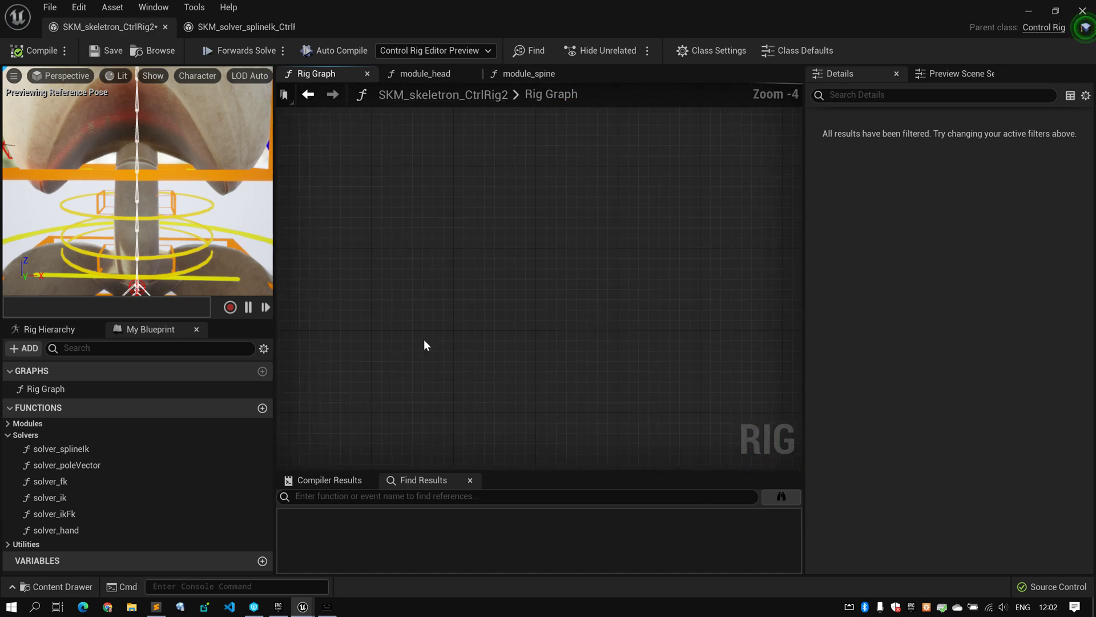
pyautogui.scroll(-3)
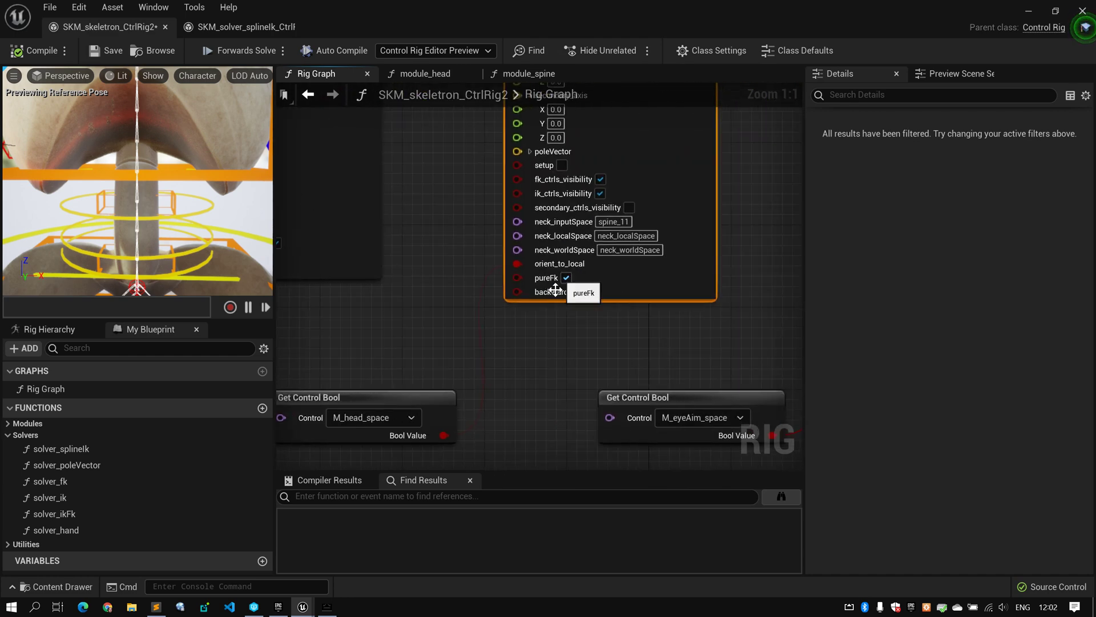
pyautogui.scroll(-3)
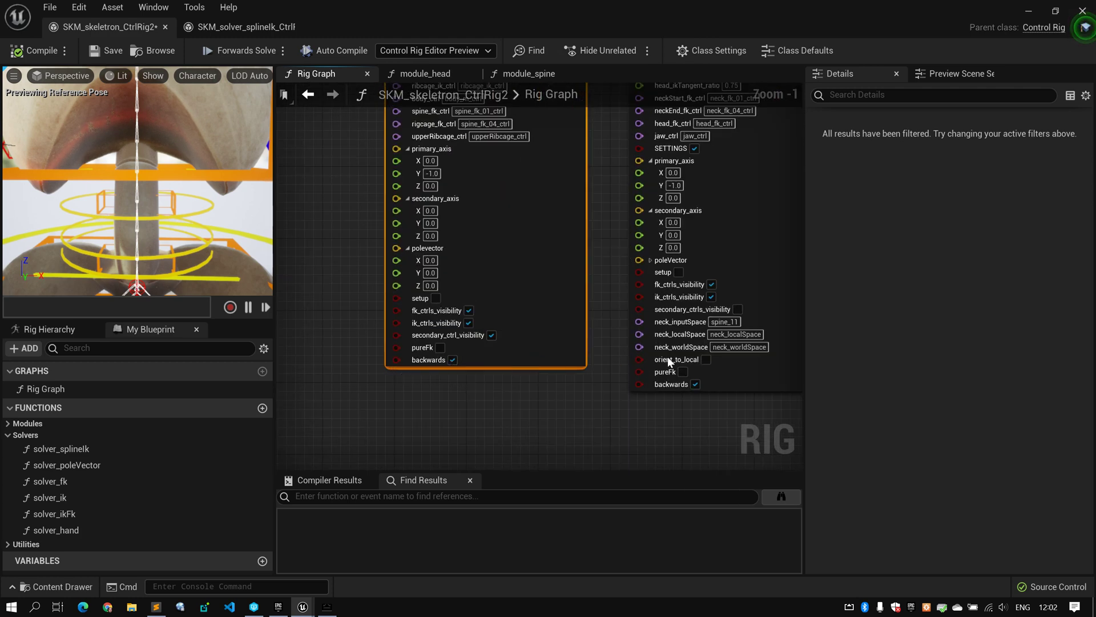
pyautogui.scroll(-3)
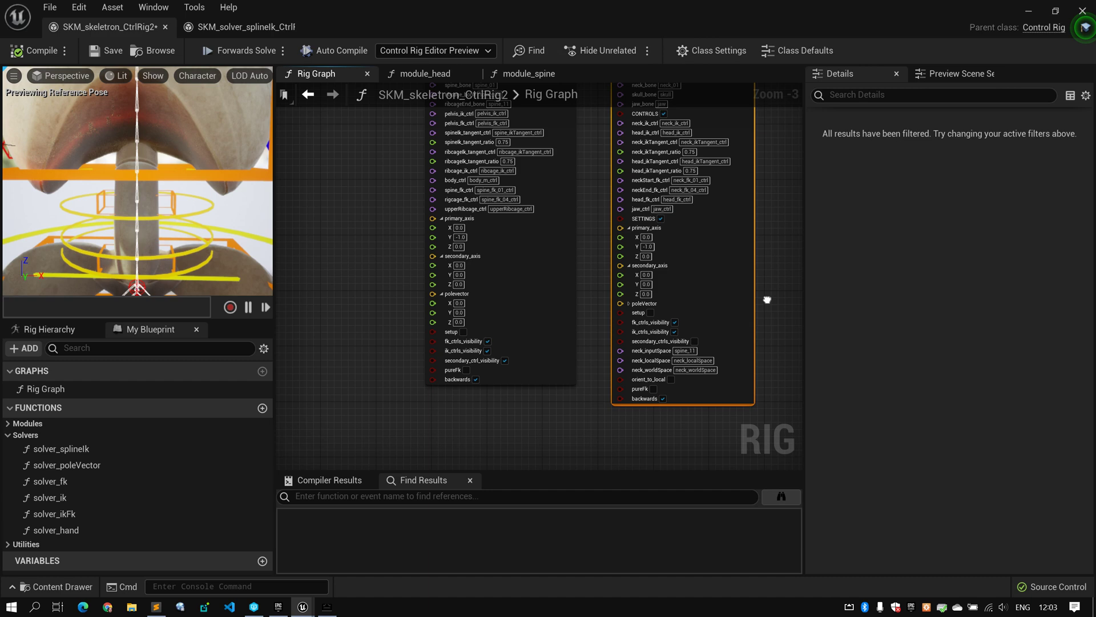
pyautogui.scroll(-3)
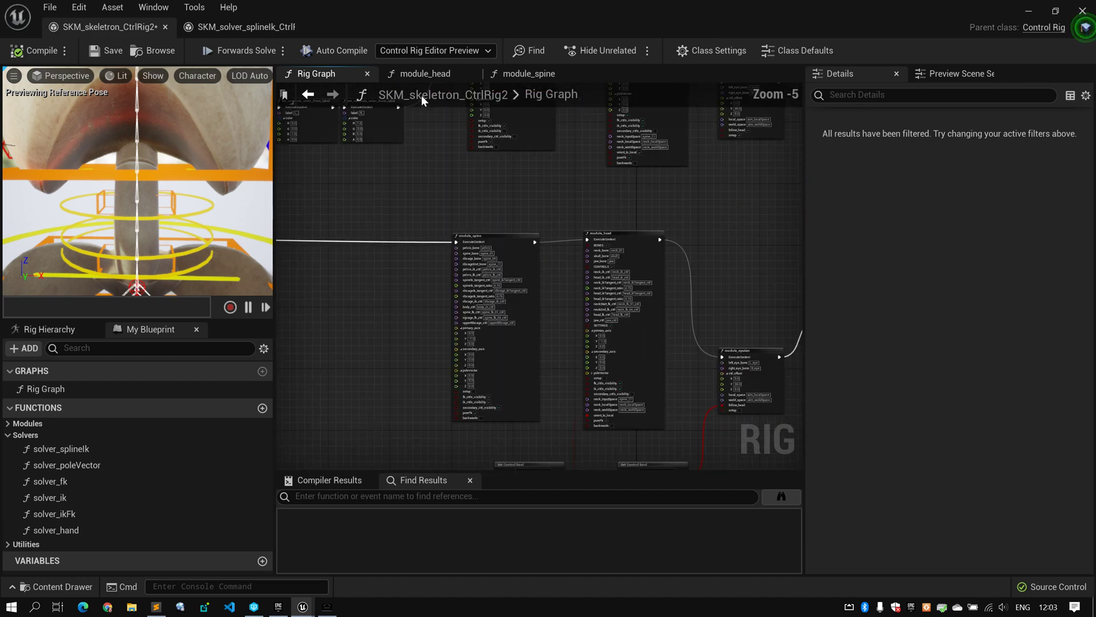
pyautogui.click(528, 73)
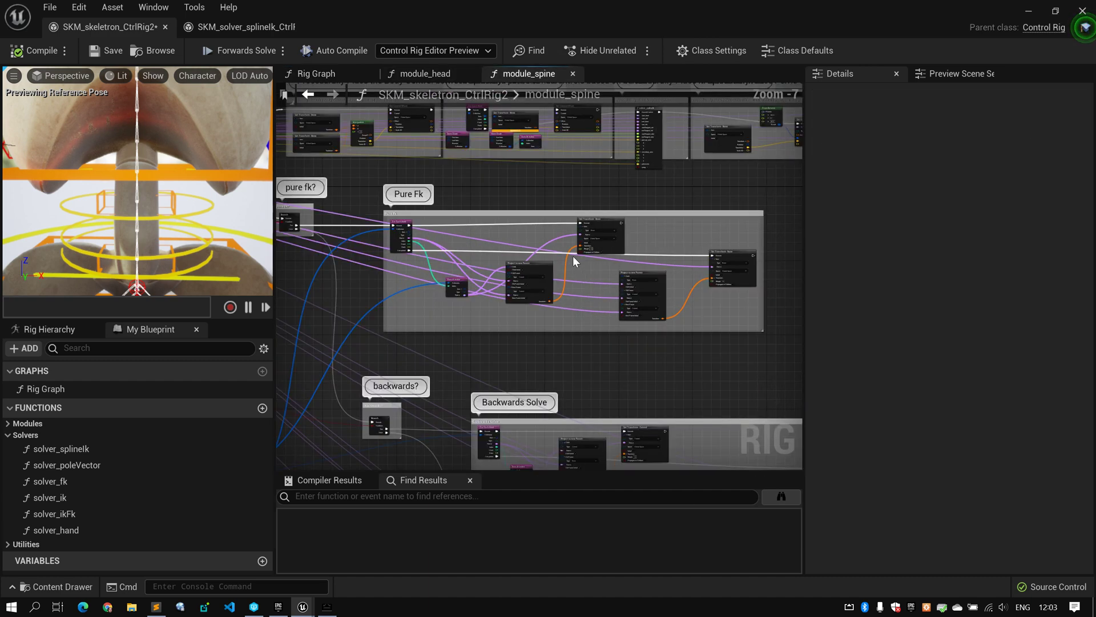
# Step: Rotate spine_fk_01_ctrl to bend the spine, then switch to the SKM_solver_splineIk rig
pyautogui.scroll(-3)
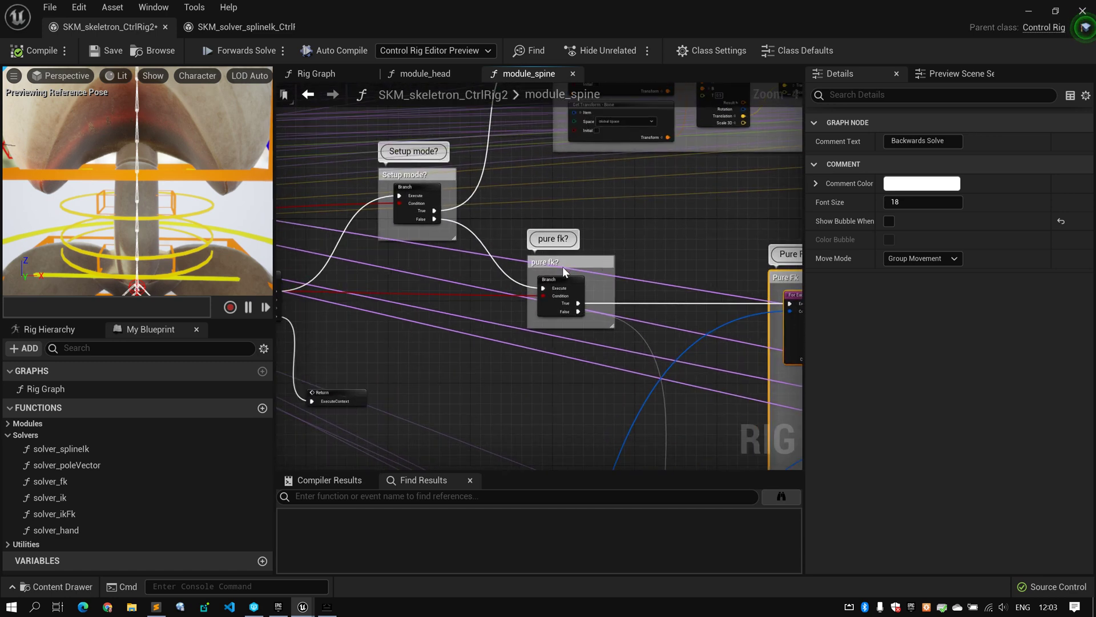
pyautogui.scroll(-3)
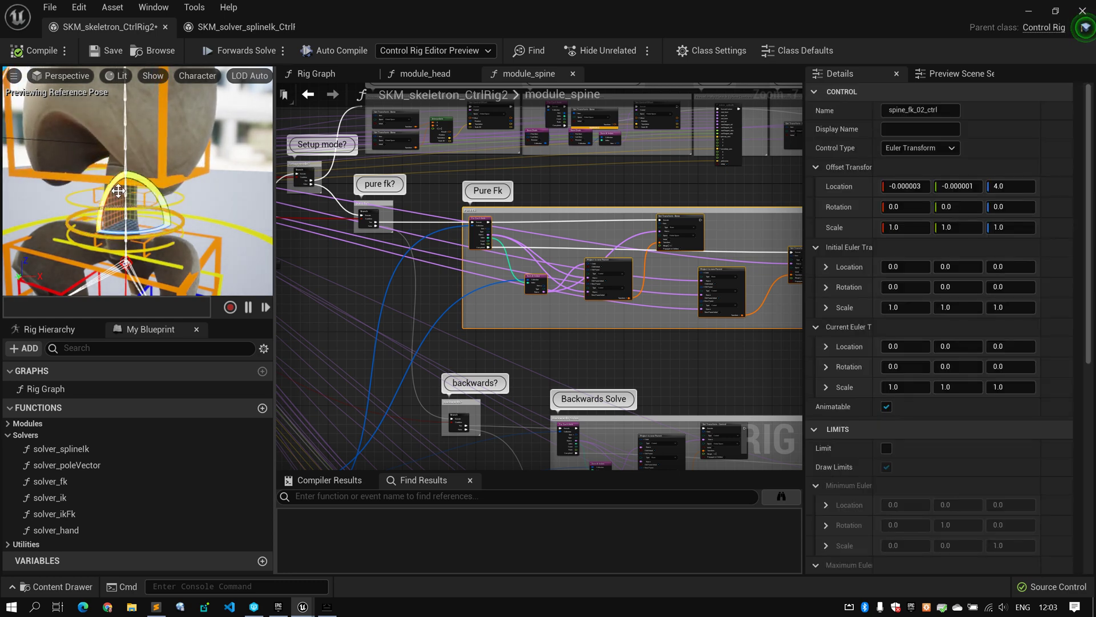
pyautogui.moveTo(118, 190); pyautogui.dragTo(179, 263)
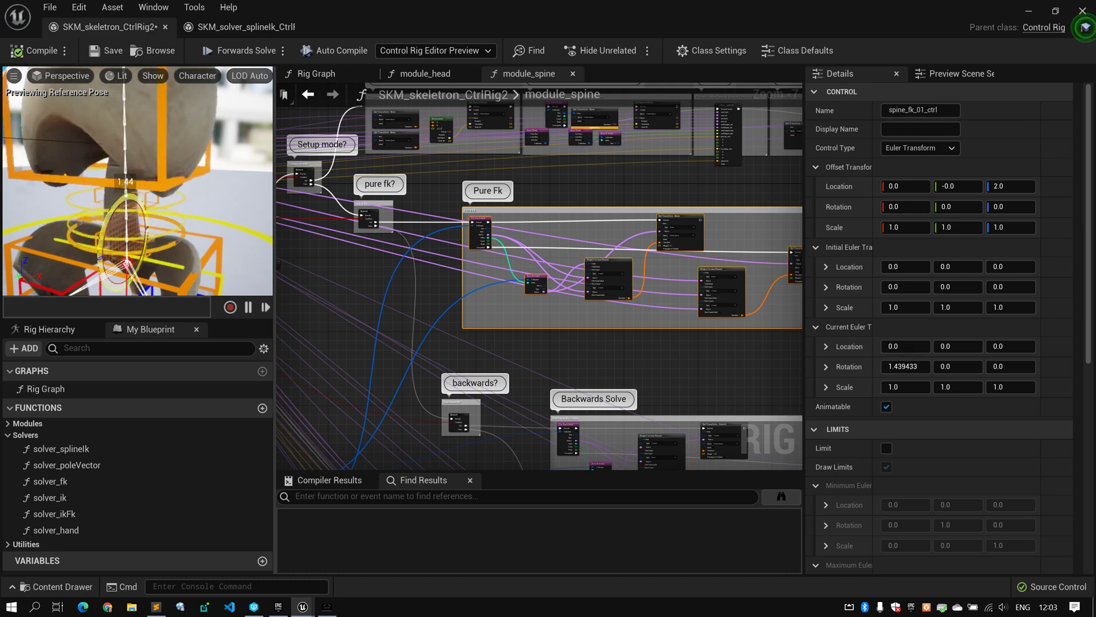
pyautogui.click(244, 27)
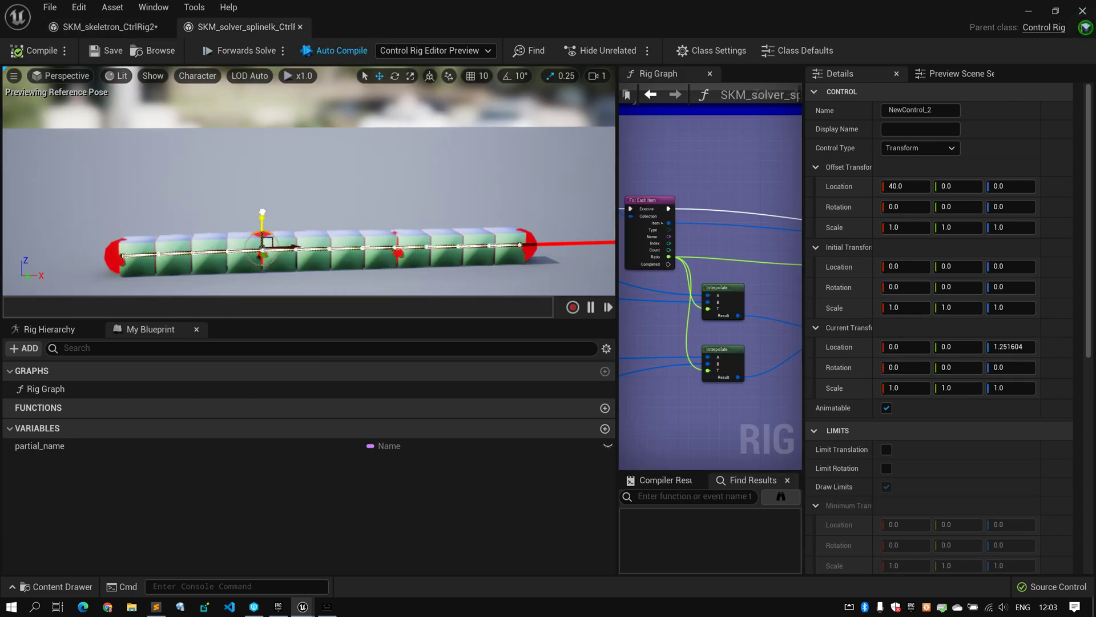
# Step: Drag the spline test rig's chain controls upward to arch the spline
pyautogui.moveTo(262, 241); pyautogui.dragTo(260, 115)
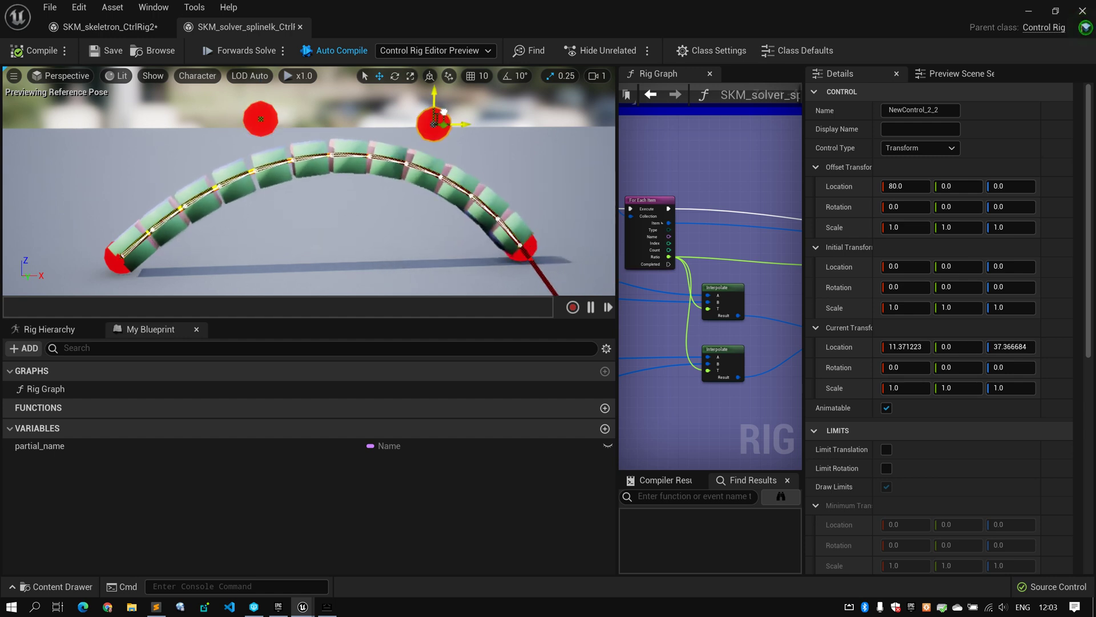
pyautogui.moveTo(434, 112); pyautogui.dragTo(448, 112)
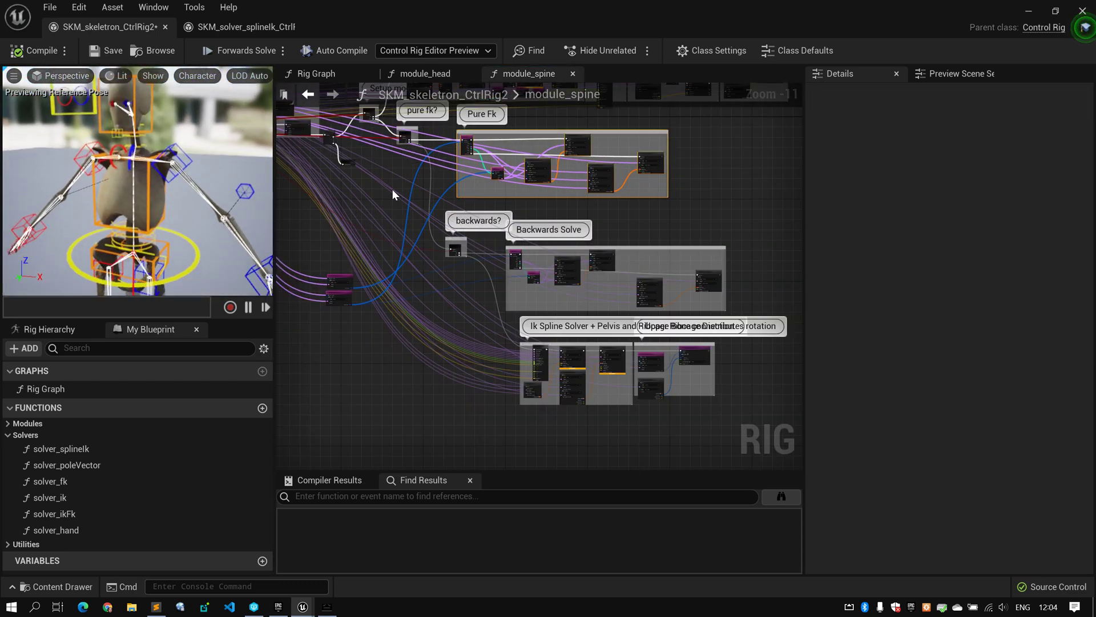
# Step: Compare module_head and module_spine graphs, reviewing the Backwards Solve's Project To New Parent node
pyautogui.click(423, 74)
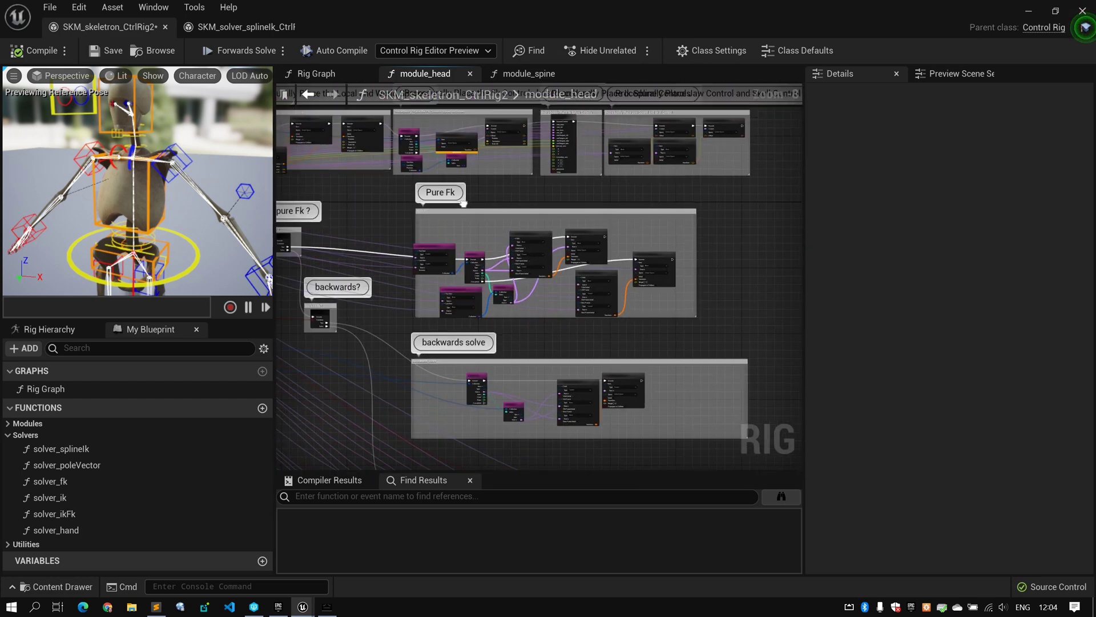
pyautogui.click(527, 74)
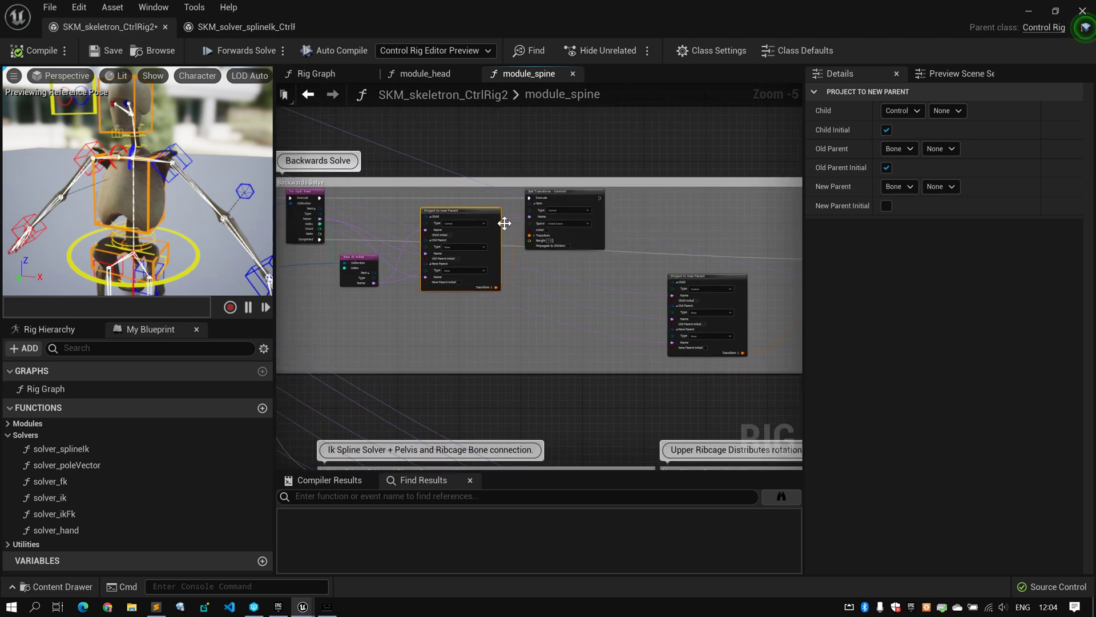
pyautogui.scroll(-3)
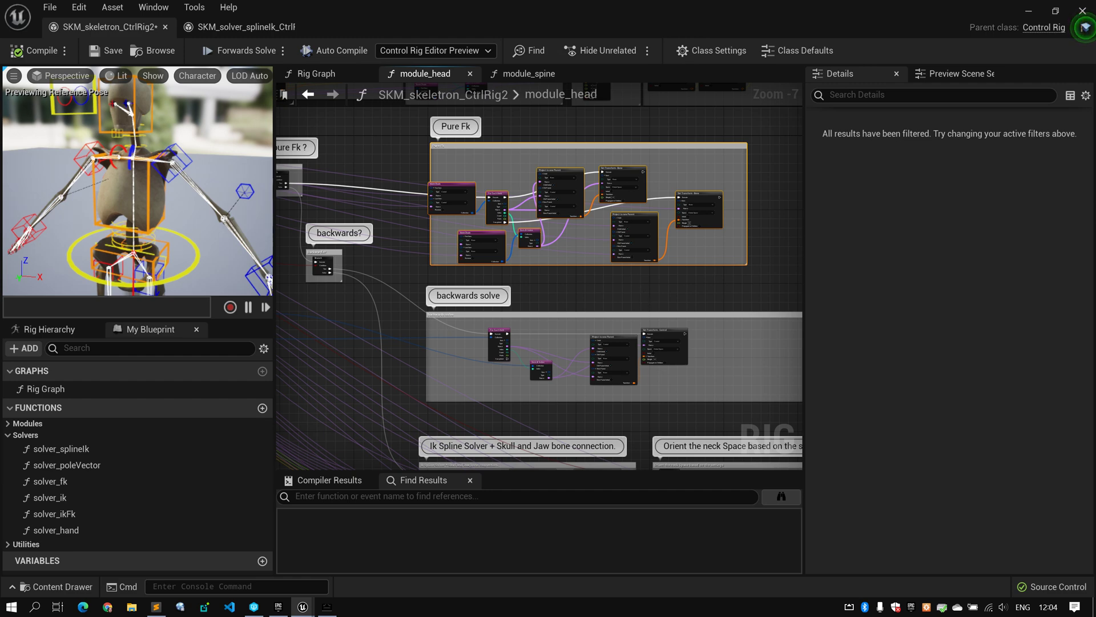
pyautogui.click(528, 73)
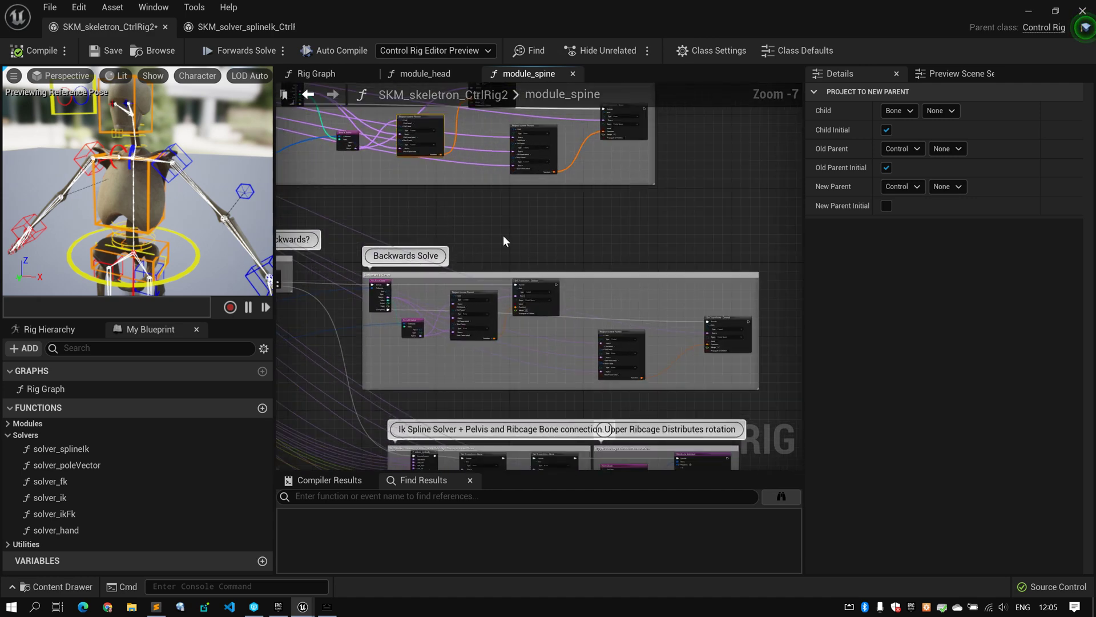
# Step: Zoom in on the module_spine and module_head nodes' pureFk and backwards pins in Rig Graph
pyautogui.click(316, 73)
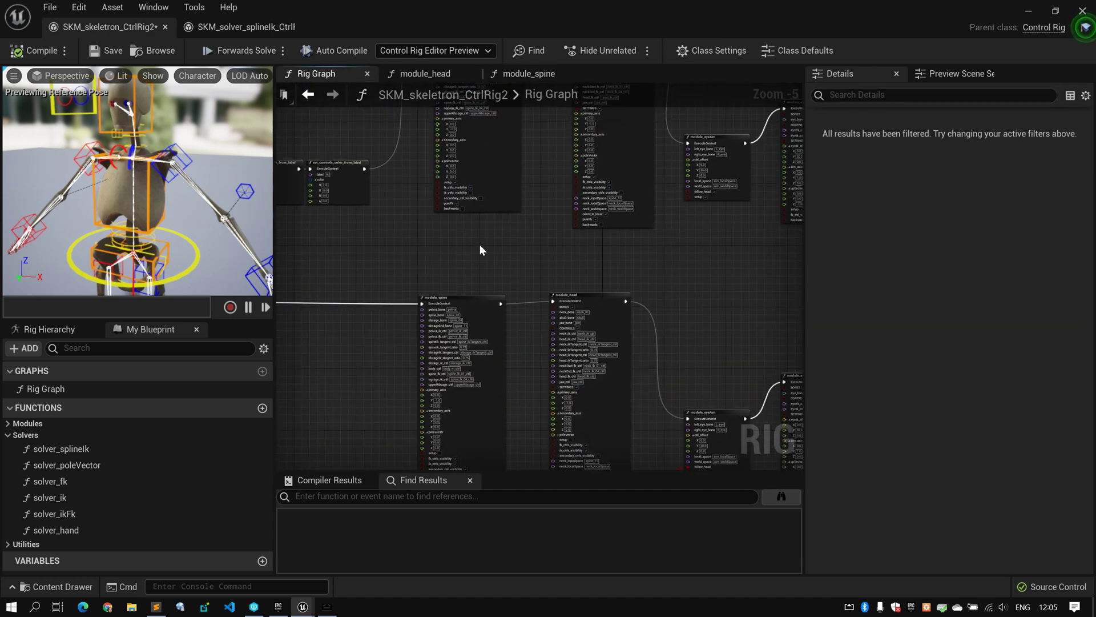
pyautogui.scroll(-3)
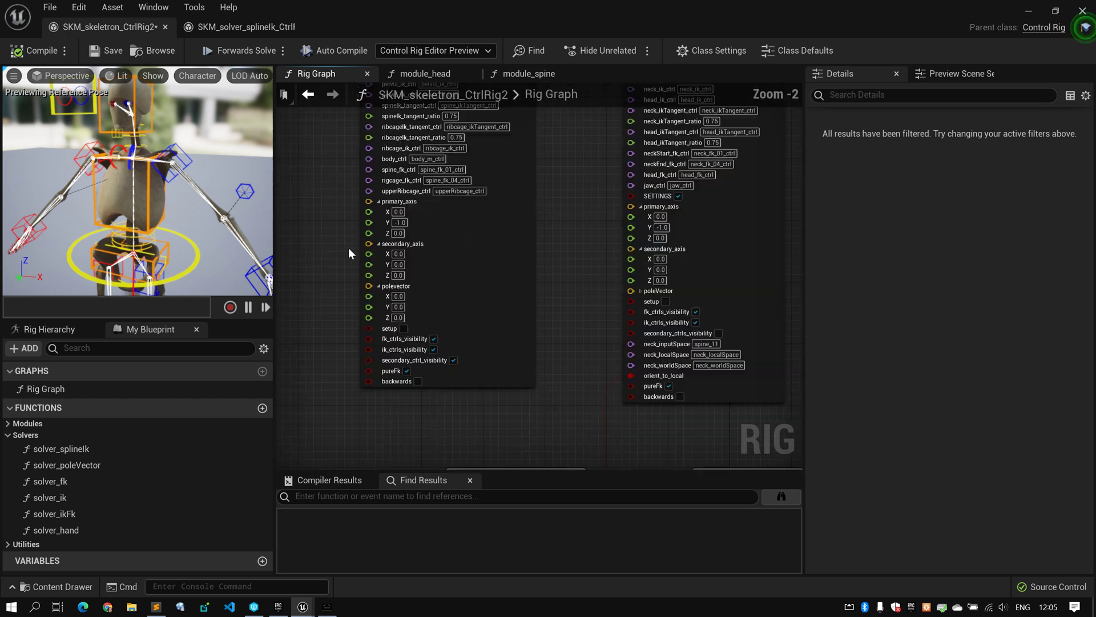
pyautogui.scroll(-3)
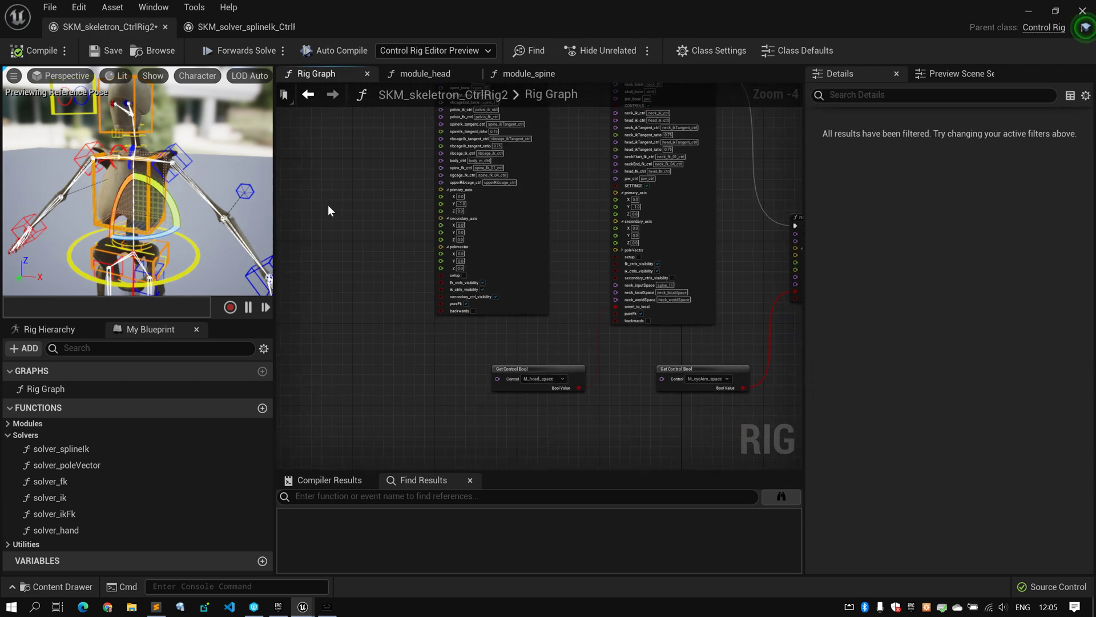
pyautogui.scroll(-3)
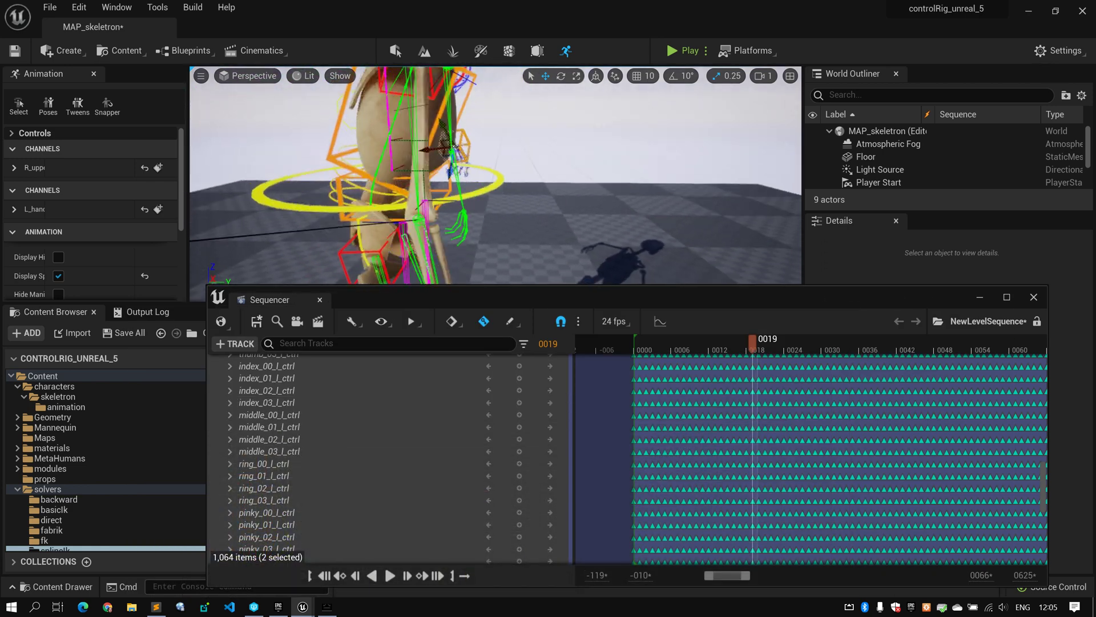
# Step: Select the spine_fk_03_ctrl track, click level actors, and scrub the baked walk animation
pyautogui.click(270, 464)
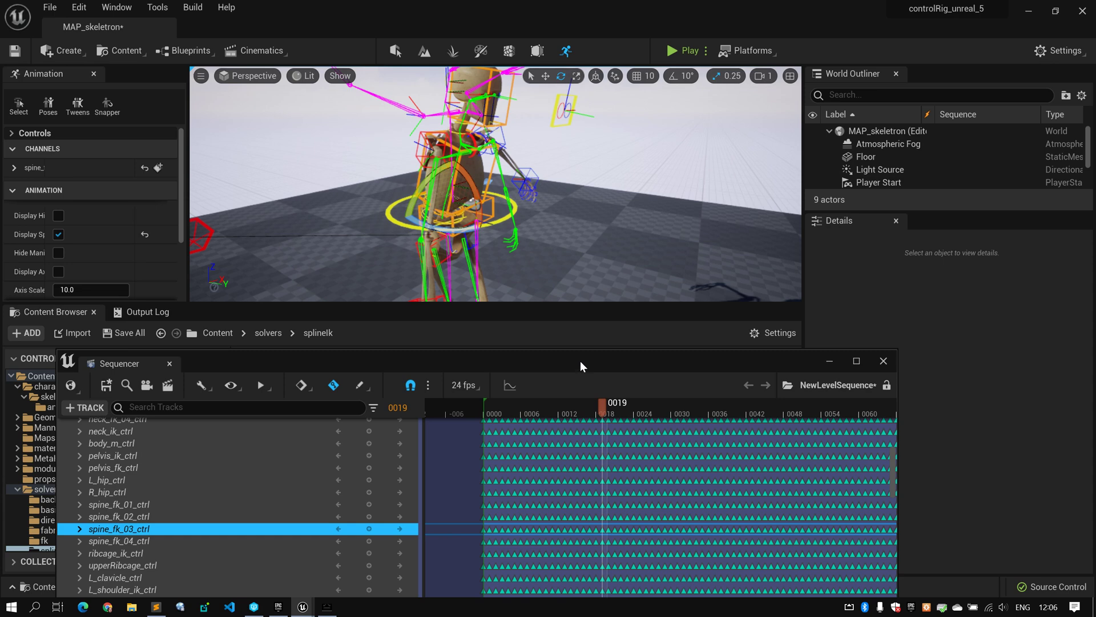
pyautogui.click(866, 156)
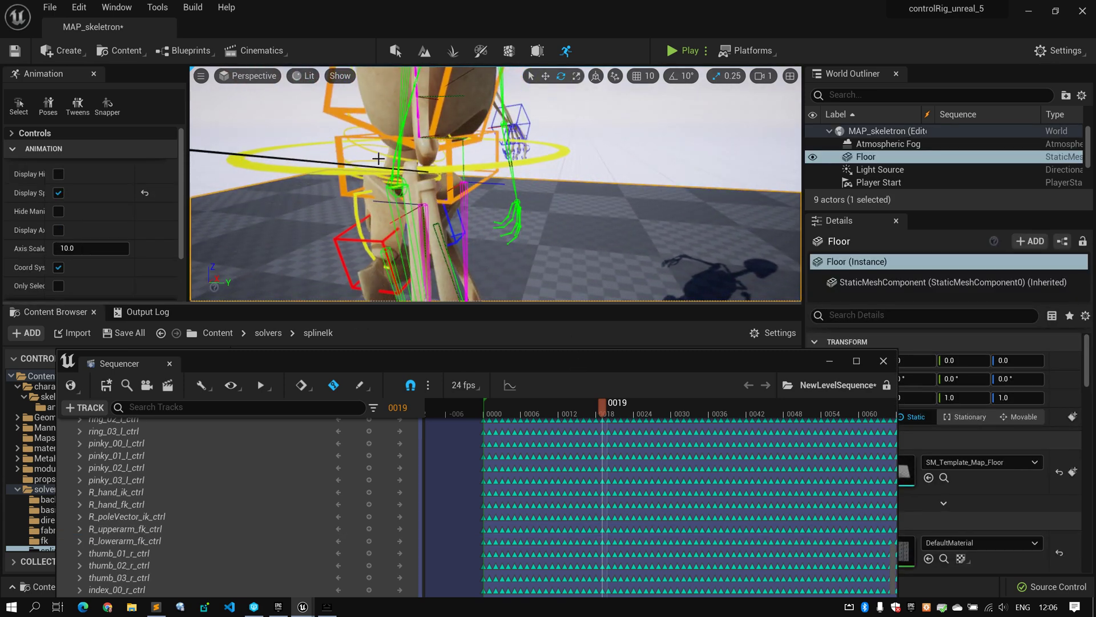
pyautogui.click(119, 529)
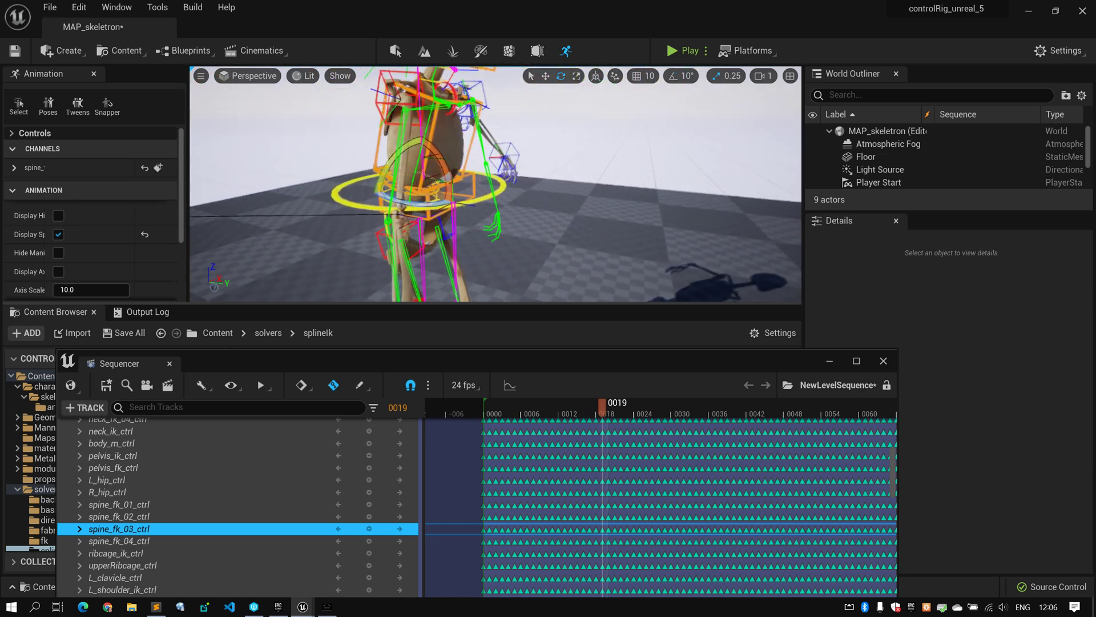
pyautogui.click(877, 164)
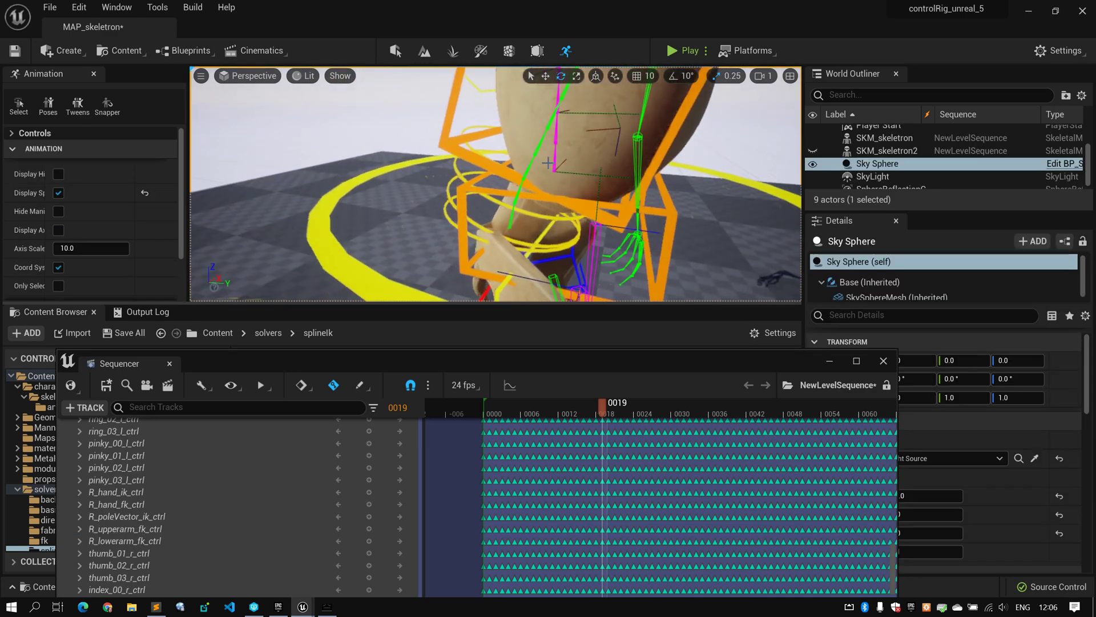
pyautogui.click(119, 529)
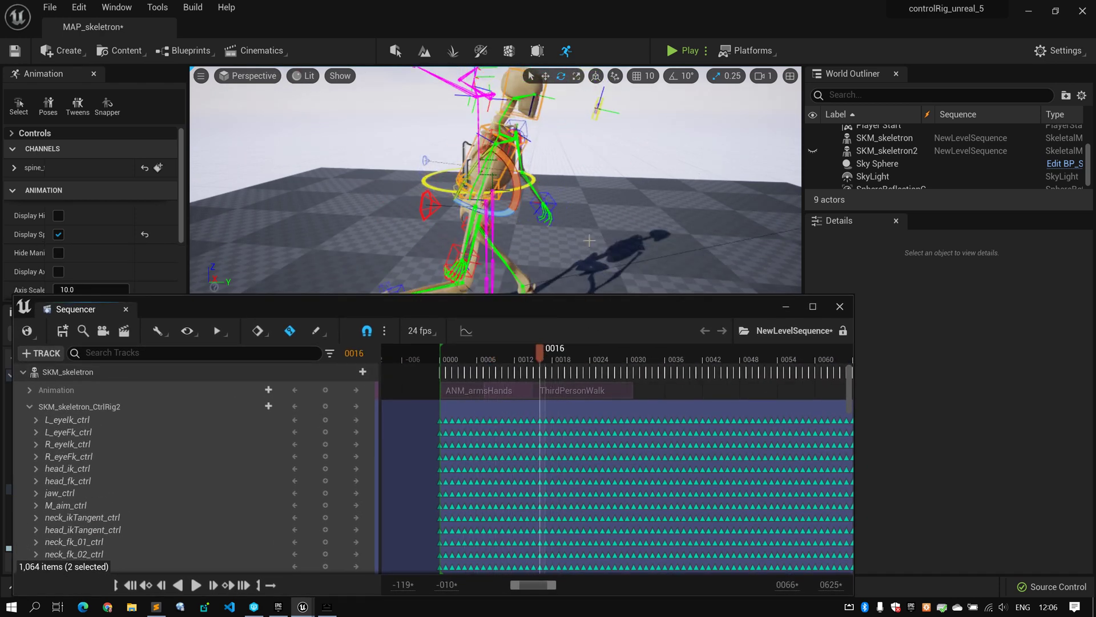
pyautogui.moveTo(542, 349); pyautogui.dragTo(489, 349)
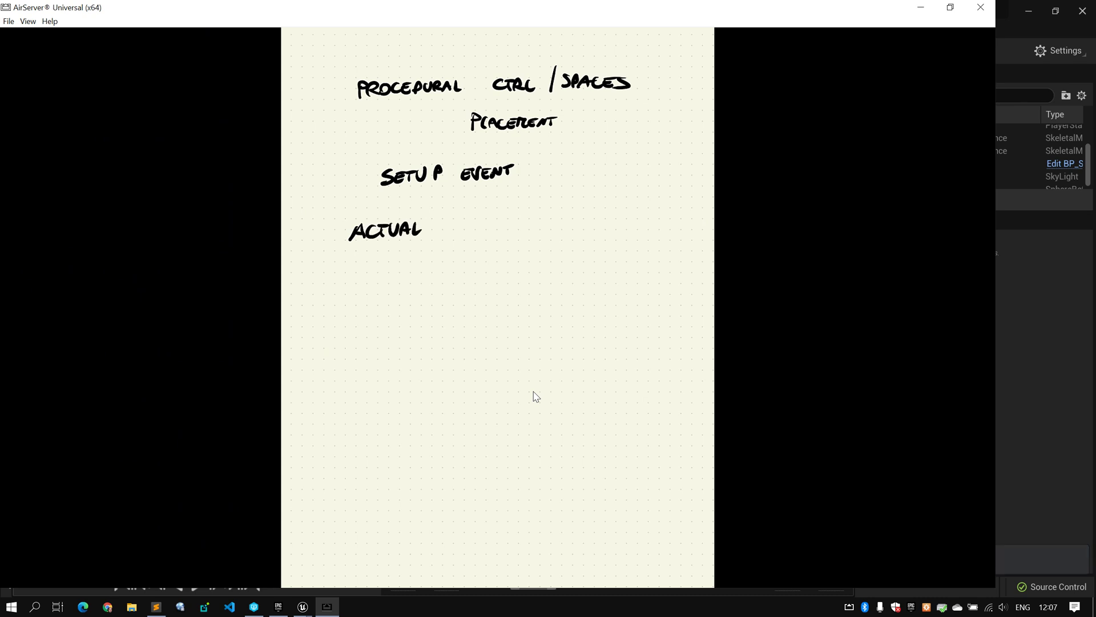
# Step: Write 'Actual rig / Forward solve' and draw a line dividing it from backwards solving
pyautogui.write('RIG')
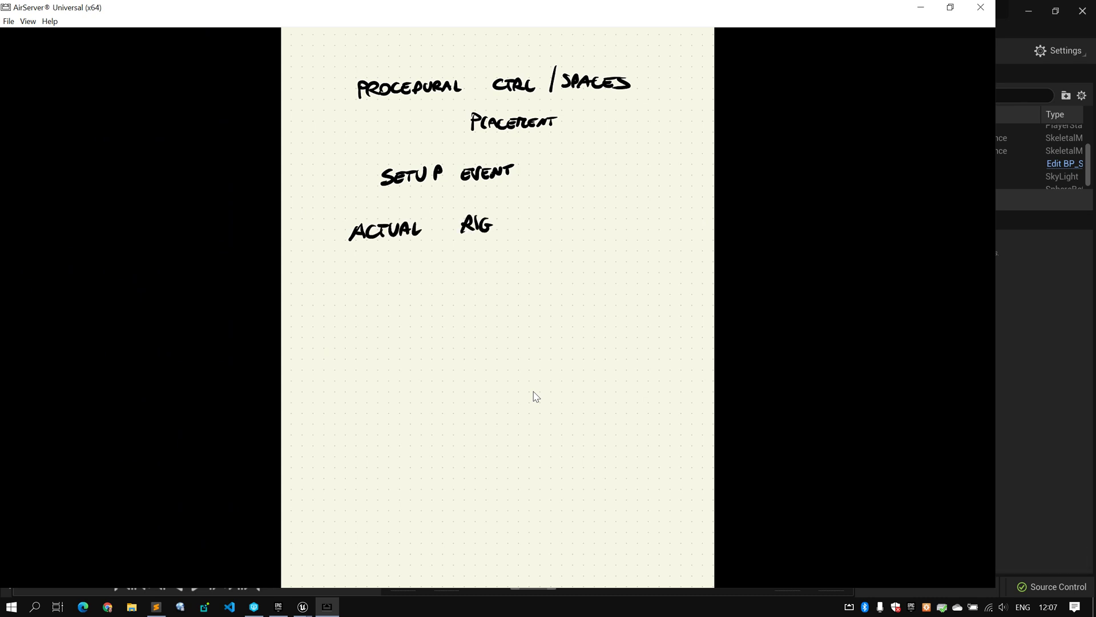
pyautogui.write('FORWARD SOLVE')
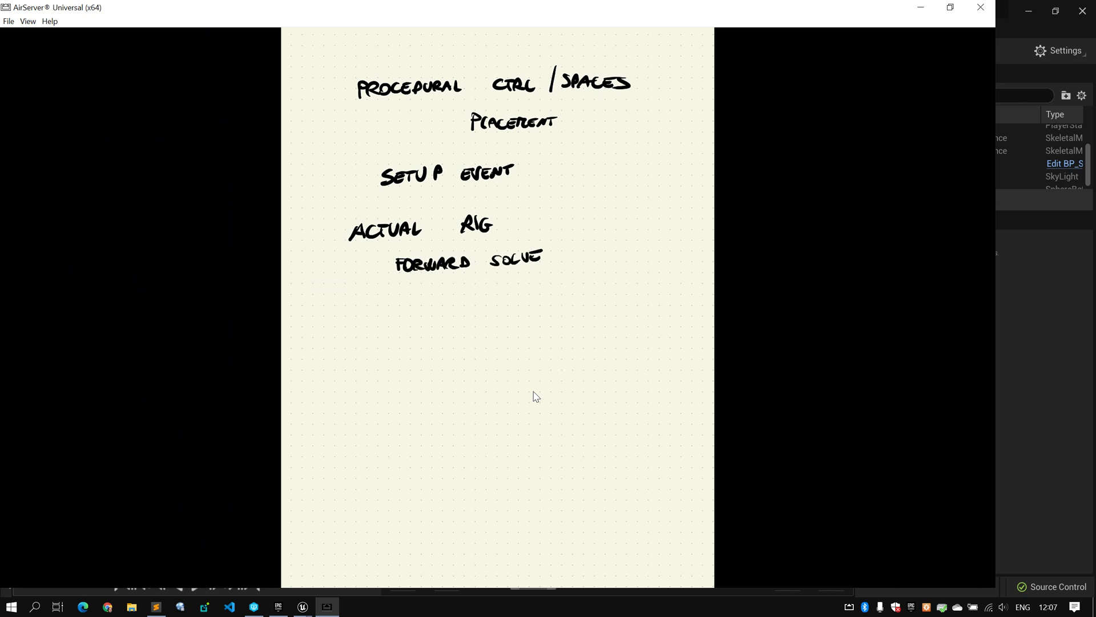
pyautogui.moveTo(289, 293); pyautogui.dragTo(683, 295)
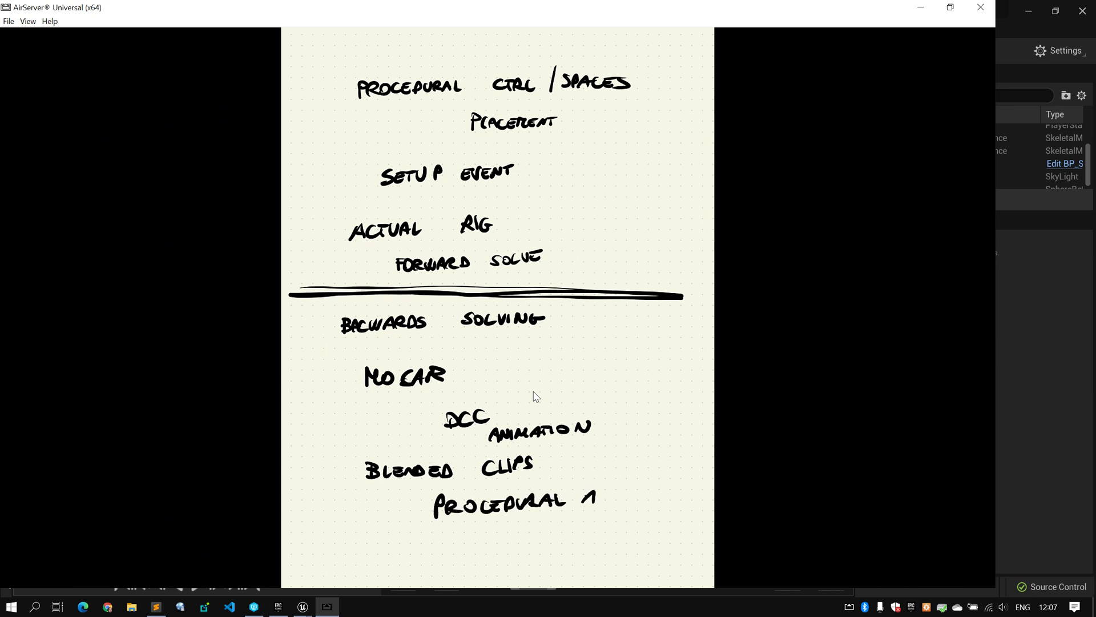
# Step: Arrow animation sources to backwards solving and the rig, box forward solve, write 'Controls to 3D'
pyautogui.write('ANI')
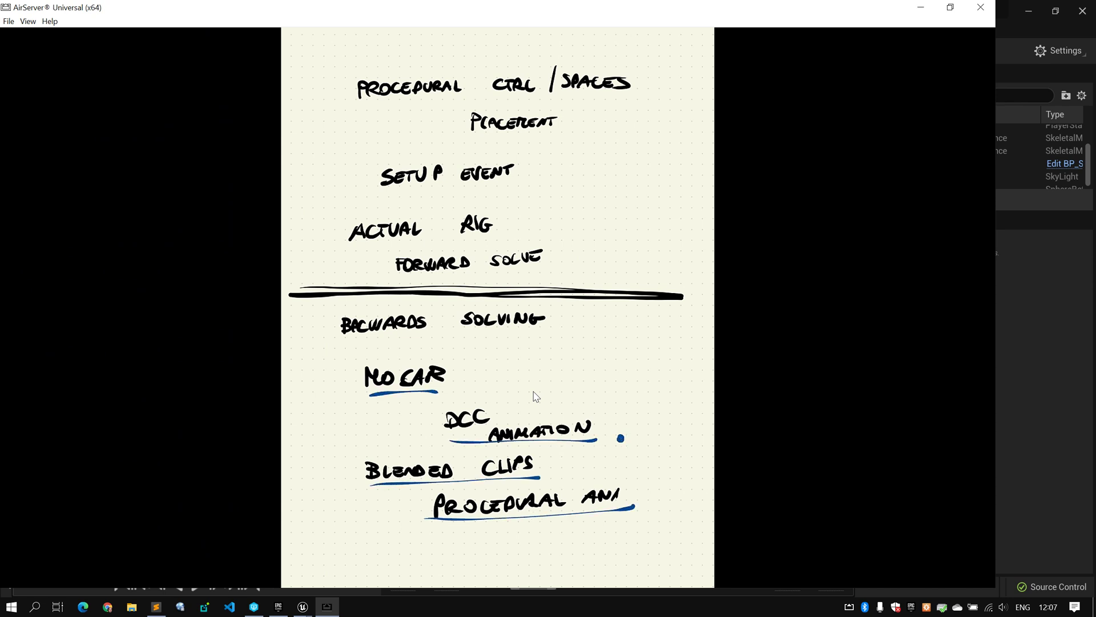
pyautogui.moveTo(542, 336); pyautogui.dragTo(625, 433)
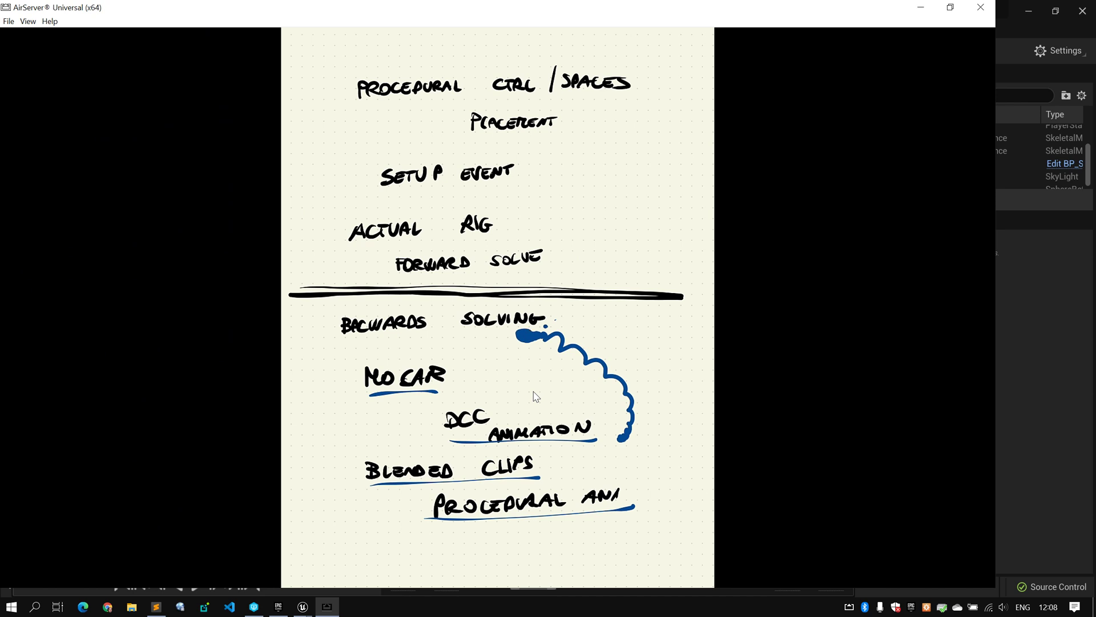
pyautogui.moveTo(542, 329); pyautogui.dragTo(629, 202)
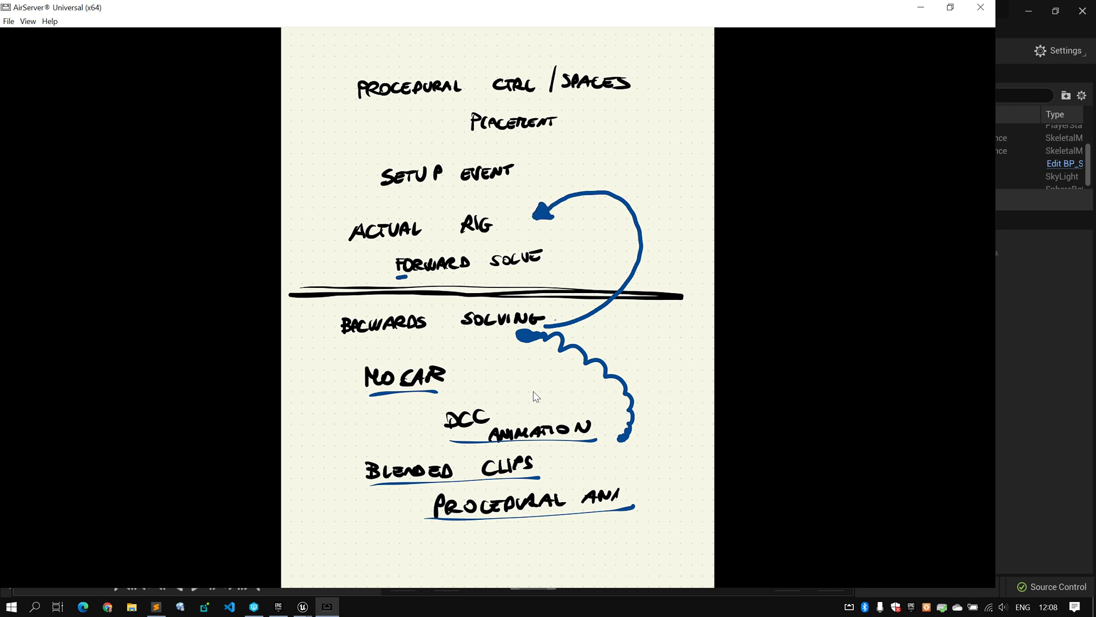
pyautogui.moveTo(392, 262); pyautogui.dragTo(552, 262)
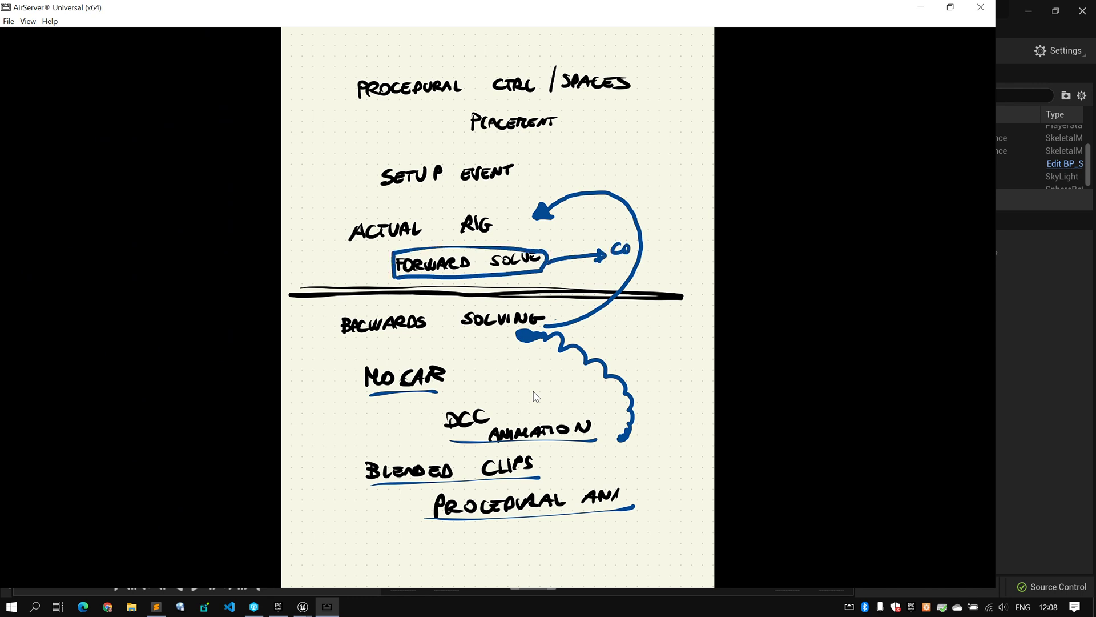
pyautogui.write('CONTROLS')
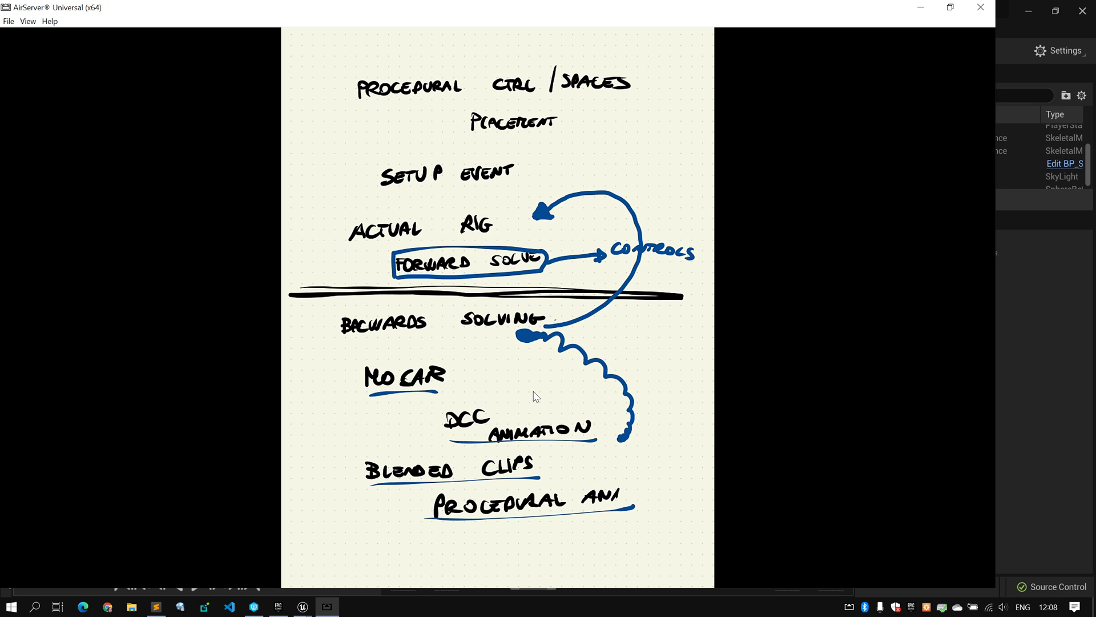
pyautogui.write('TO 3D')
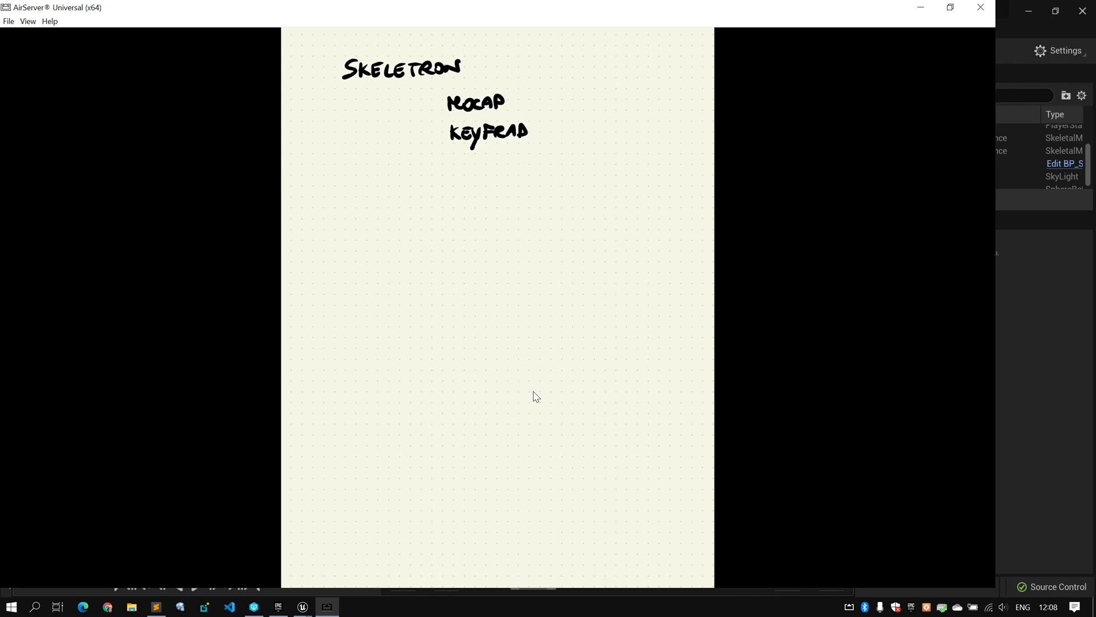
# Step: Add 'Modularity' under Skeletron and draw a double dividing line beneath the list
pyautogui.write('Mor')
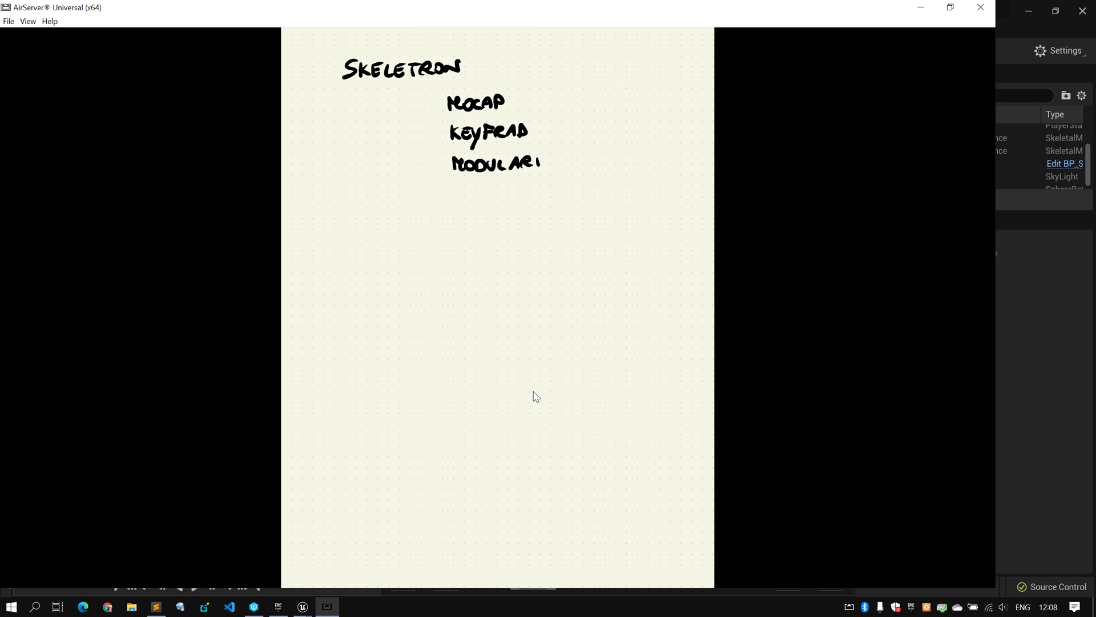
pyautogui.moveTo(292, 206); pyautogui.dragTo(490, 205)
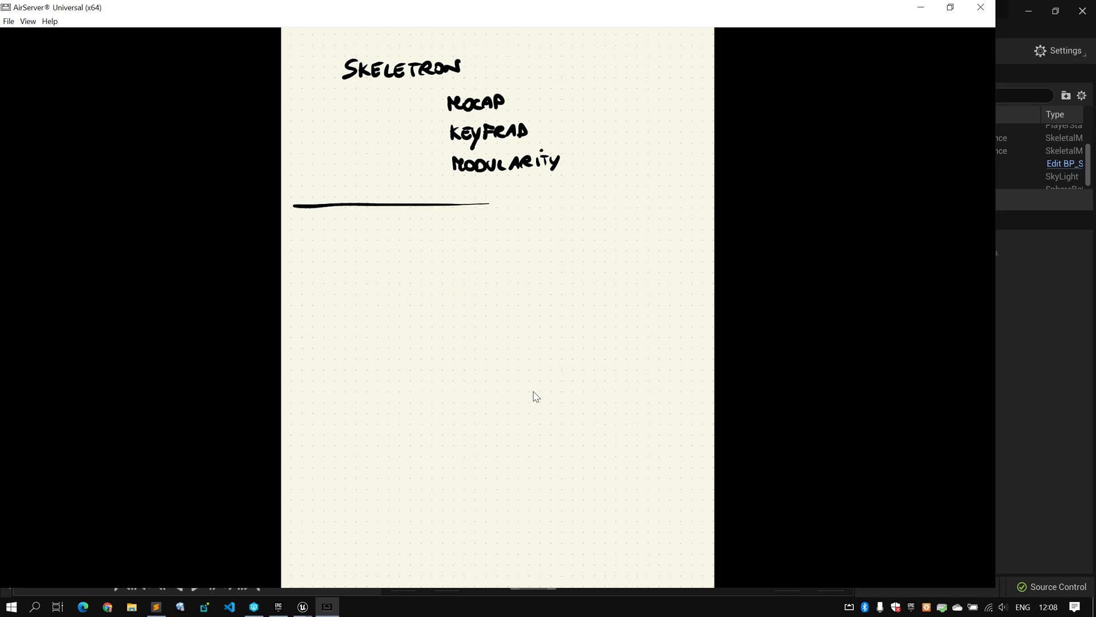
pyautogui.moveTo(489, 205); pyautogui.dragTo(692, 208)
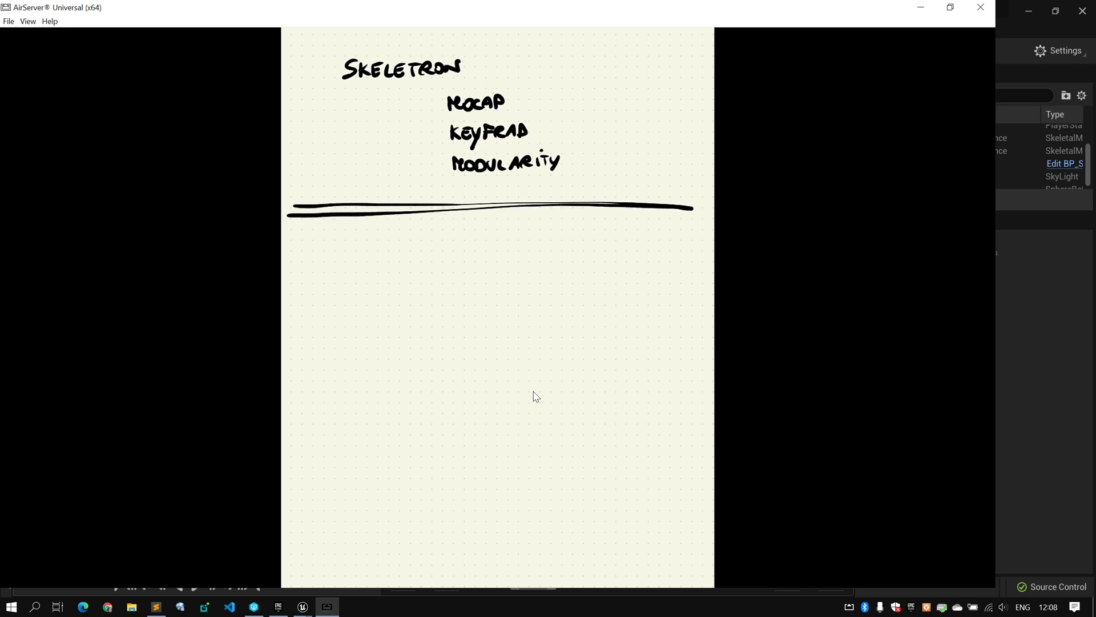